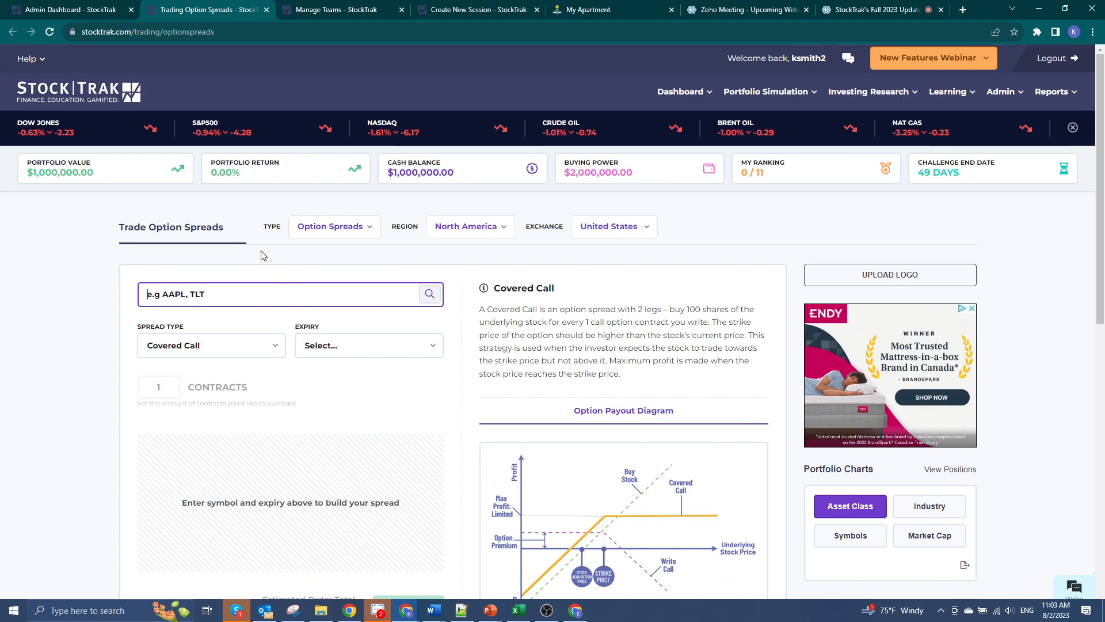
Browse the Dashboard and Assignments menus and the help options from the option spreads page
click(680, 91)
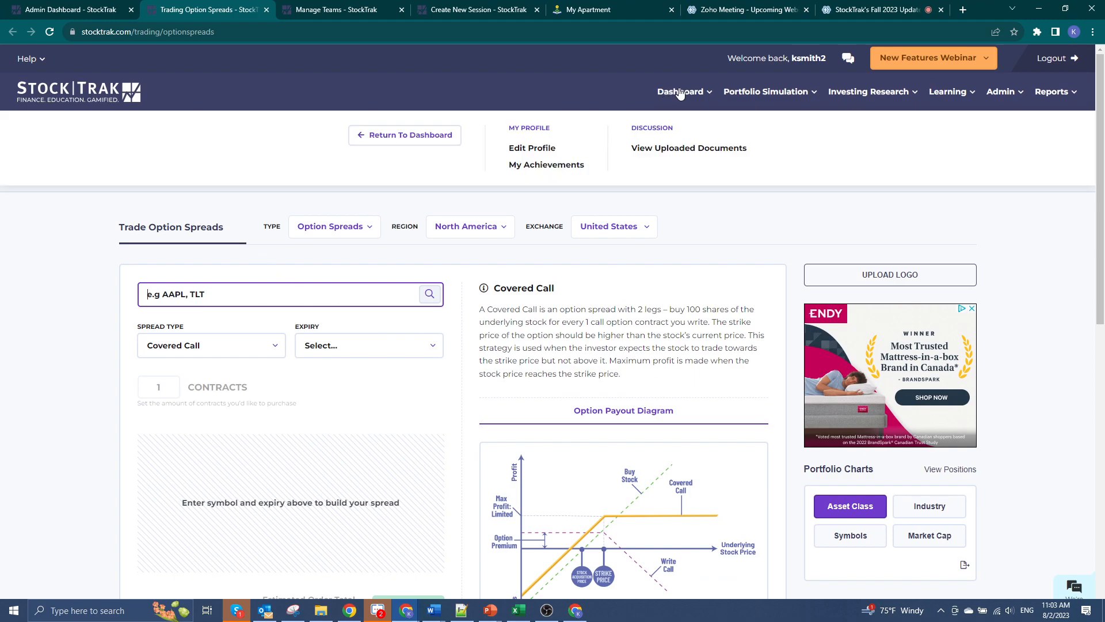
click(765, 91)
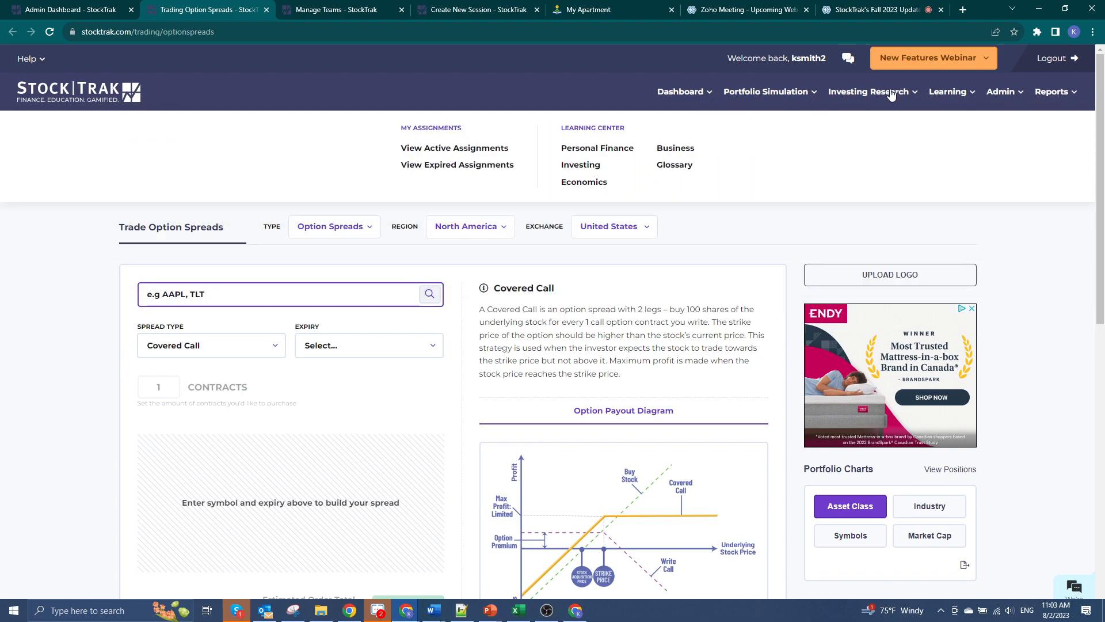
click(679, 91)
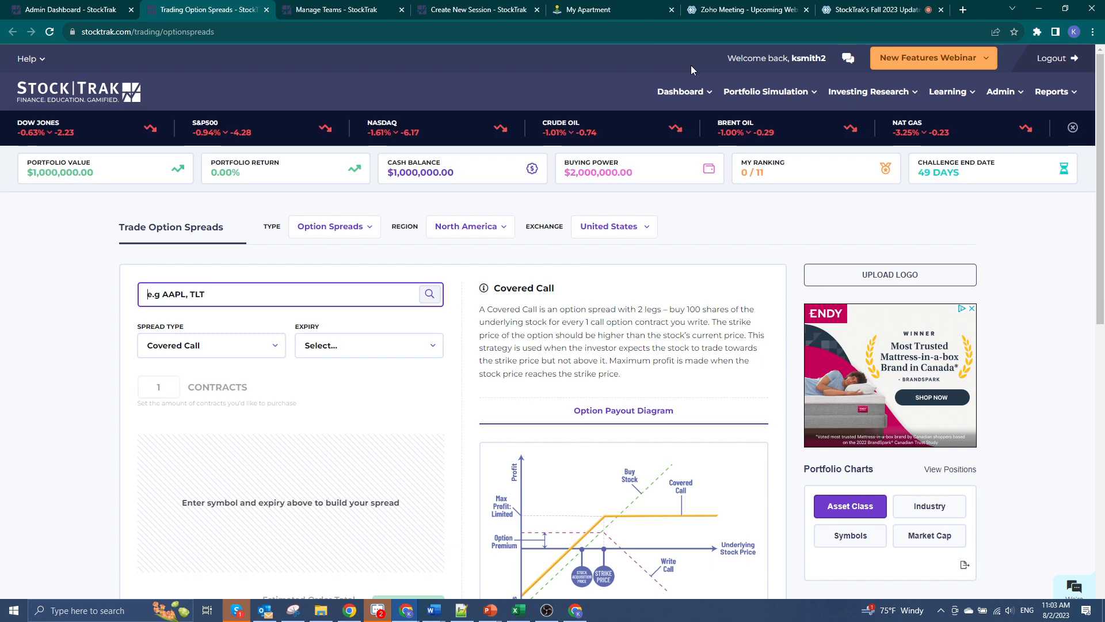
mouse_move(35, 51)
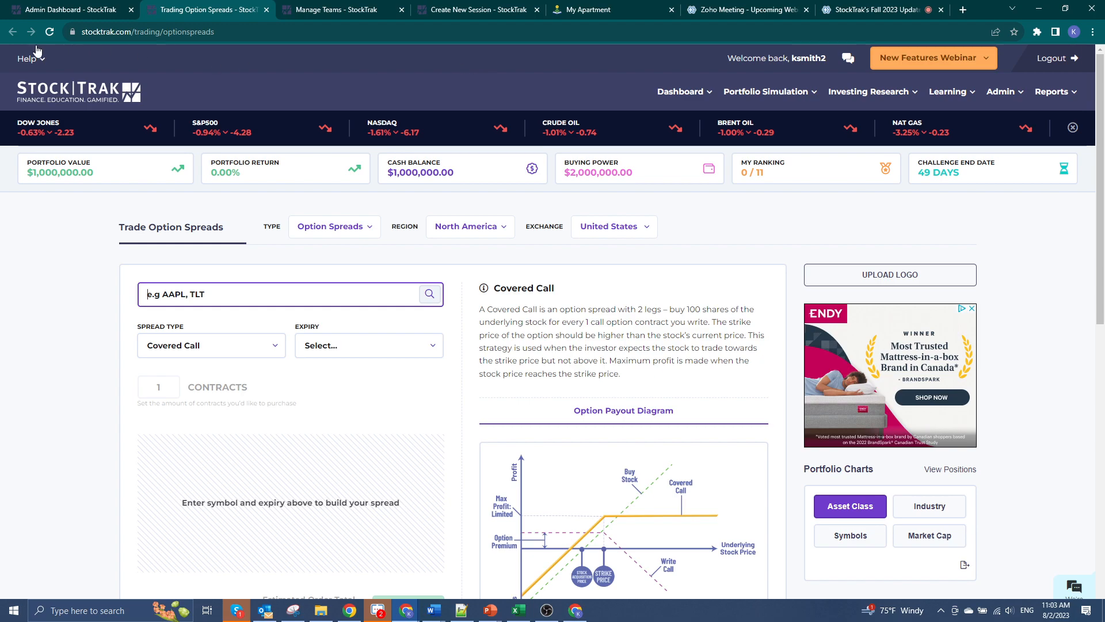
click(27, 57)
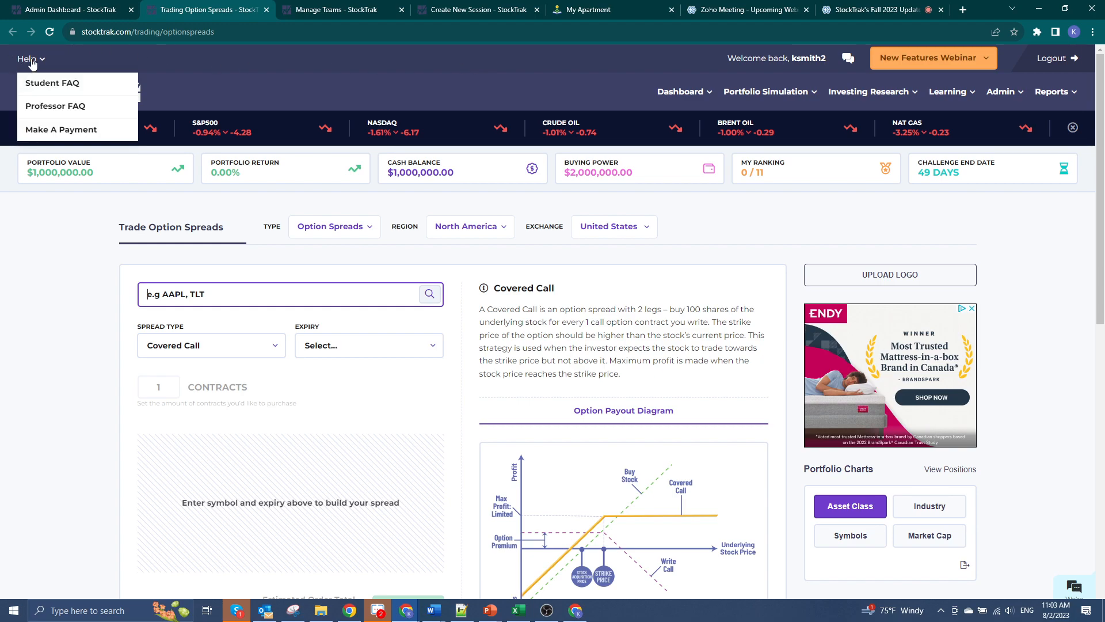
mouse_move(52, 82)
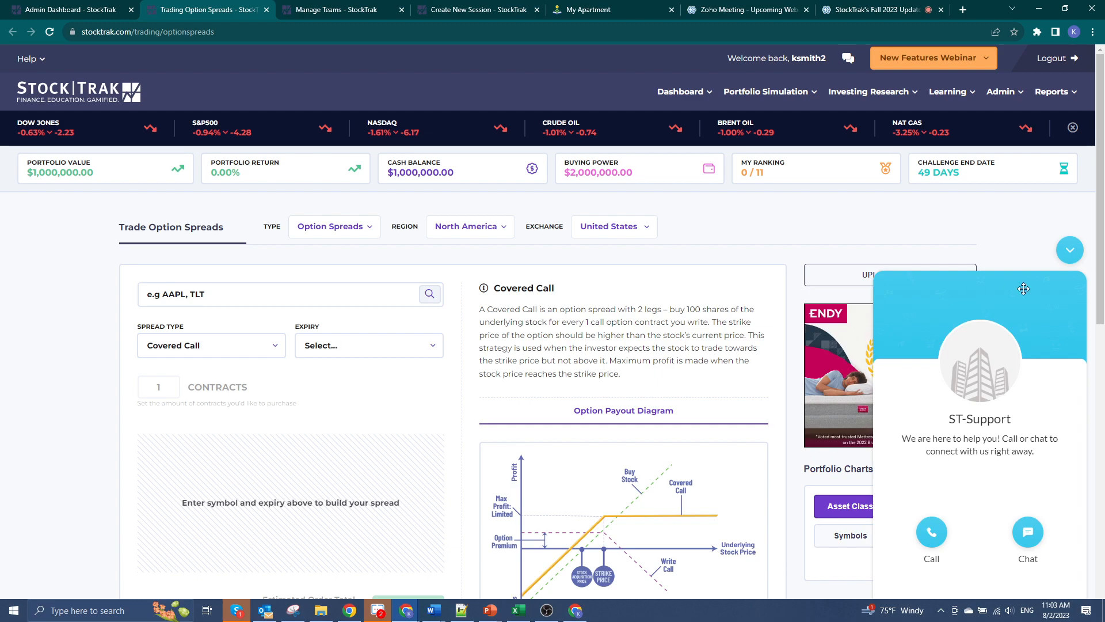
mouse_move(938, 467)
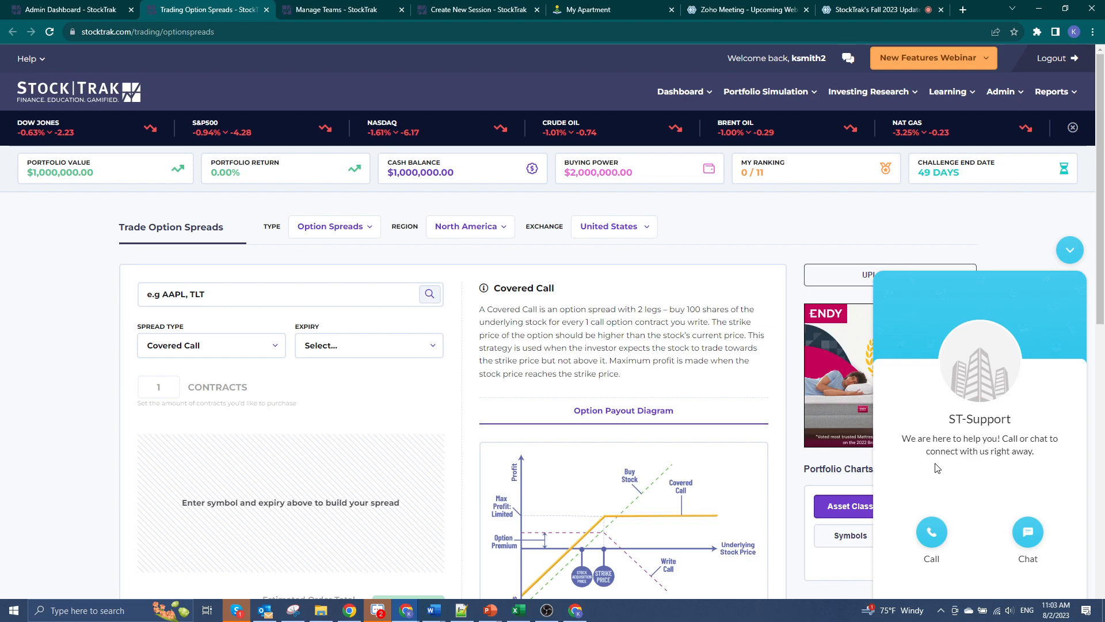
mouse_move(1069, 249)
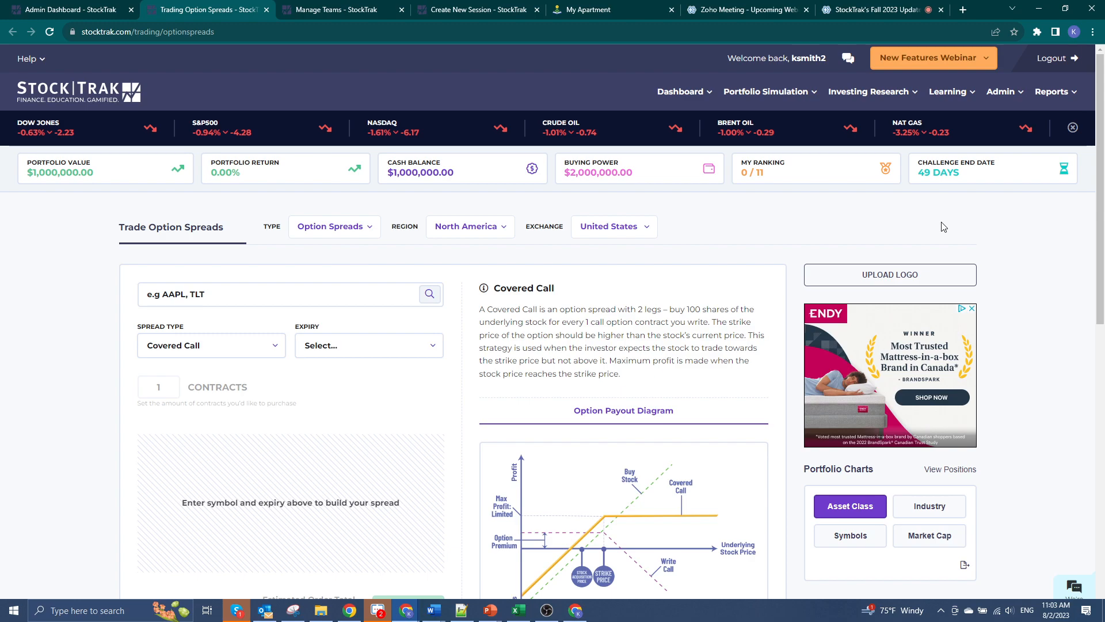
mouse_move(776, 286)
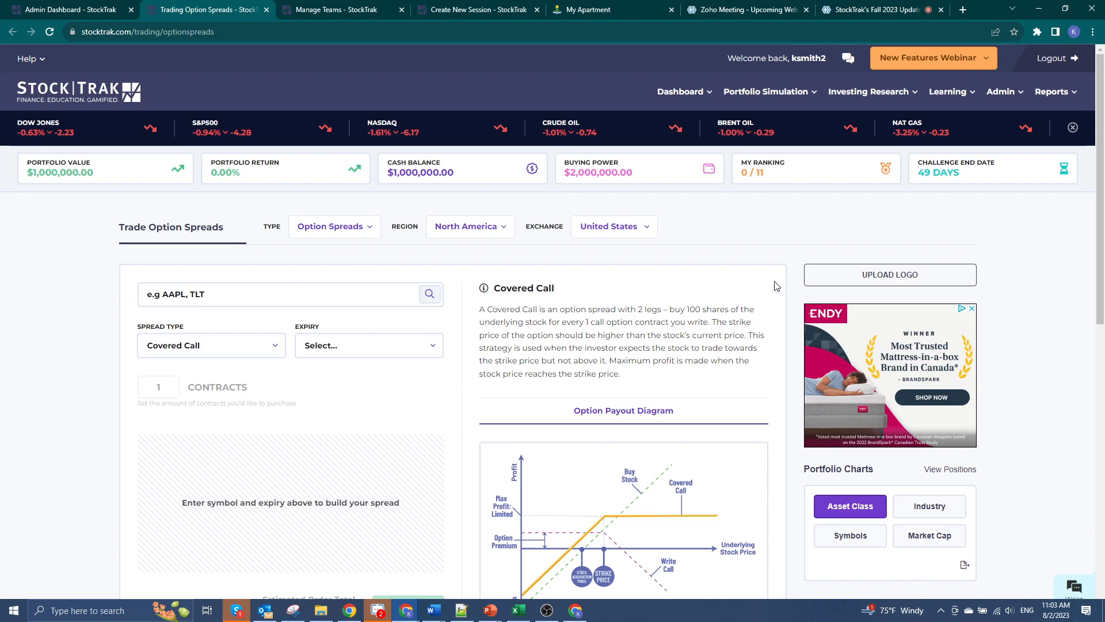
mouse_move(698, 294)
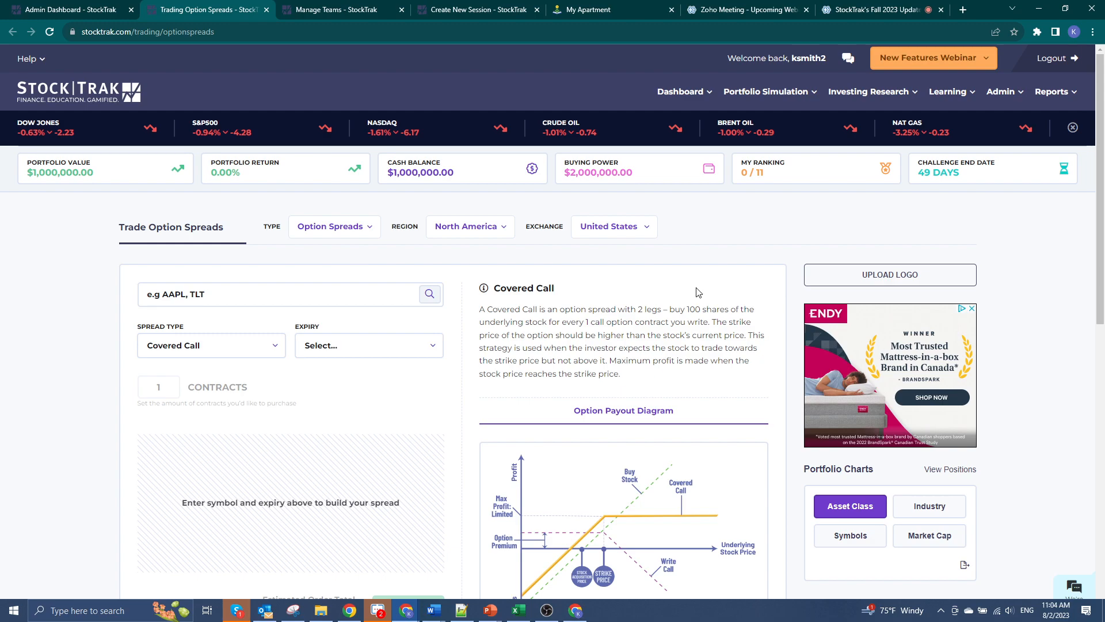
mouse_move(999, 426)
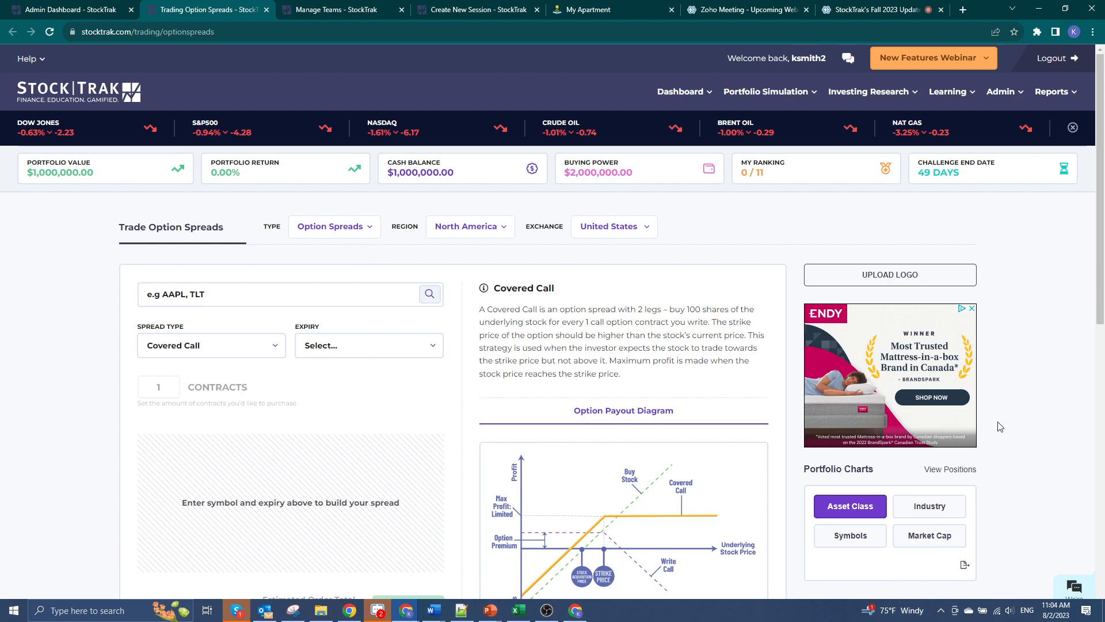
mouse_move(979, 524)
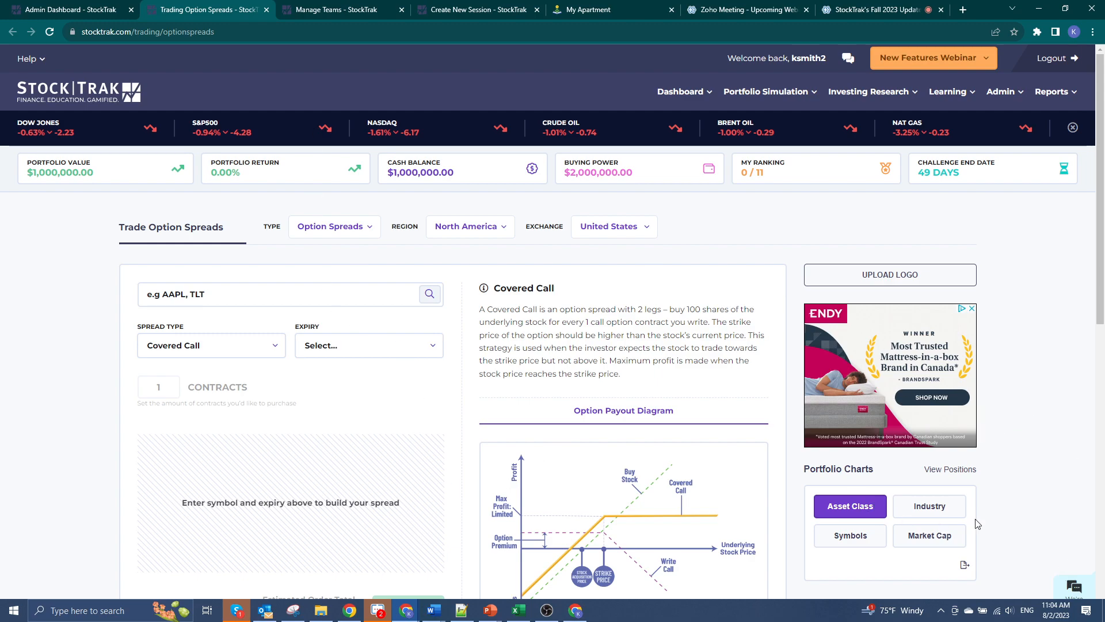
mouse_move(1037, 257)
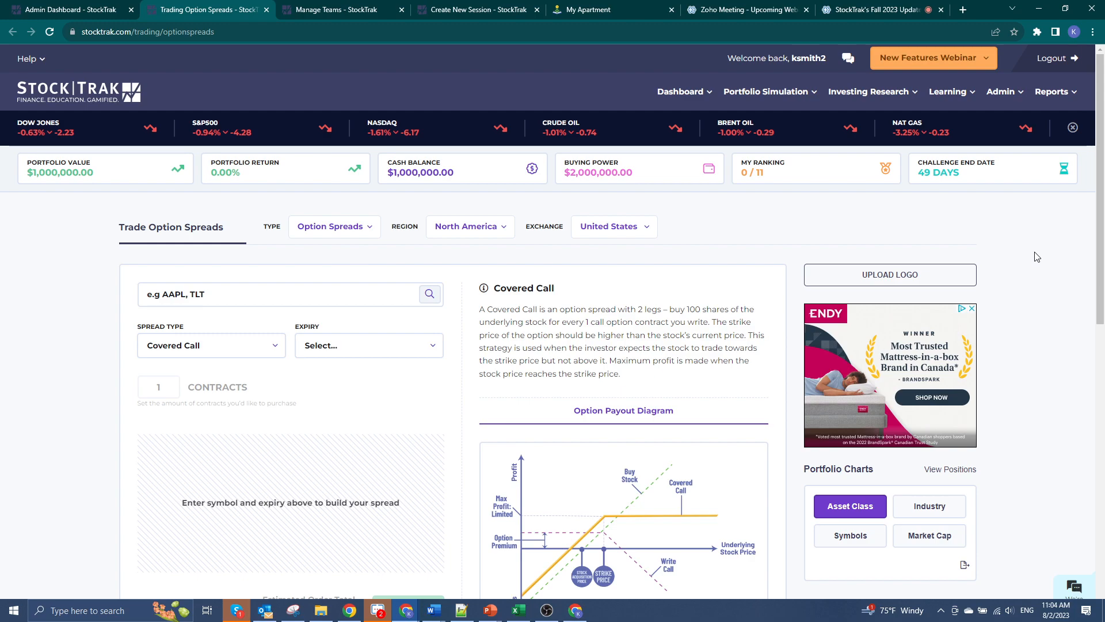
mouse_move(1004, 255)
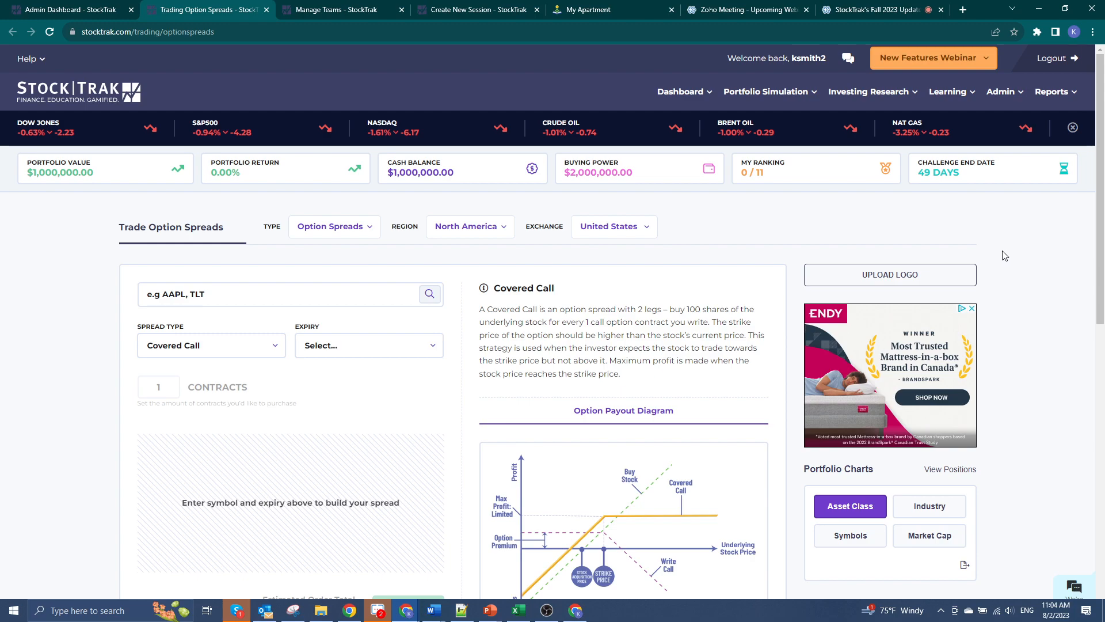
mouse_move(605, 85)
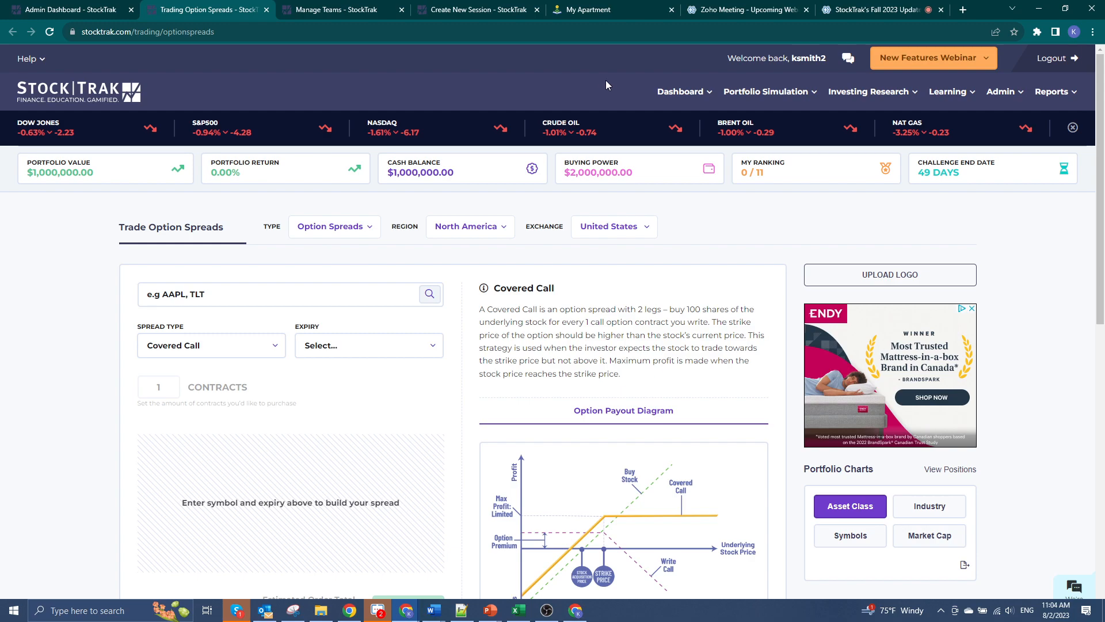
Return to the Admin Dashboard from the Dashboard menu
click(680, 91)
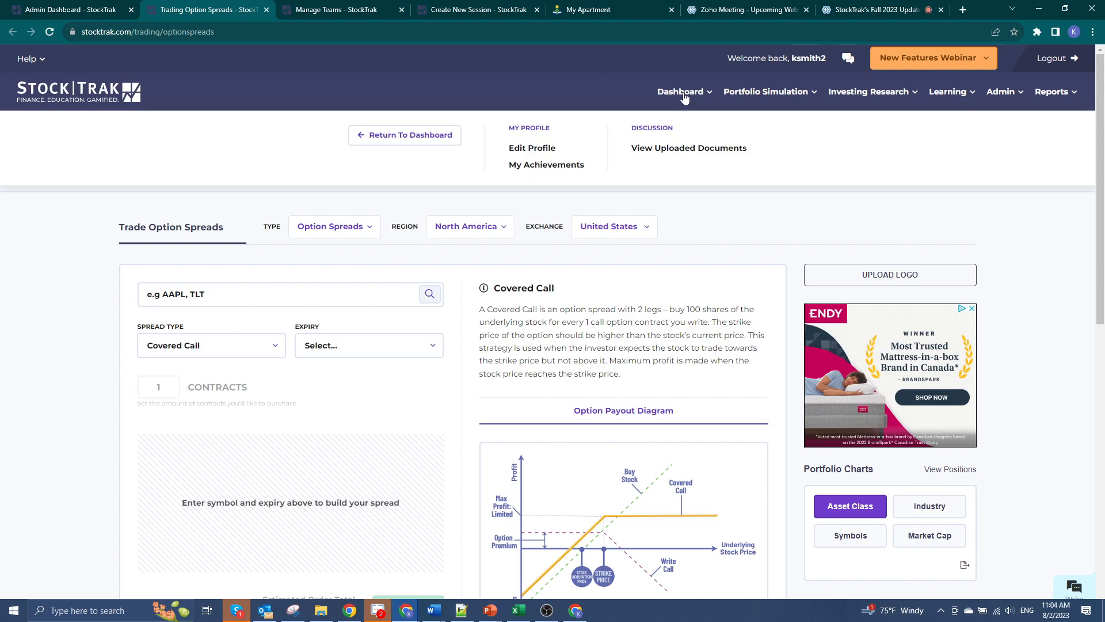
mouse_move(433, 135)
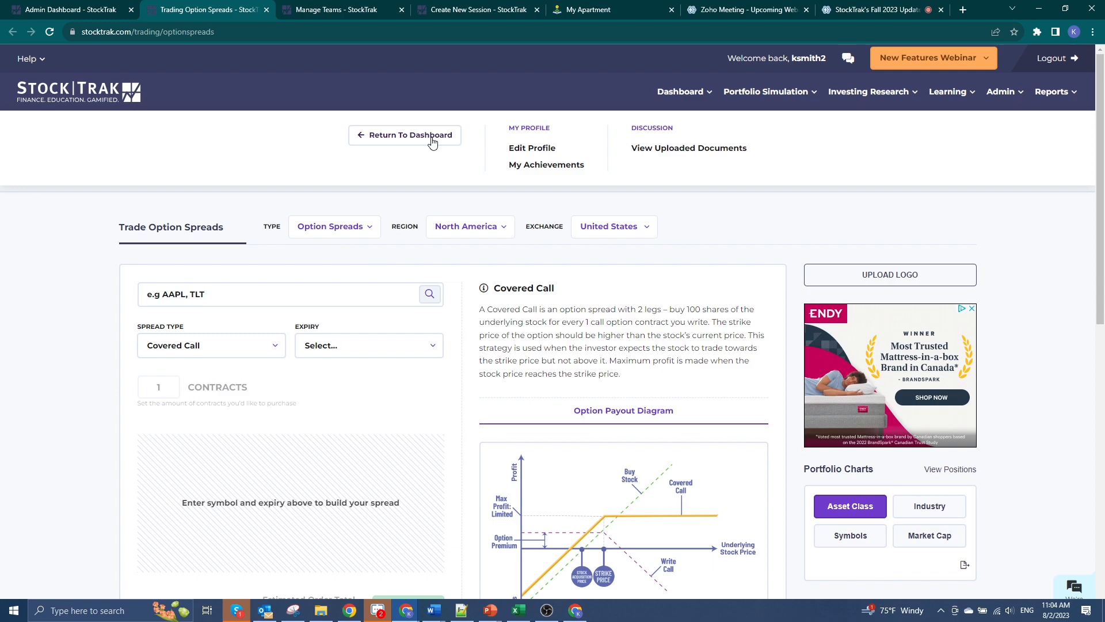
click(405, 135)
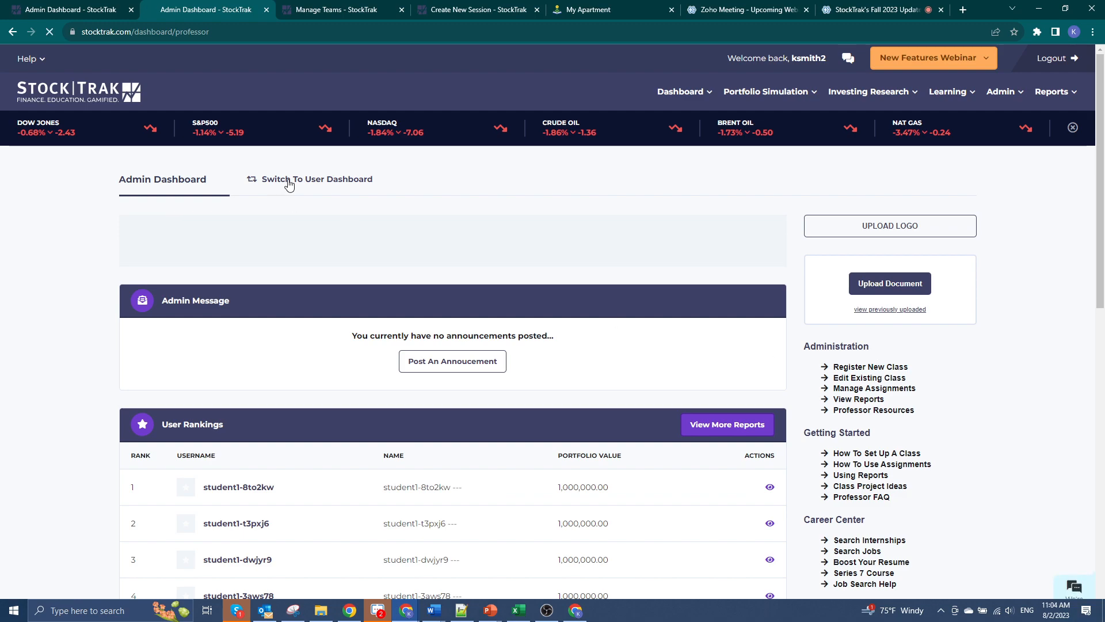
Switch to the user dashboard and scroll through its portfolio, watchlist and market snapshot
click(316, 179)
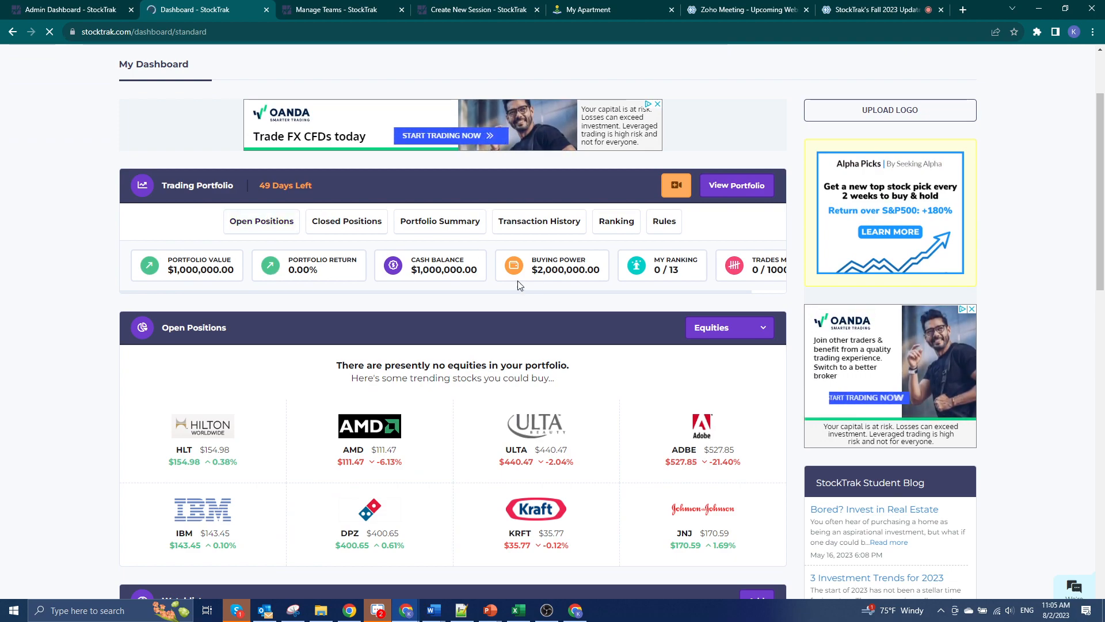
scroll(down, 3)
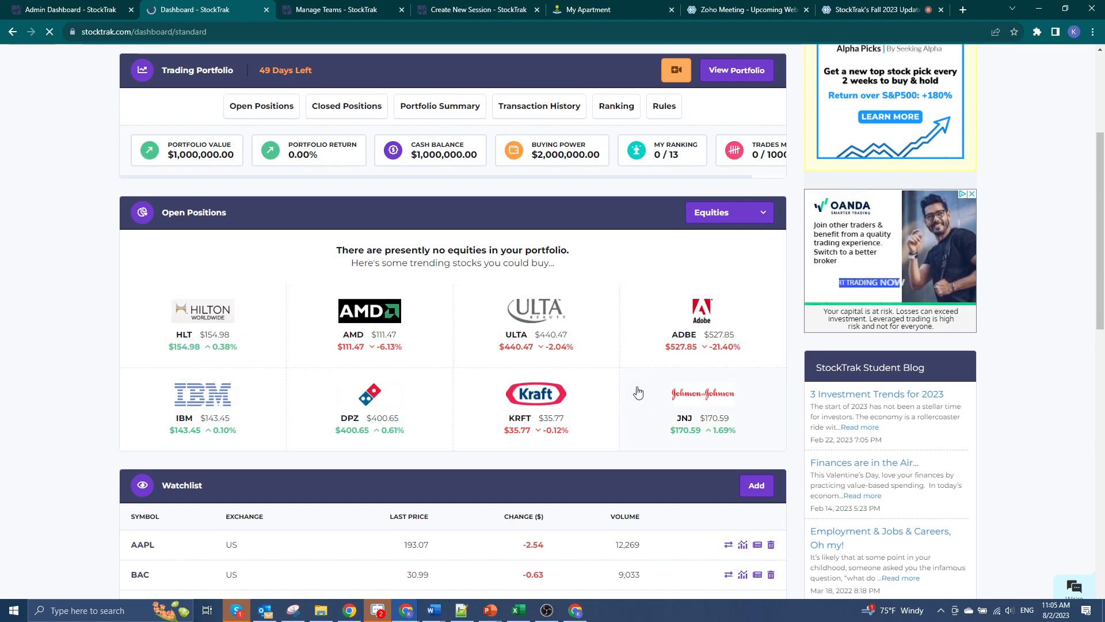
mouse_move(89, 361)
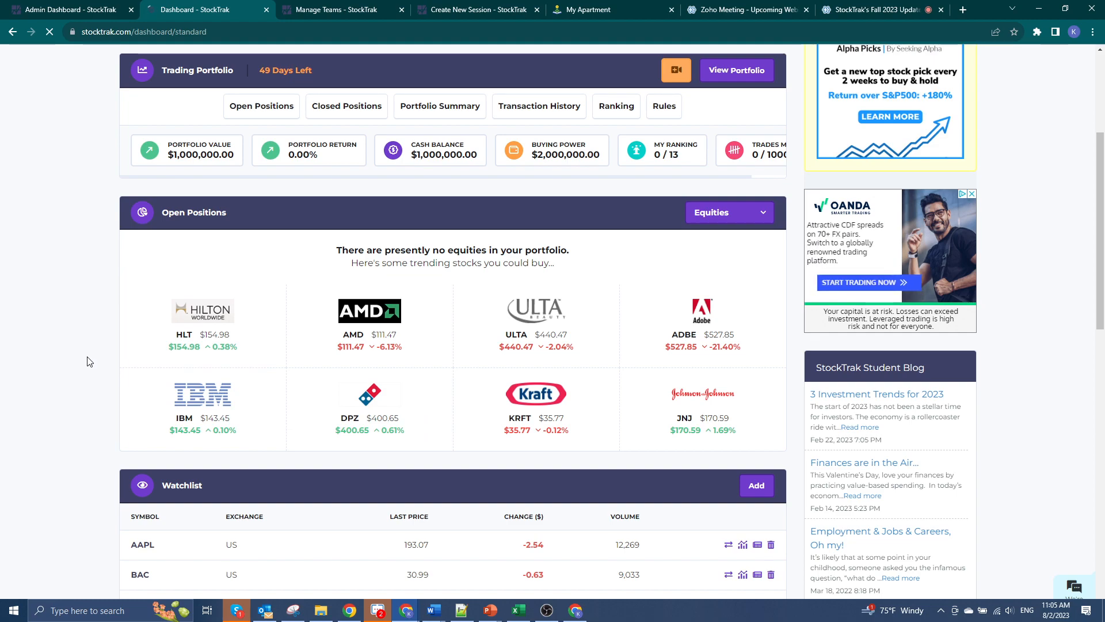
scroll(down, 3)
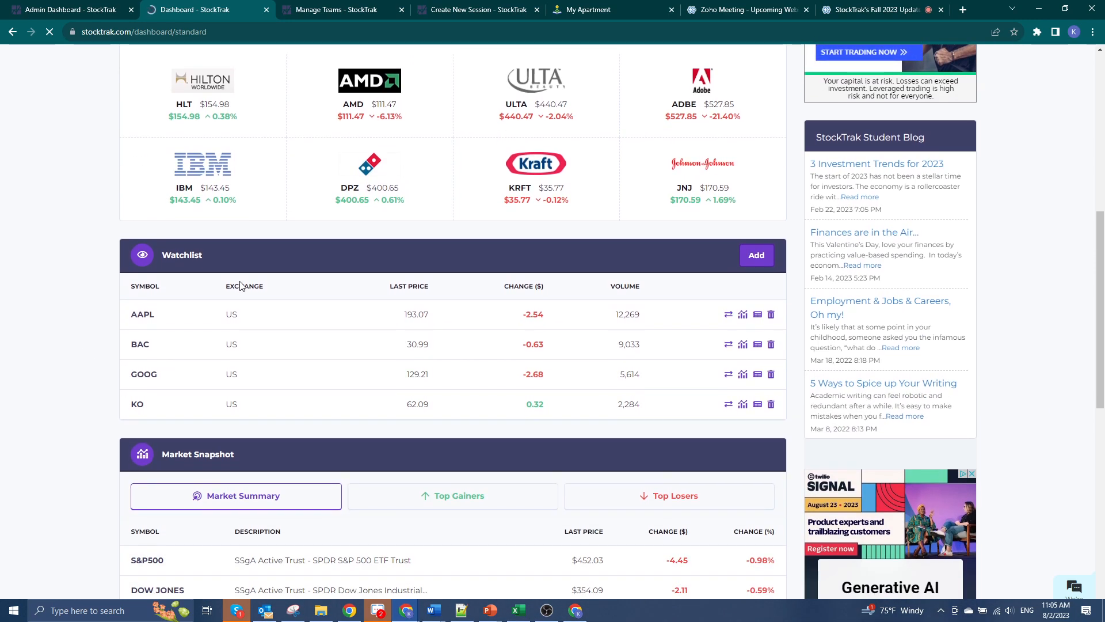
scroll(down, 3)
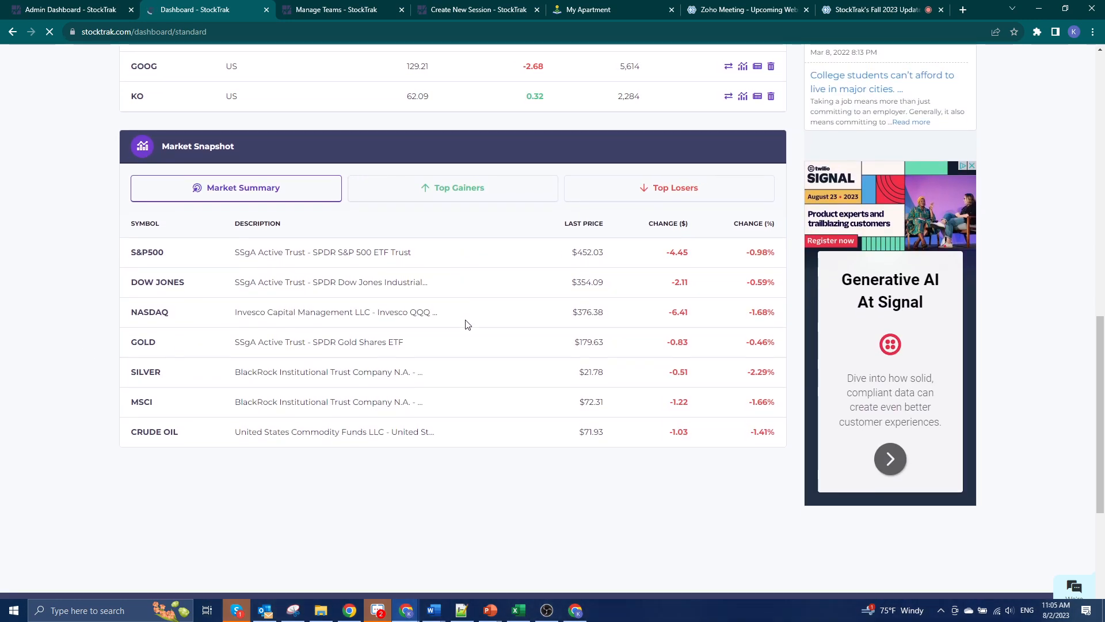
scroll(up, 3)
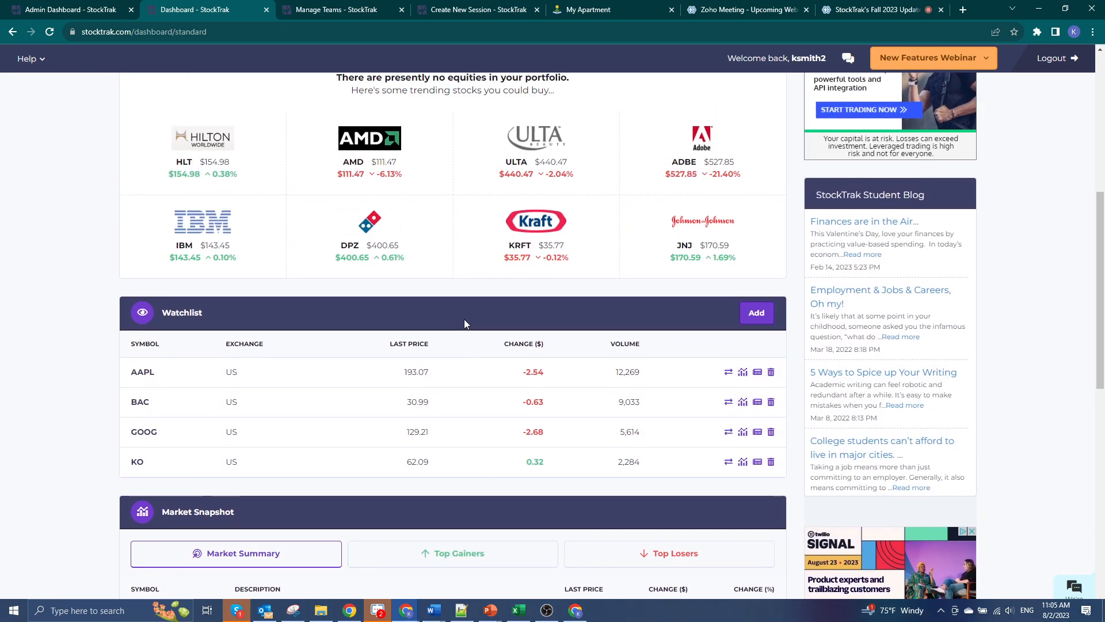
scroll(up, 3)
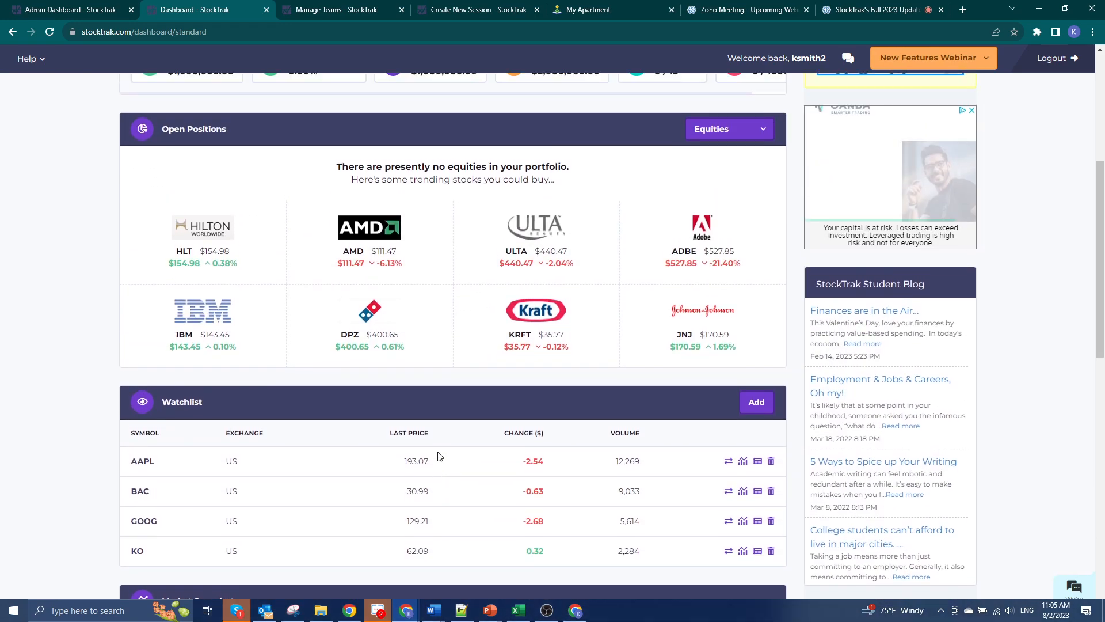
scroll(down, 3)
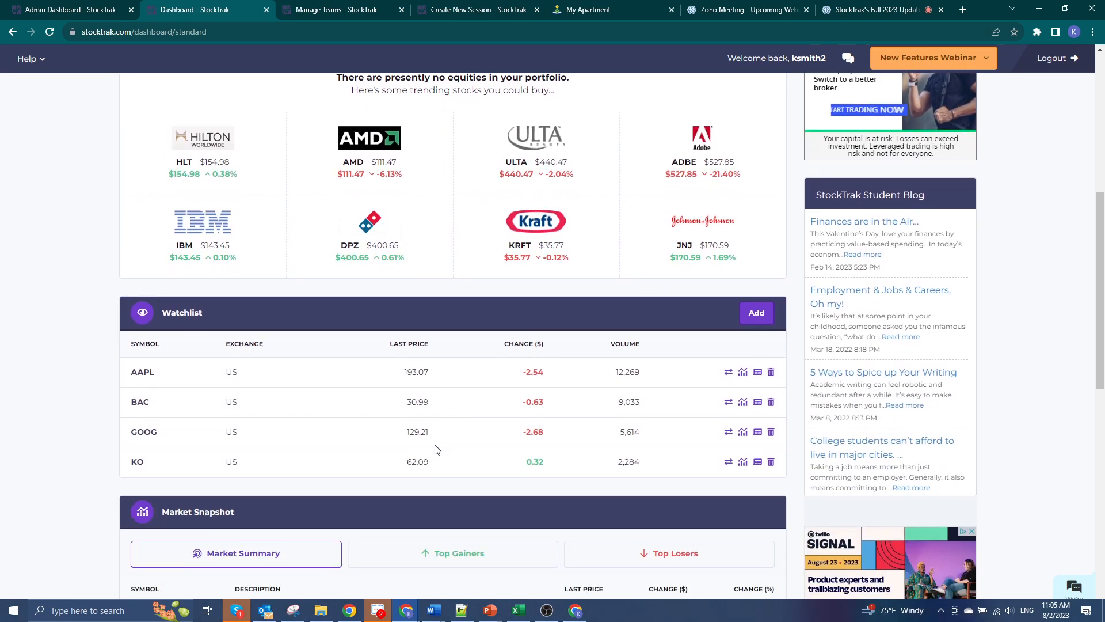
scroll(down, 3)
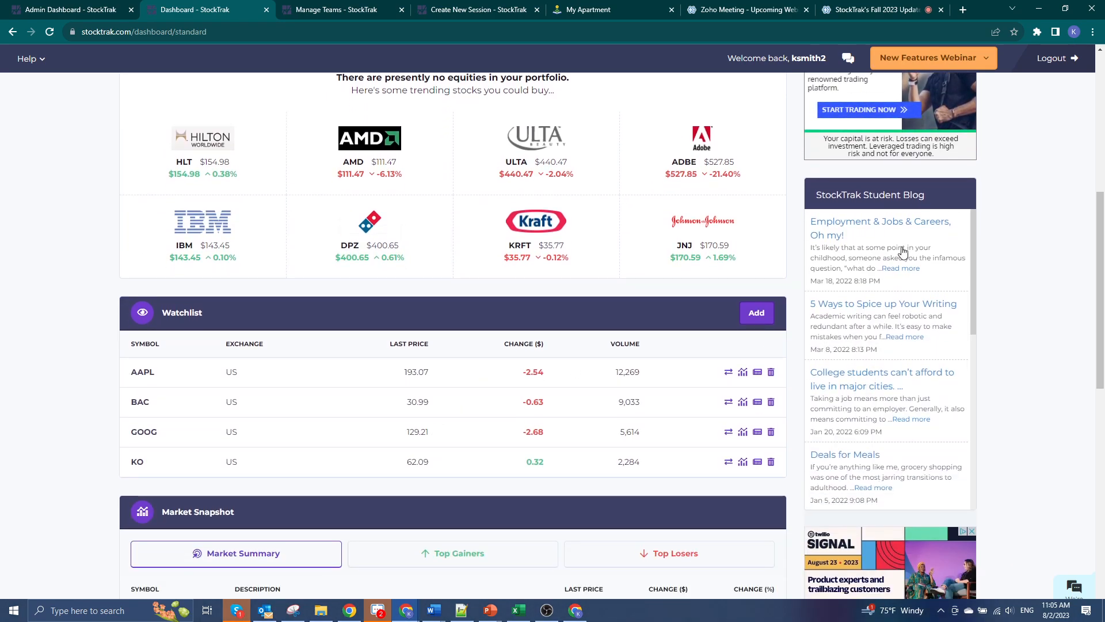
mouse_move(811, 475)
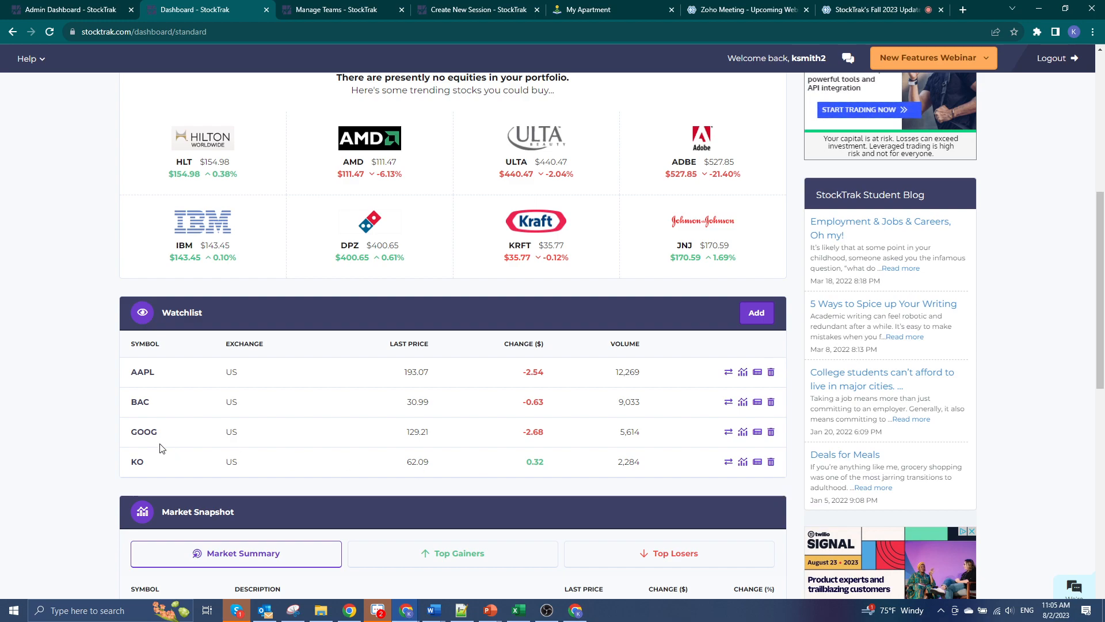
mouse_move(109, 448)
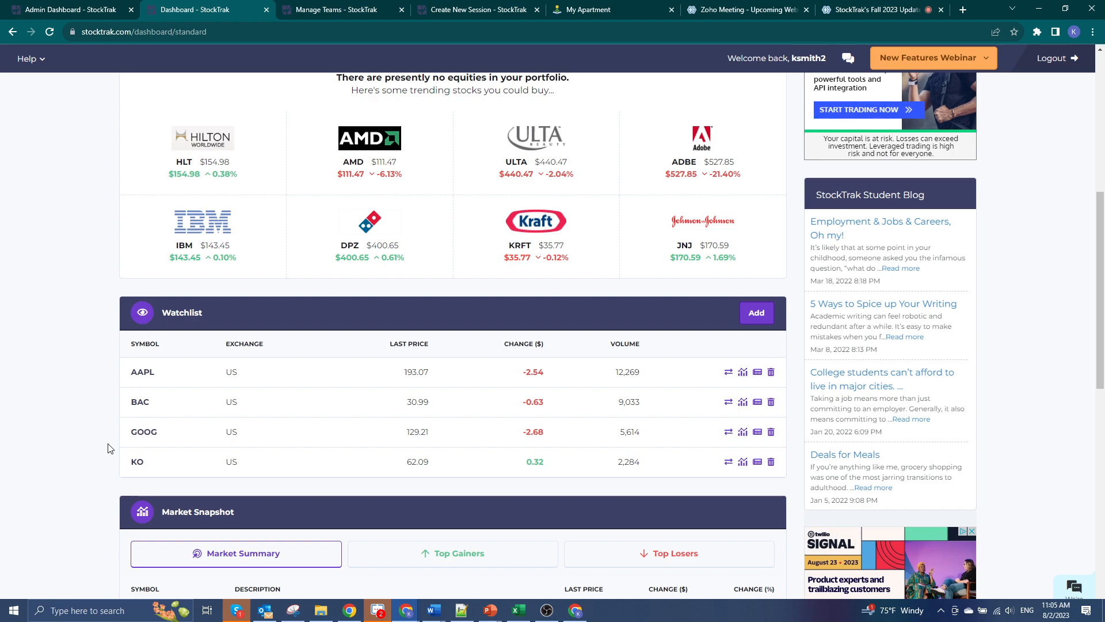
mouse_move(1049, 477)
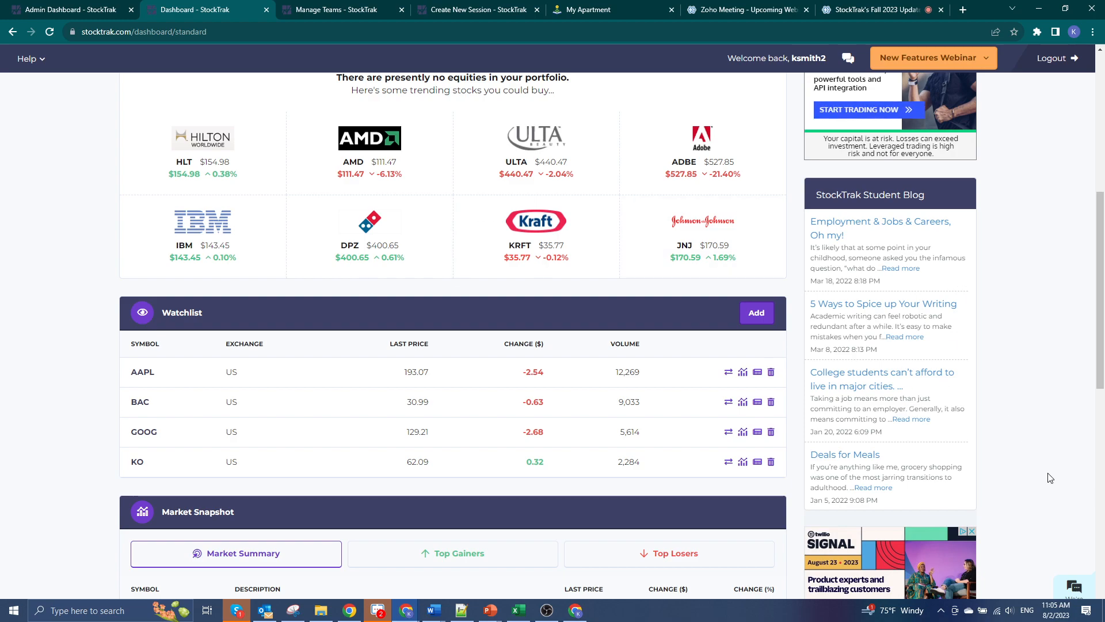
scroll(up, 3)
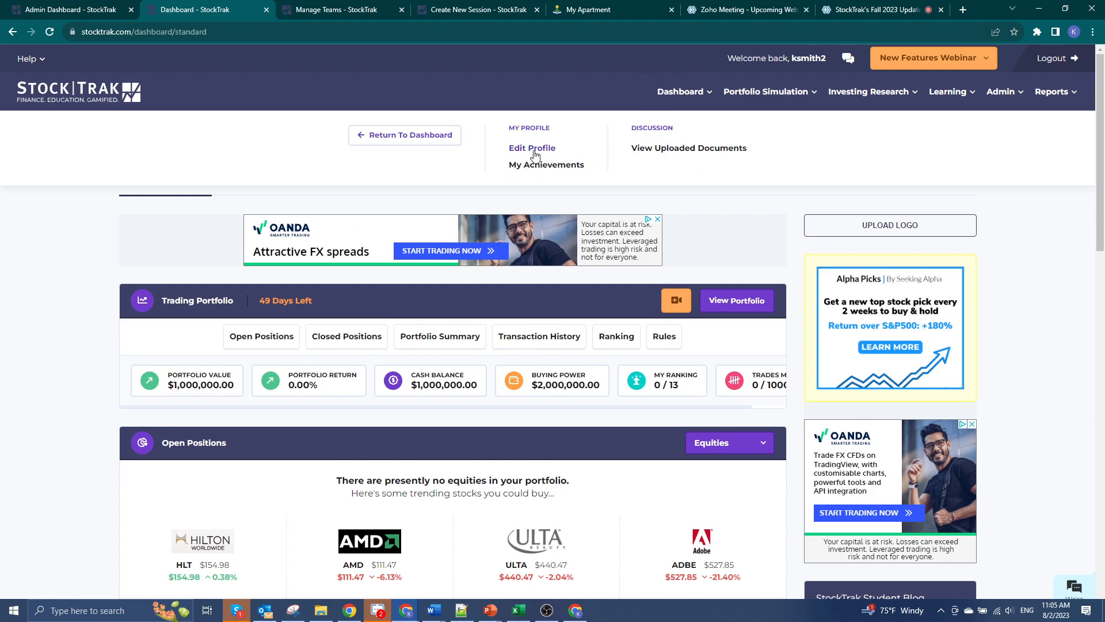
mouse_move(547, 151)
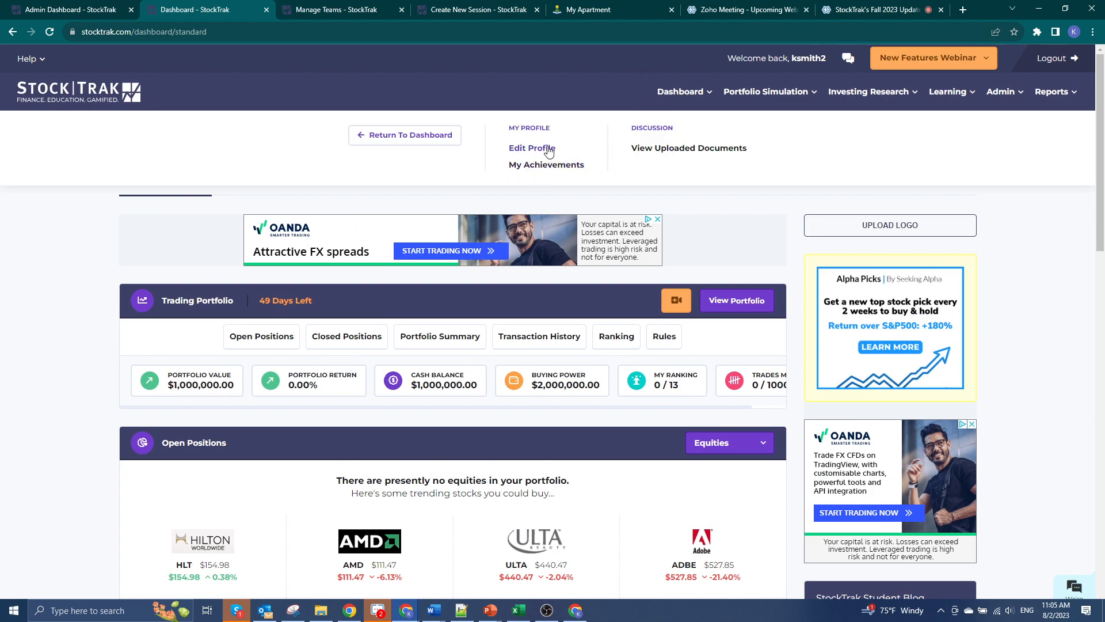
mouse_move(546, 164)
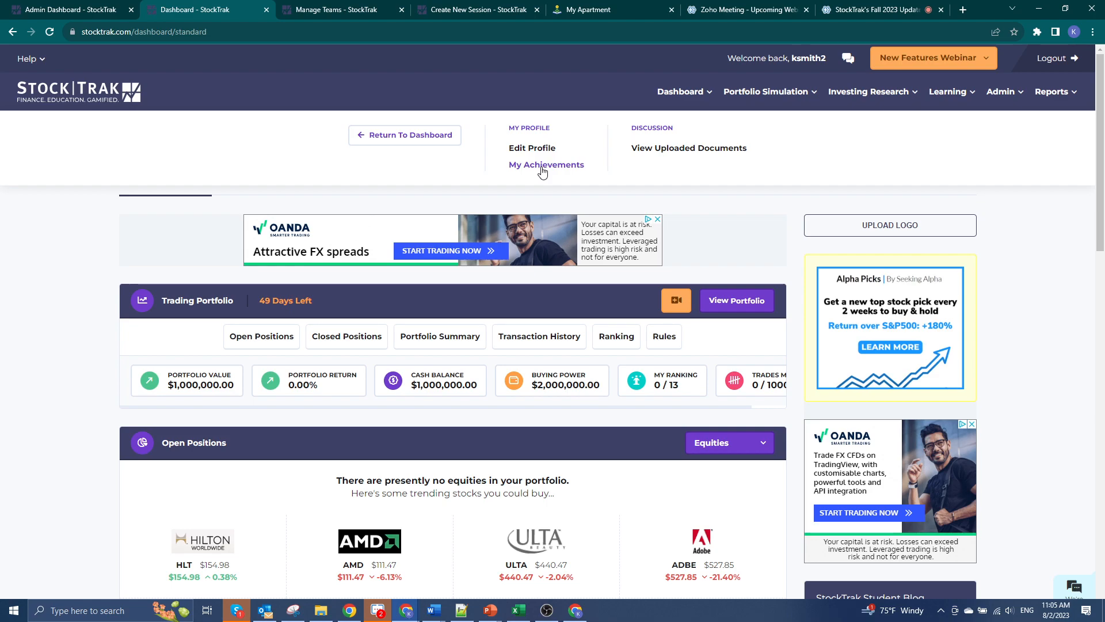
Open My Achievements listing earned badges such as Trader Levels 1–4
click(546, 164)
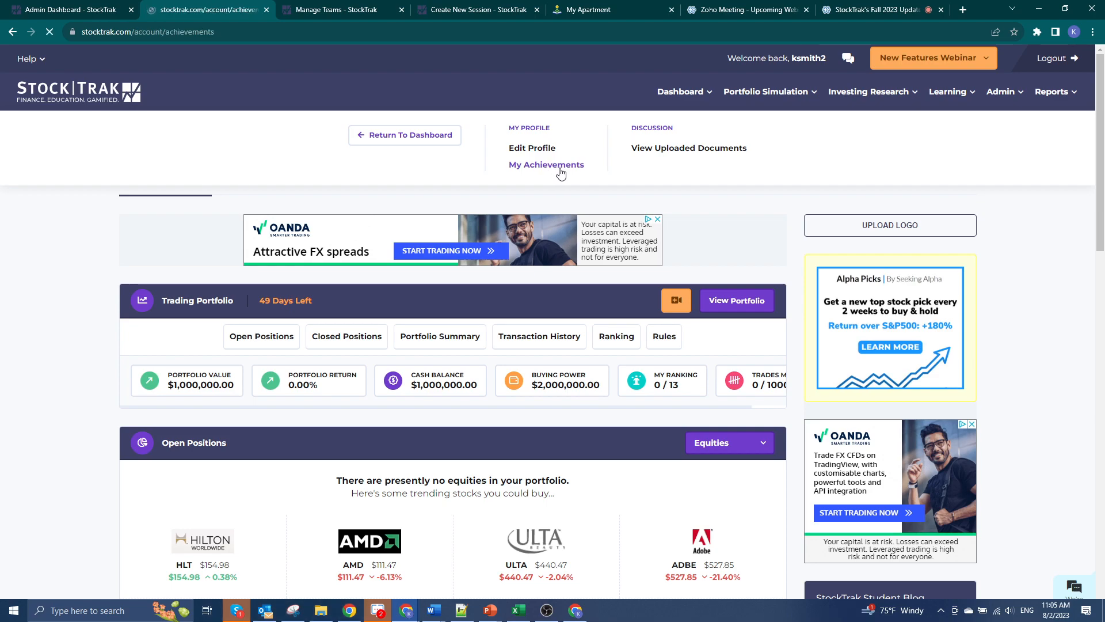
click(546, 164)
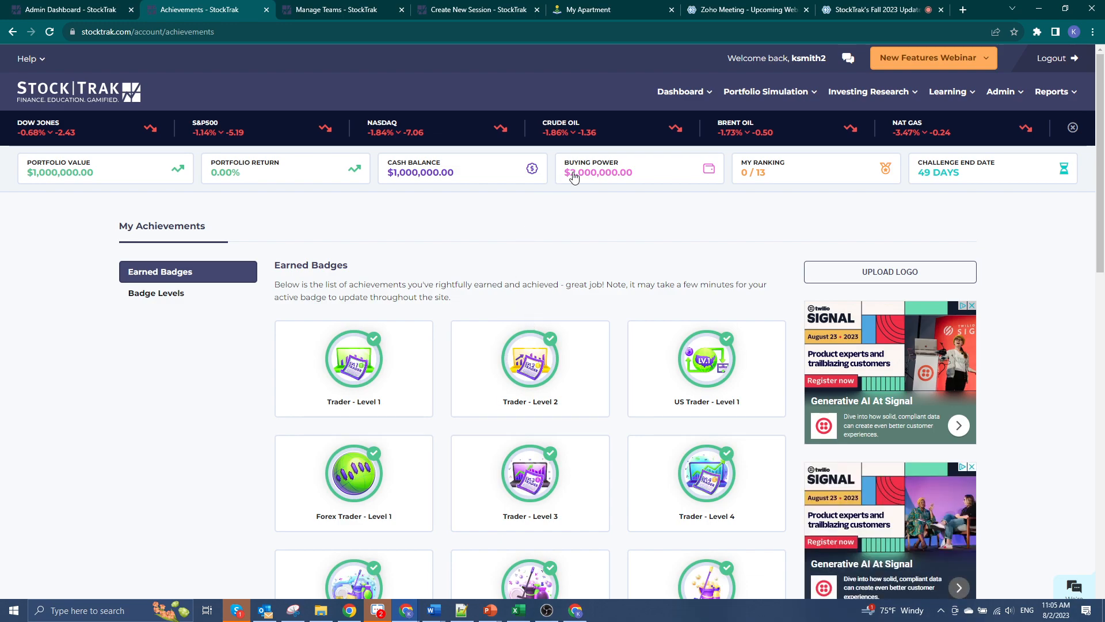
Show the Portfolio Simulation menu with portfolio, trade and tutorial video links
click(766, 92)
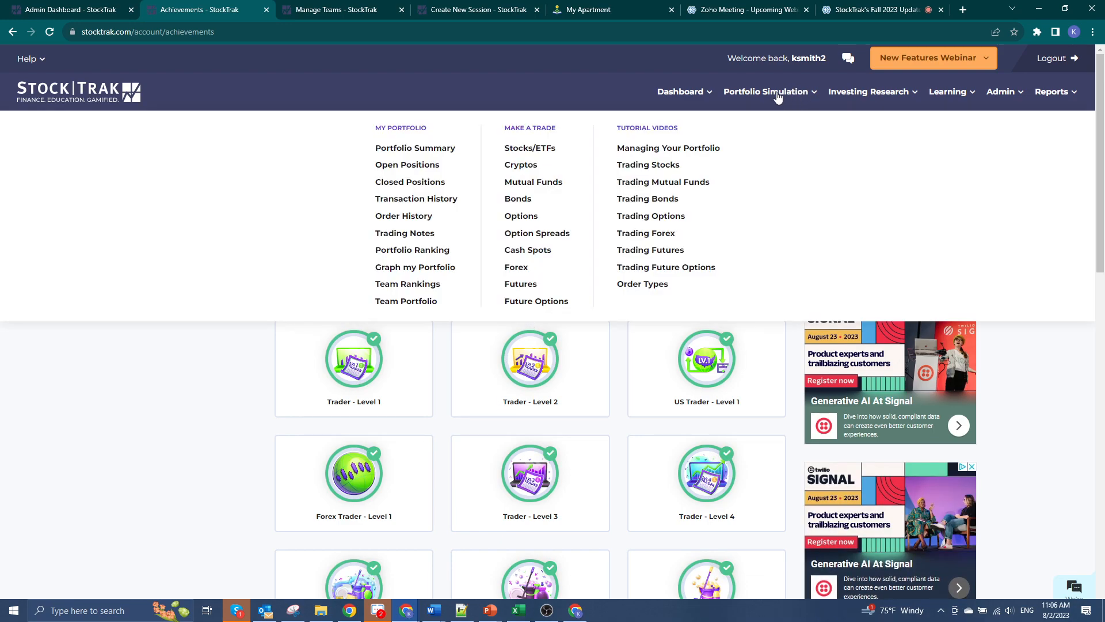
mouse_move(387, 198)
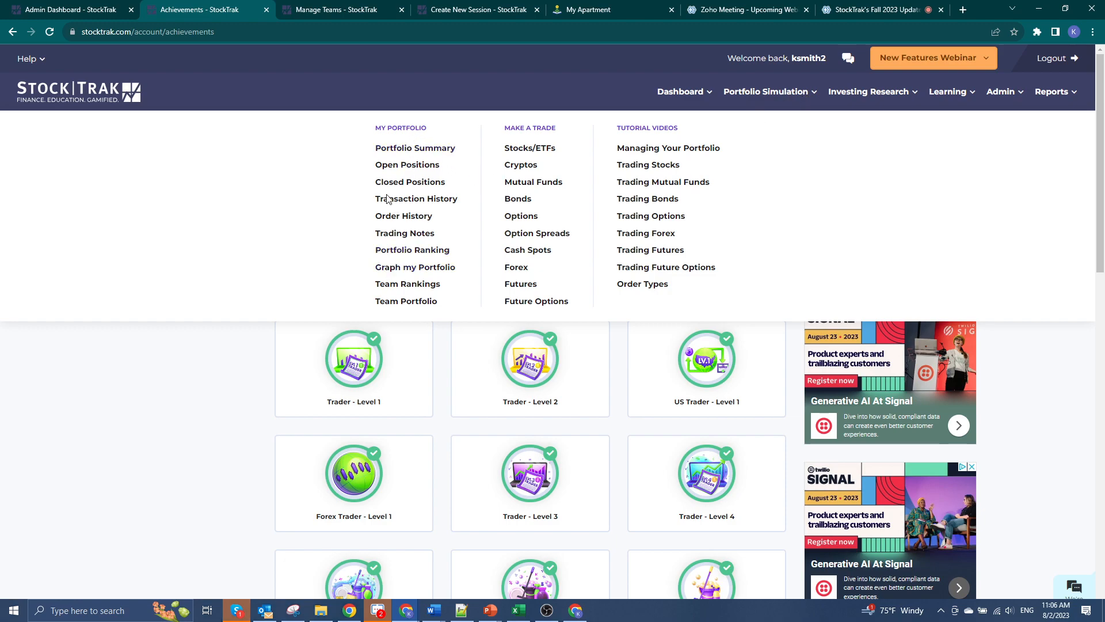
mouse_move(407, 164)
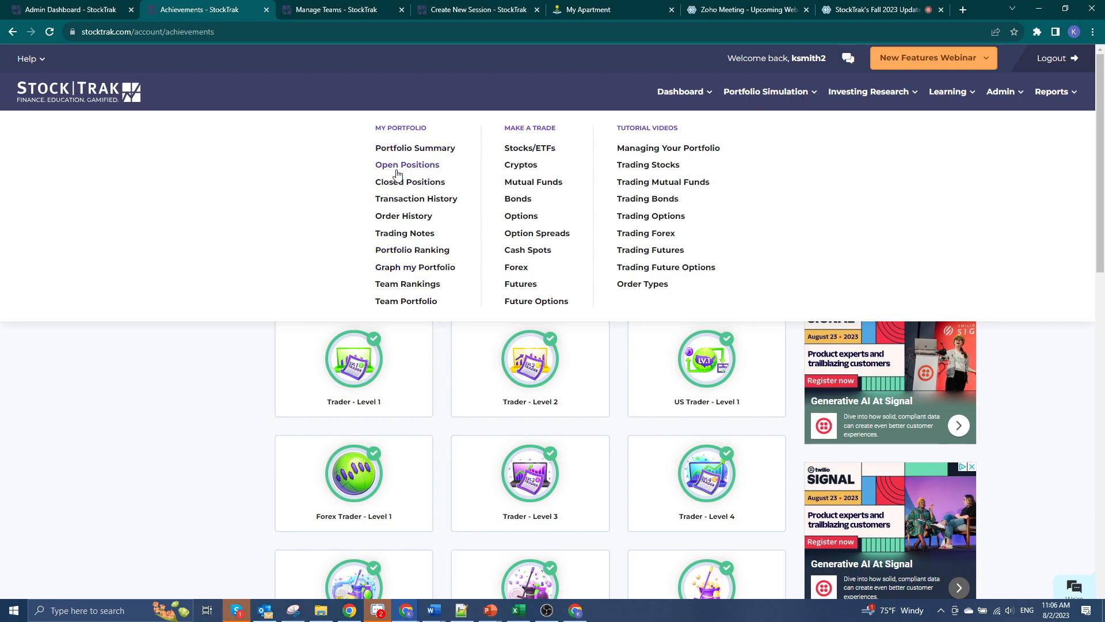
mouse_move(405, 245)
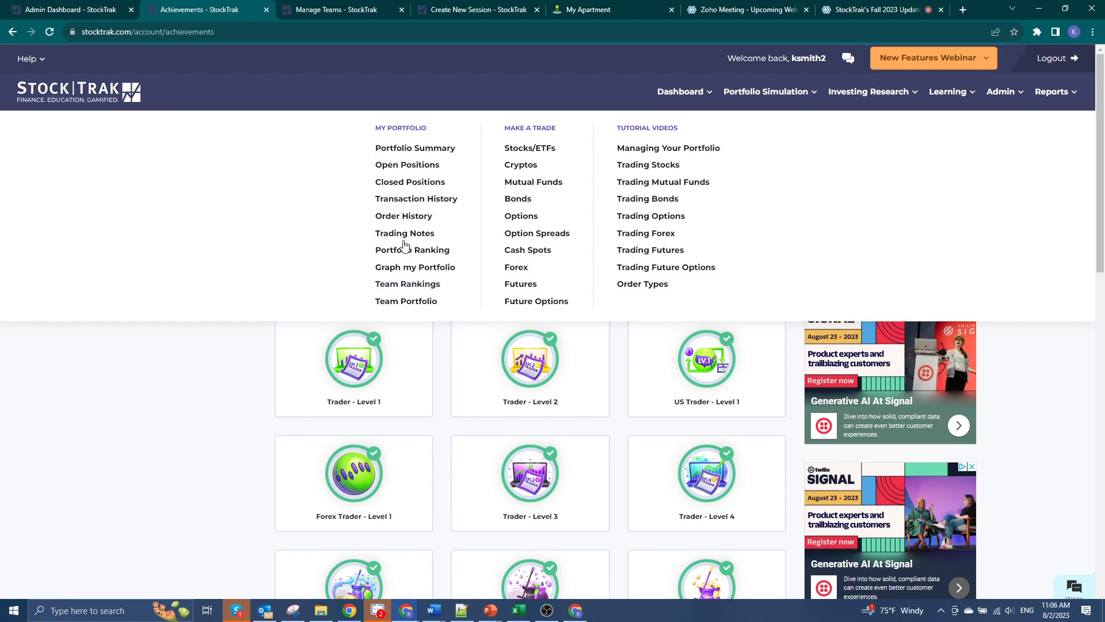
mouse_move(405, 301)
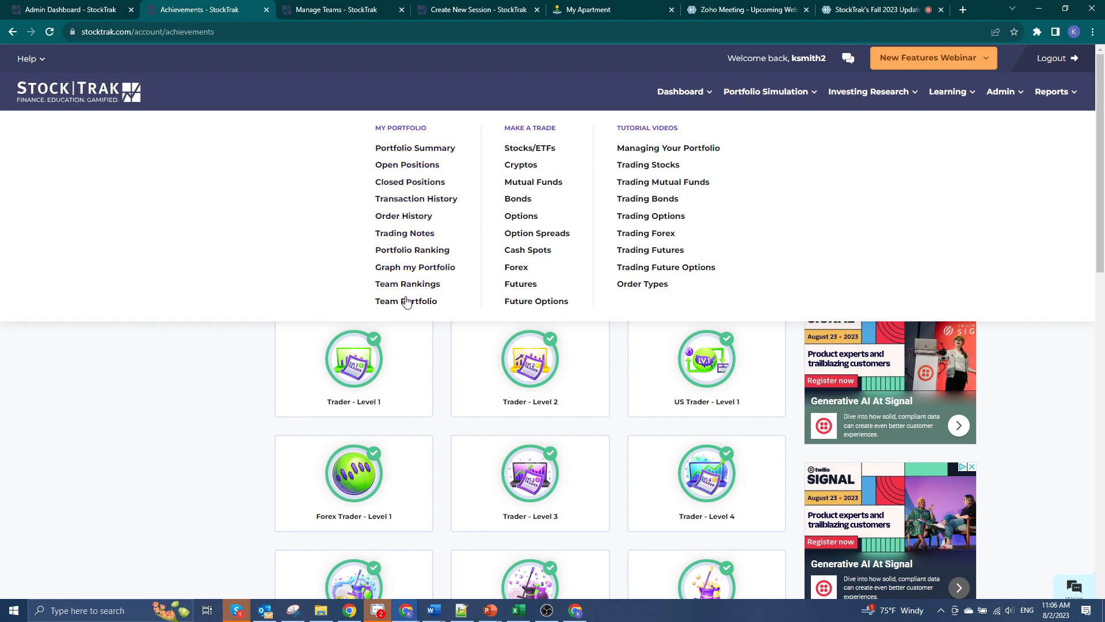
mouse_move(536, 301)
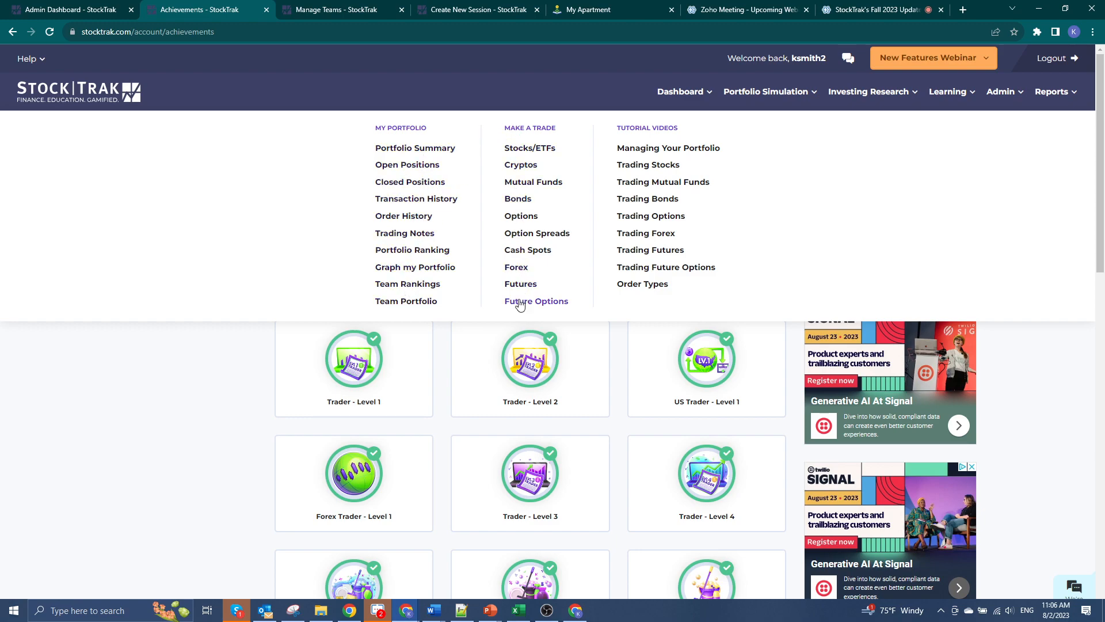
mouse_move(515, 266)
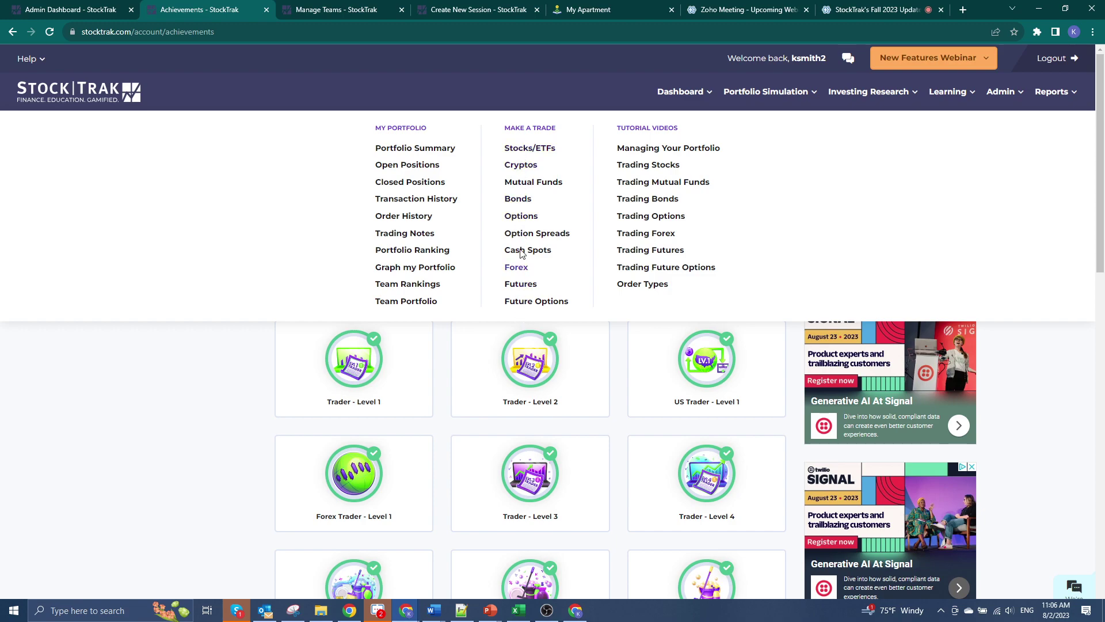
mouse_move(527, 163)
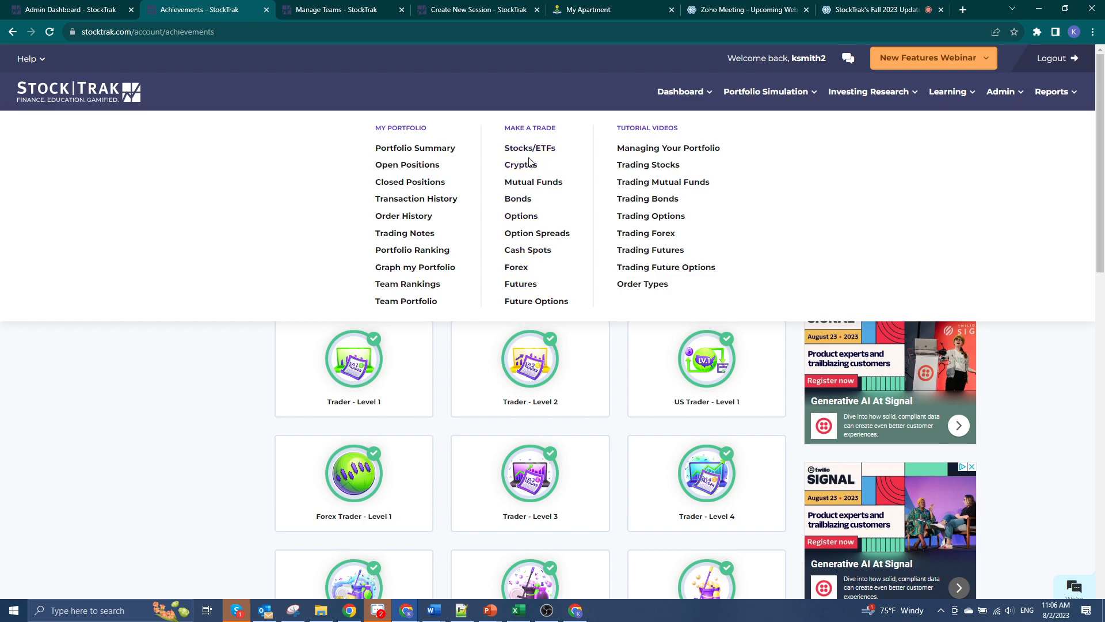
mouse_move(668, 147)
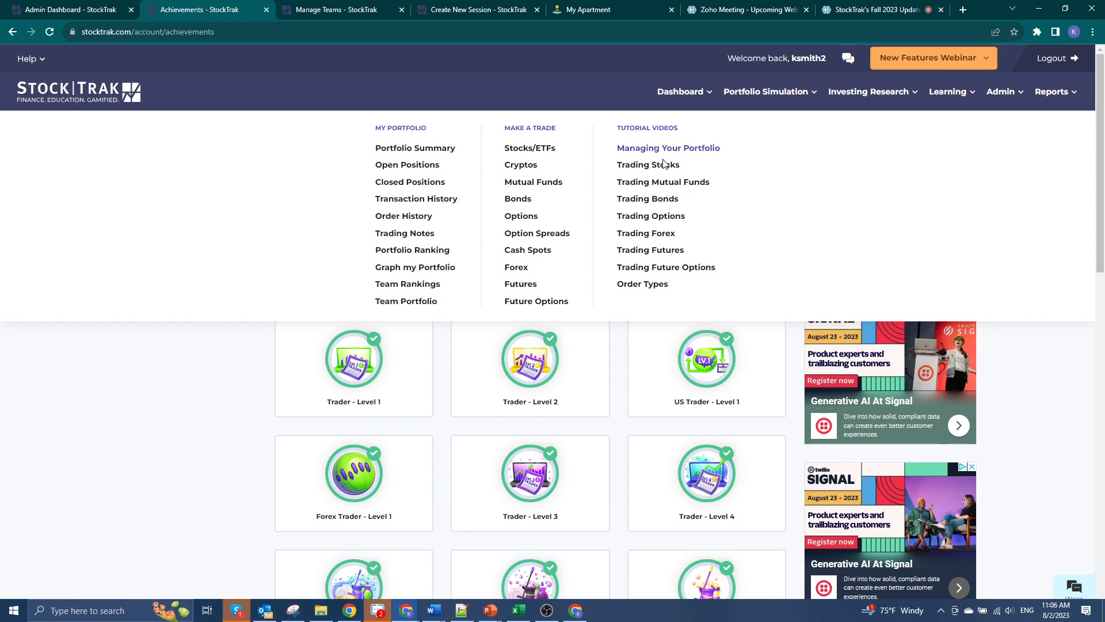
mouse_move(649, 271)
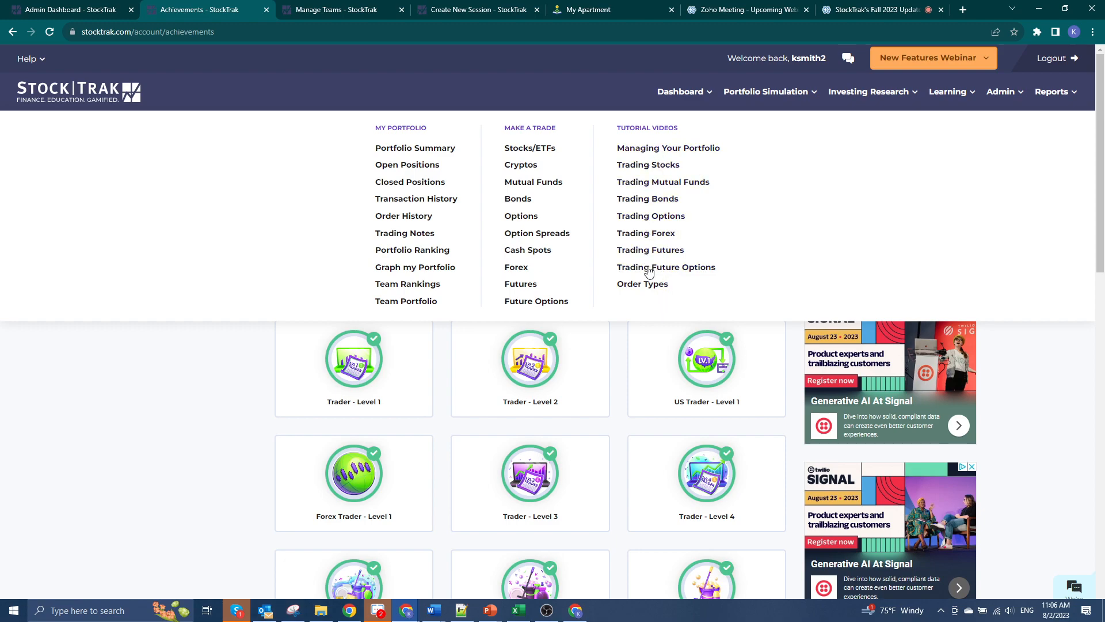
mouse_move(650, 250)
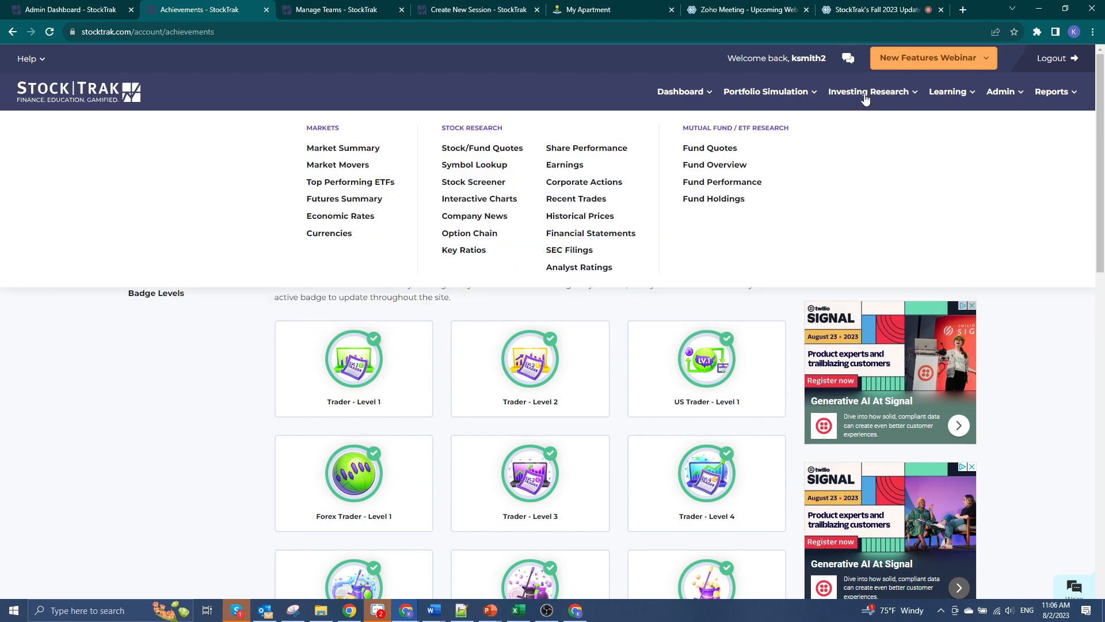
mouse_move(489, 242)
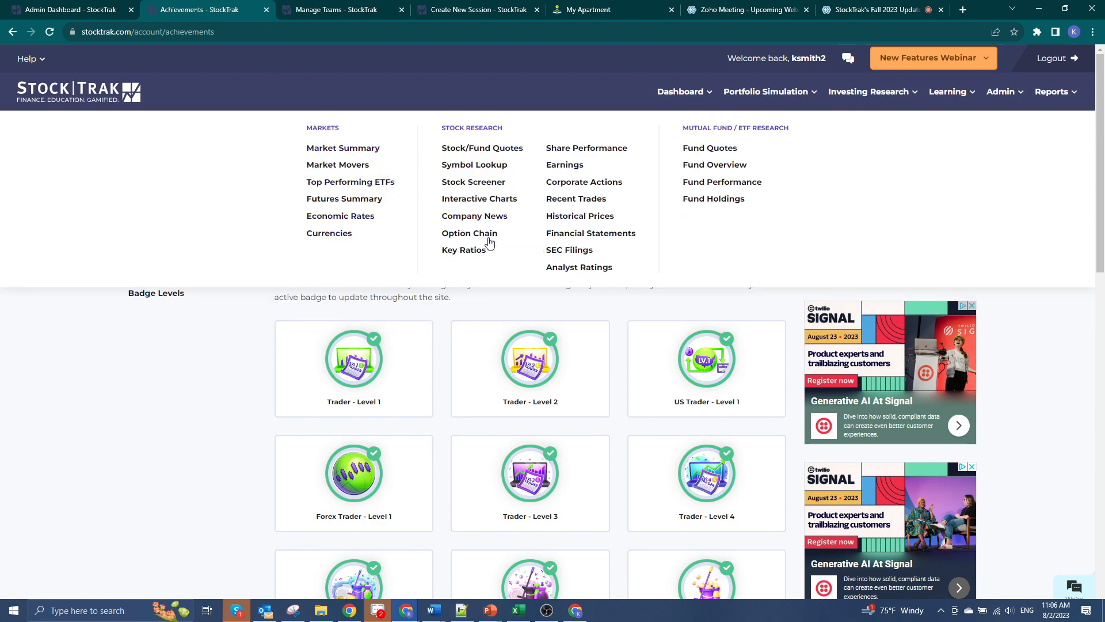
mouse_move(598, 173)
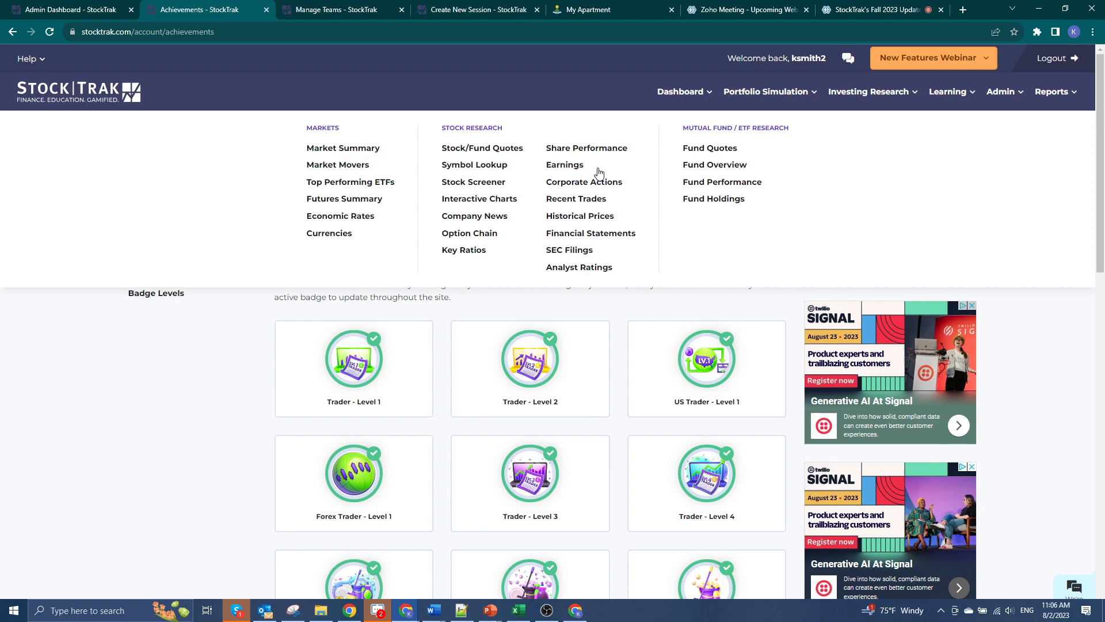
mouse_move(685, 129)
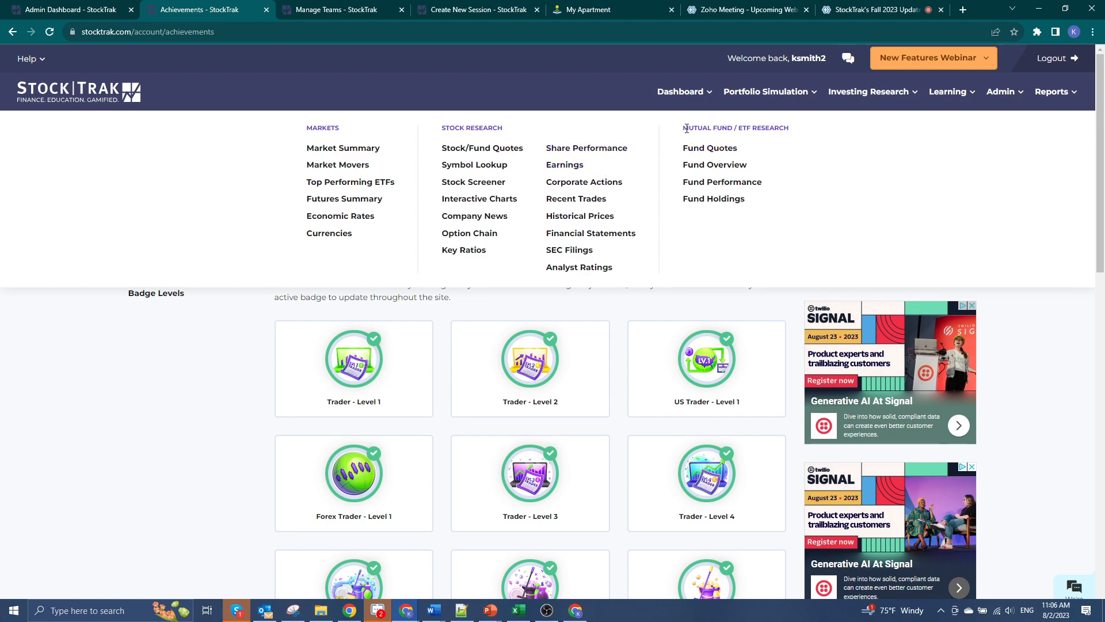
mouse_move(795, 129)
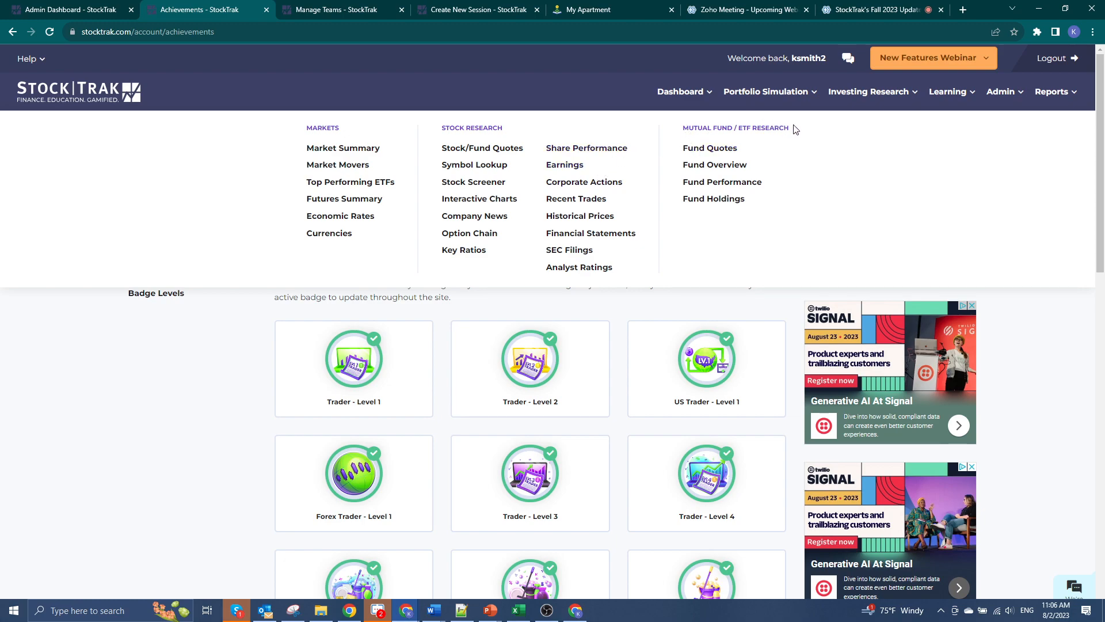
mouse_move(709, 147)
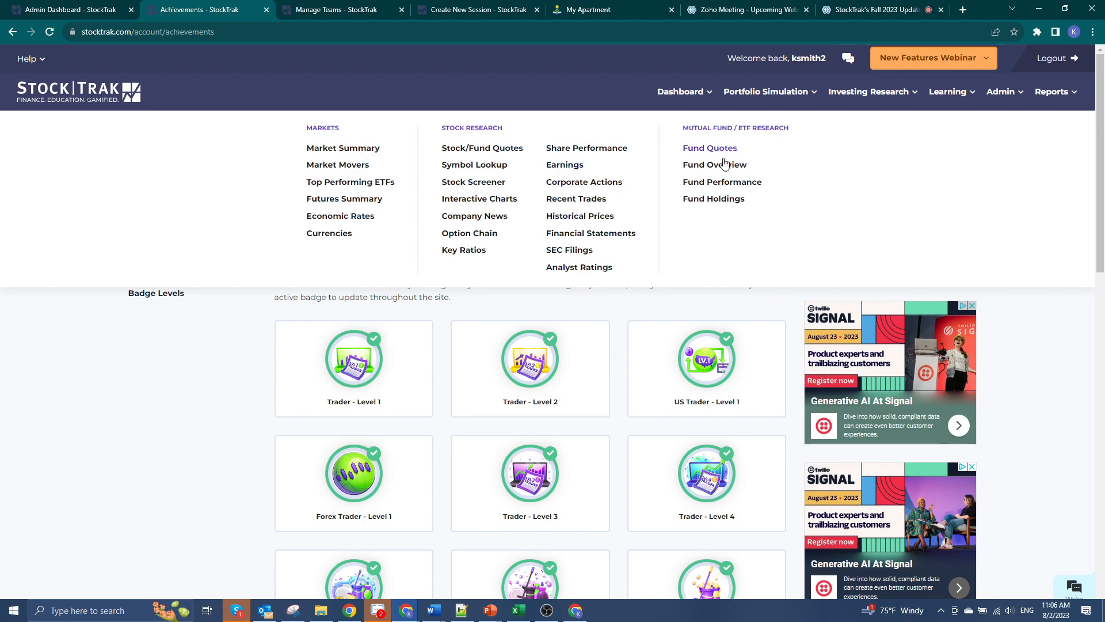
mouse_move(807, 157)
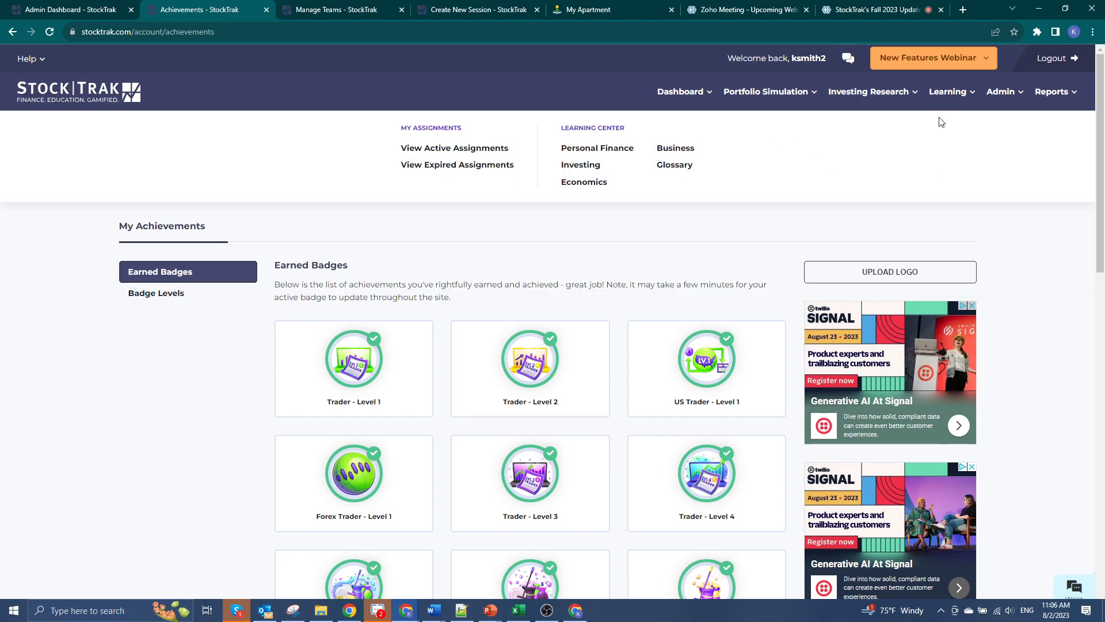
mouse_move(904, 157)
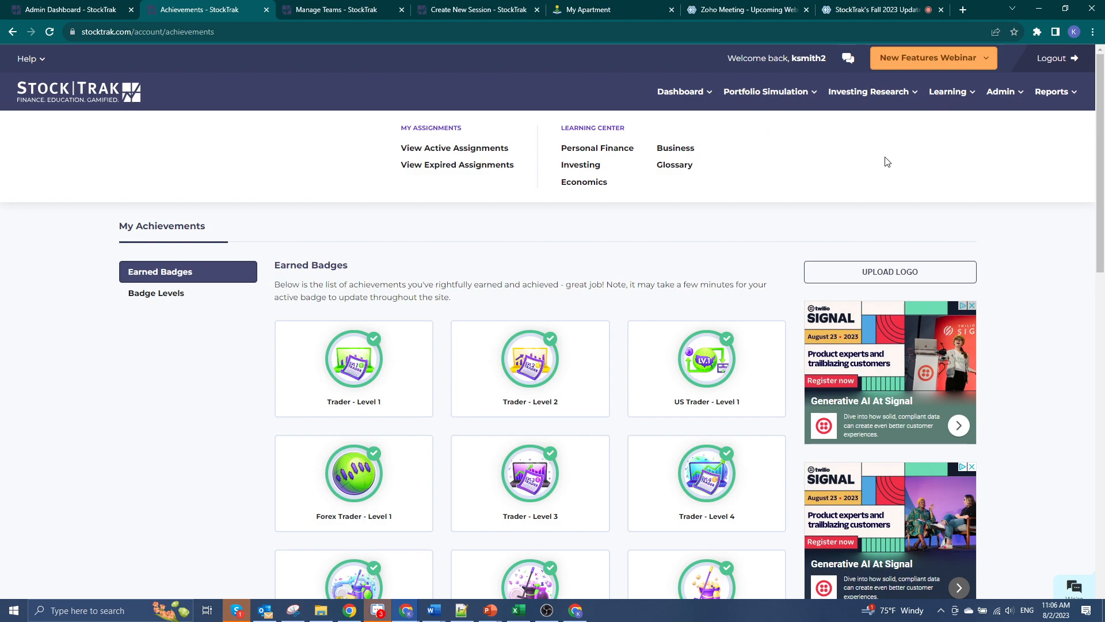
mouse_move(672, 164)
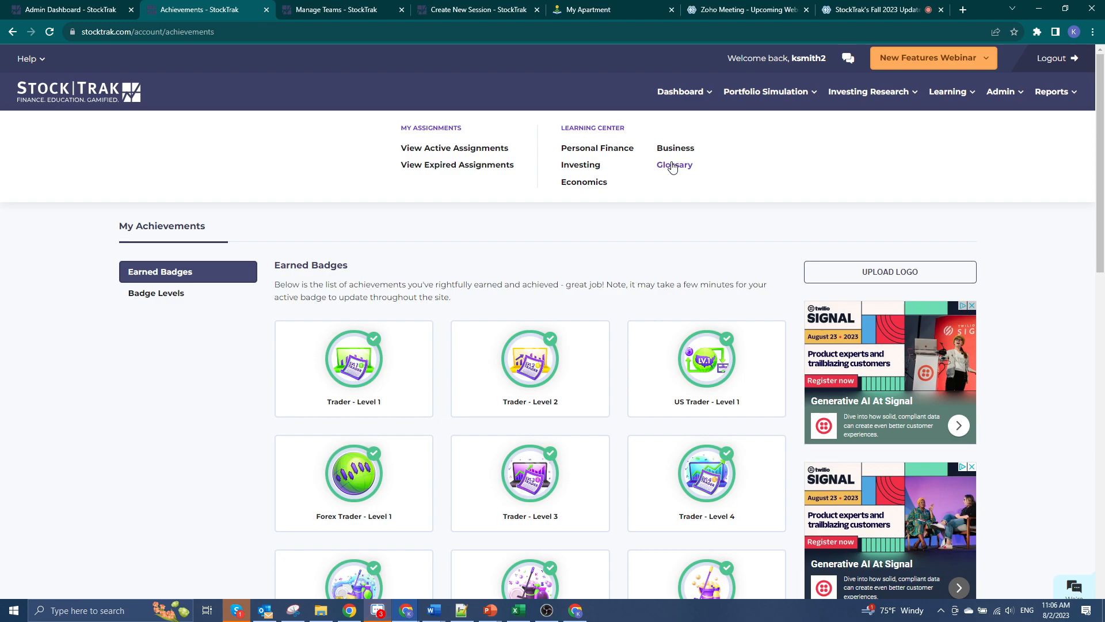
mouse_move(992, 109)
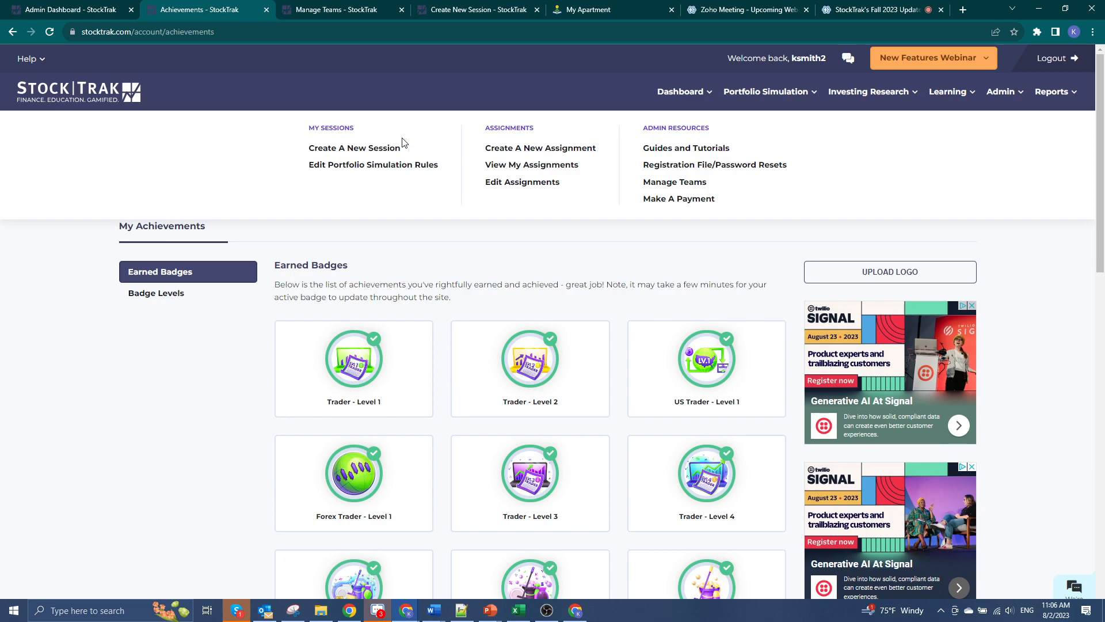
Show the Reports menu listing session, portfolio, custom and assignment reports
click(1051, 91)
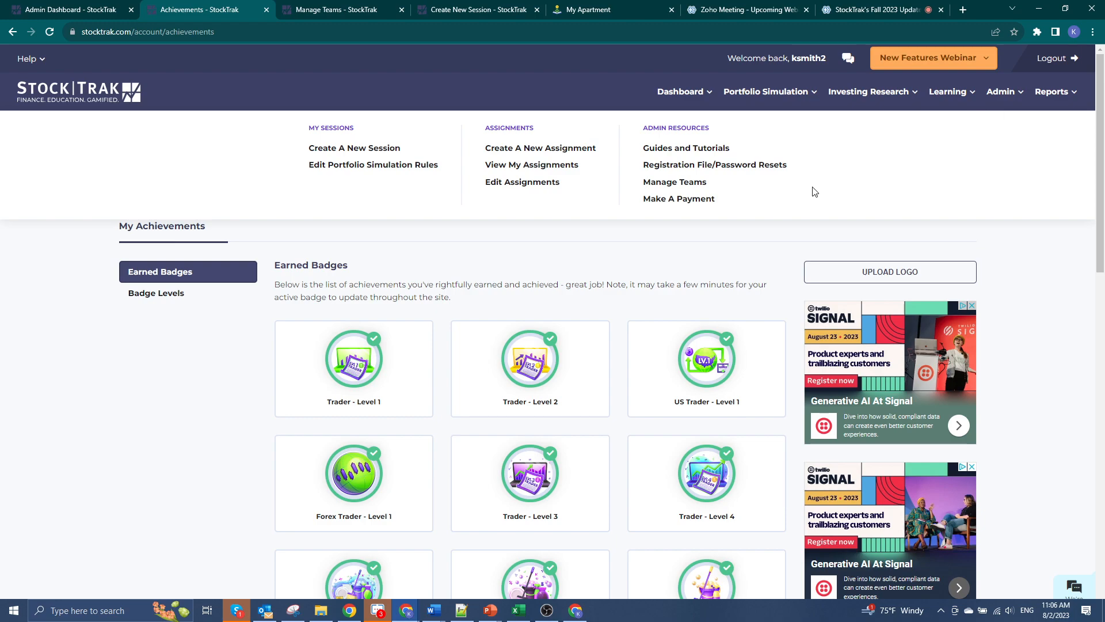
mouse_move(354, 148)
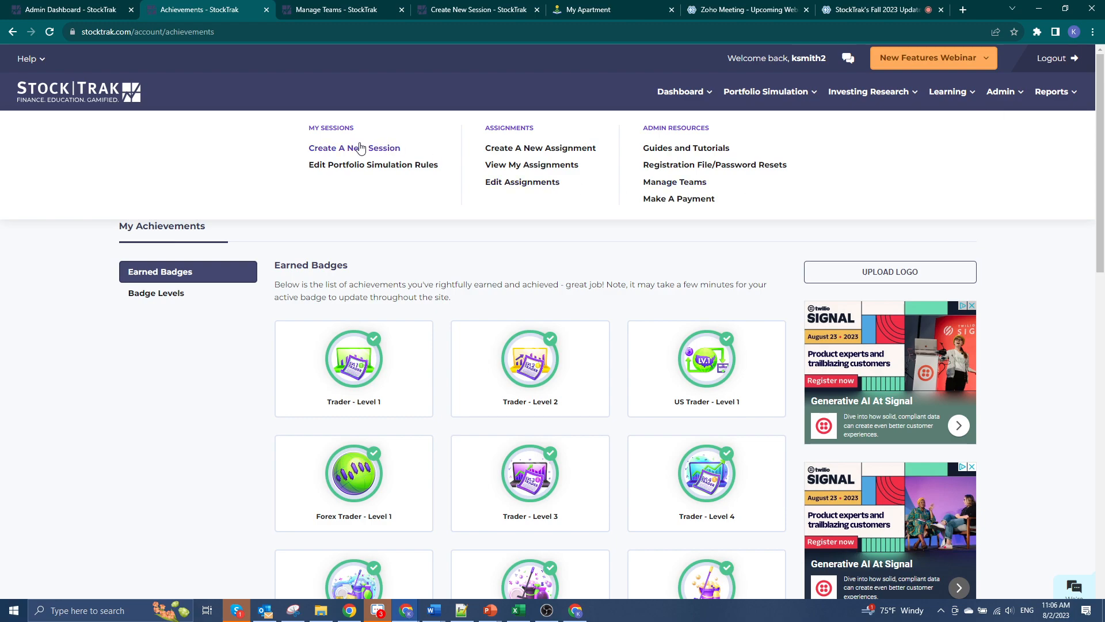
mouse_move(407, 168)
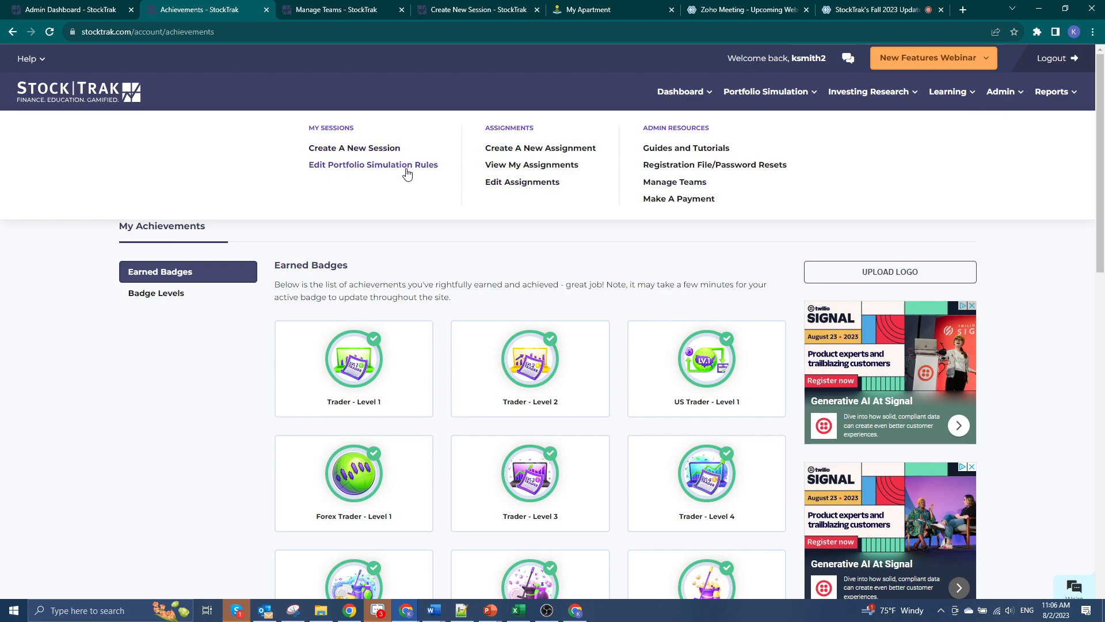
mouse_move(531, 164)
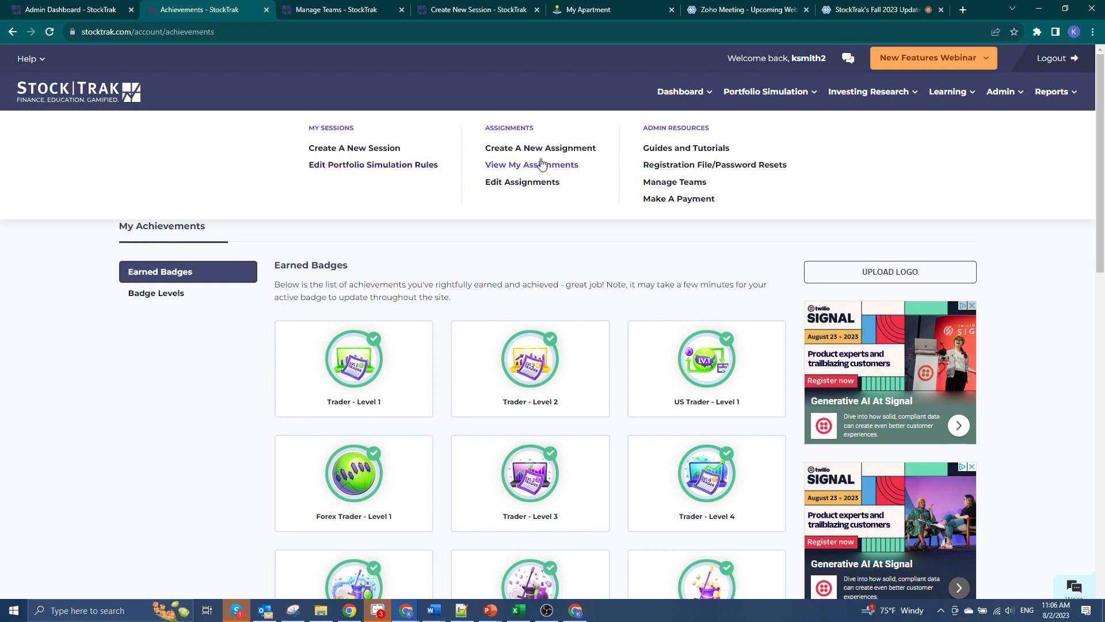
mouse_move(685, 148)
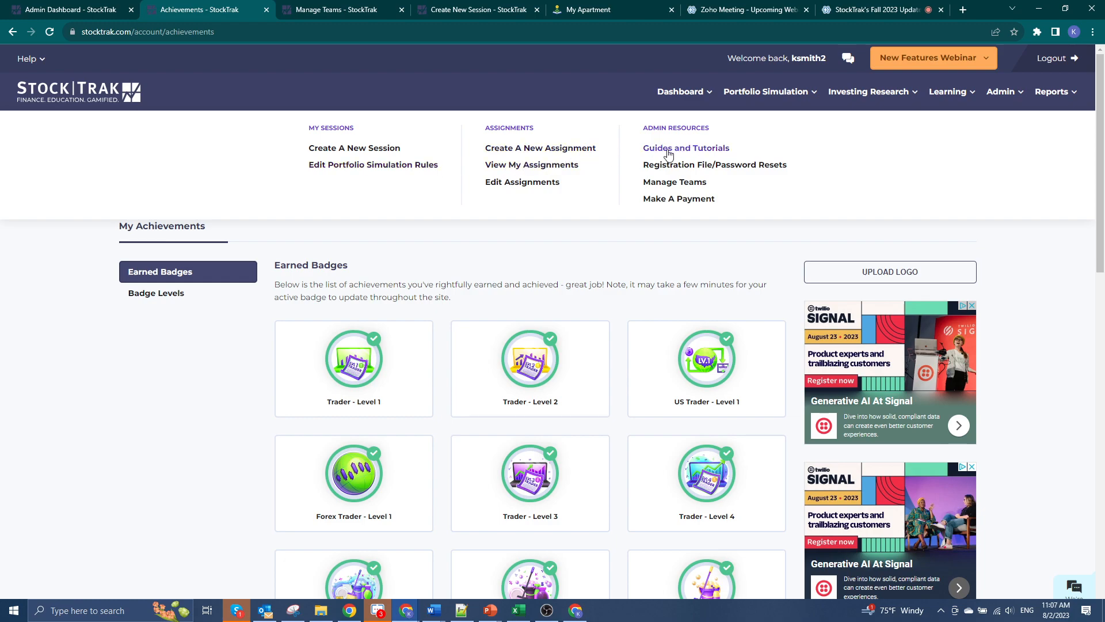
mouse_move(694, 151)
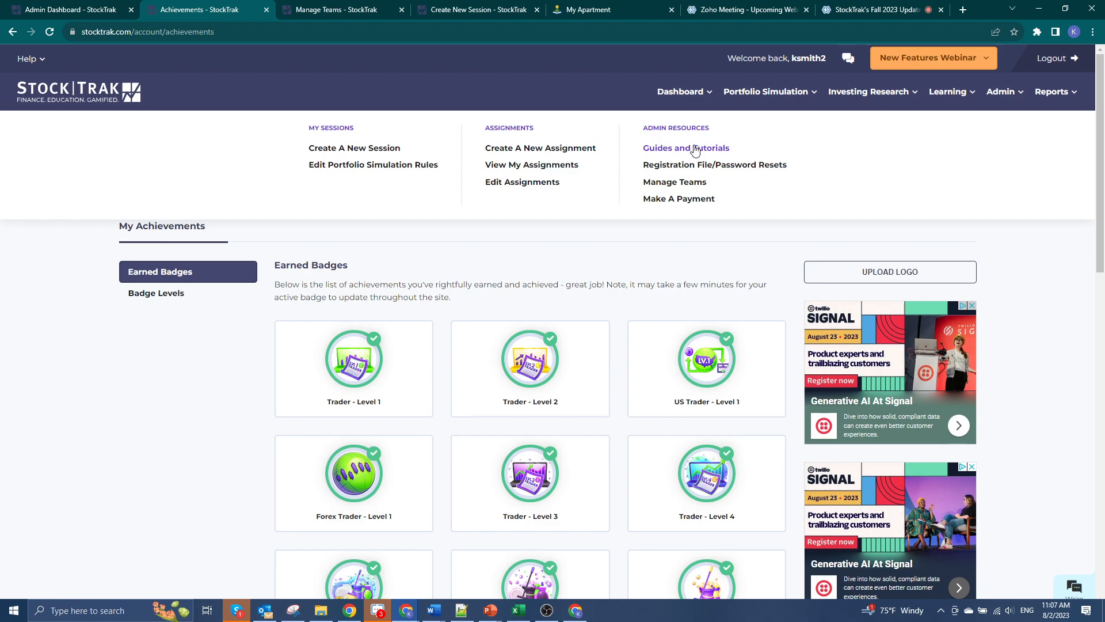
mouse_move(883, 157)
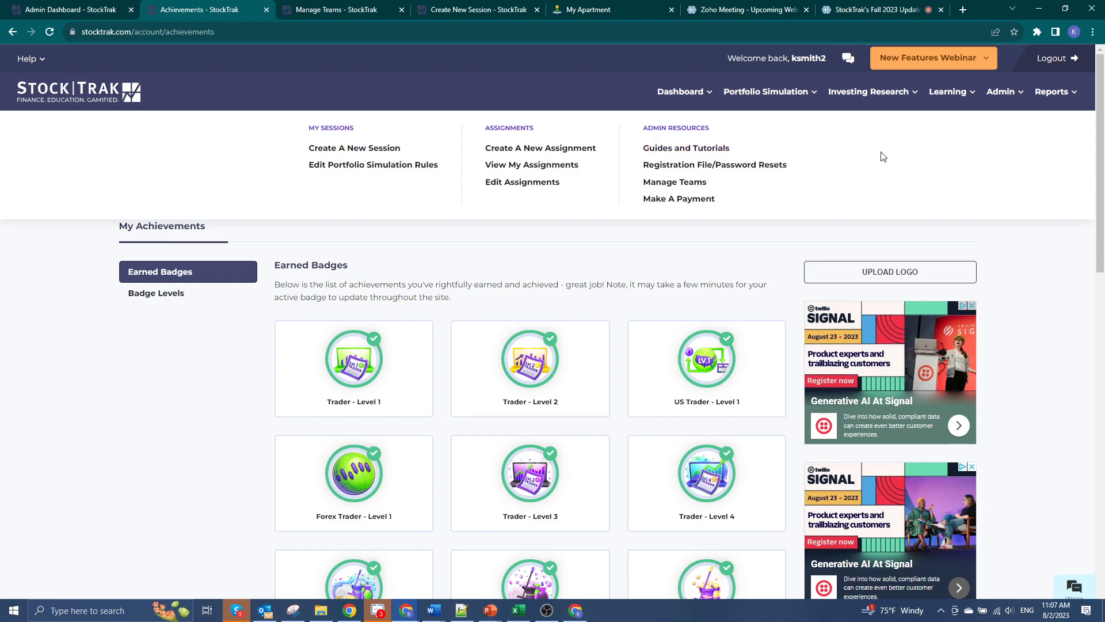
click(1052, 91)
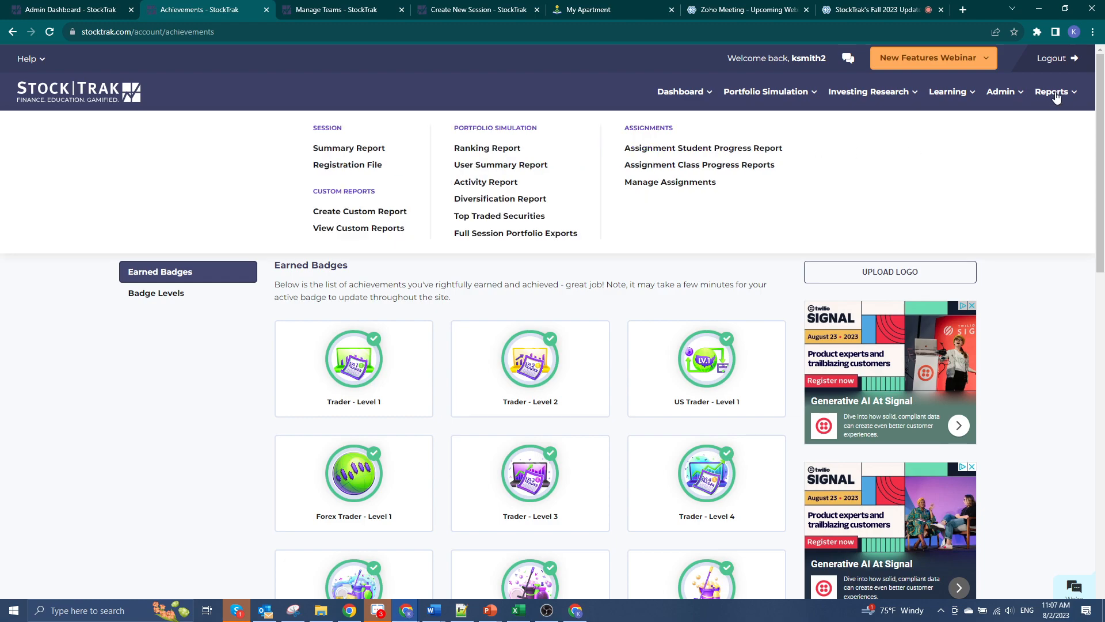
mouse_move(383, 199)
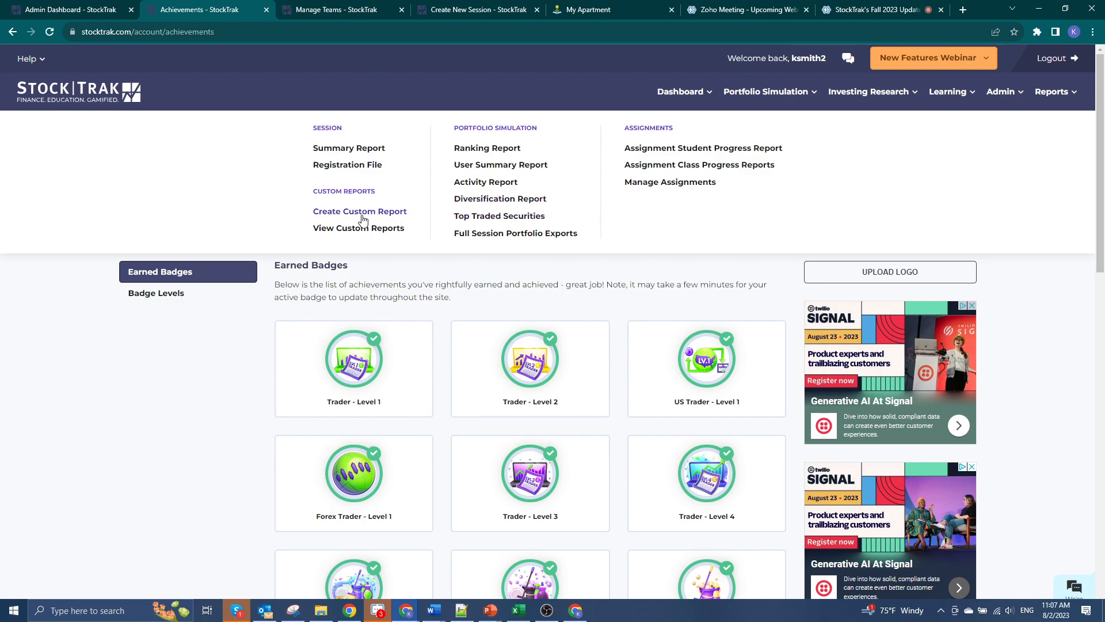
mouse_move(345, 228)
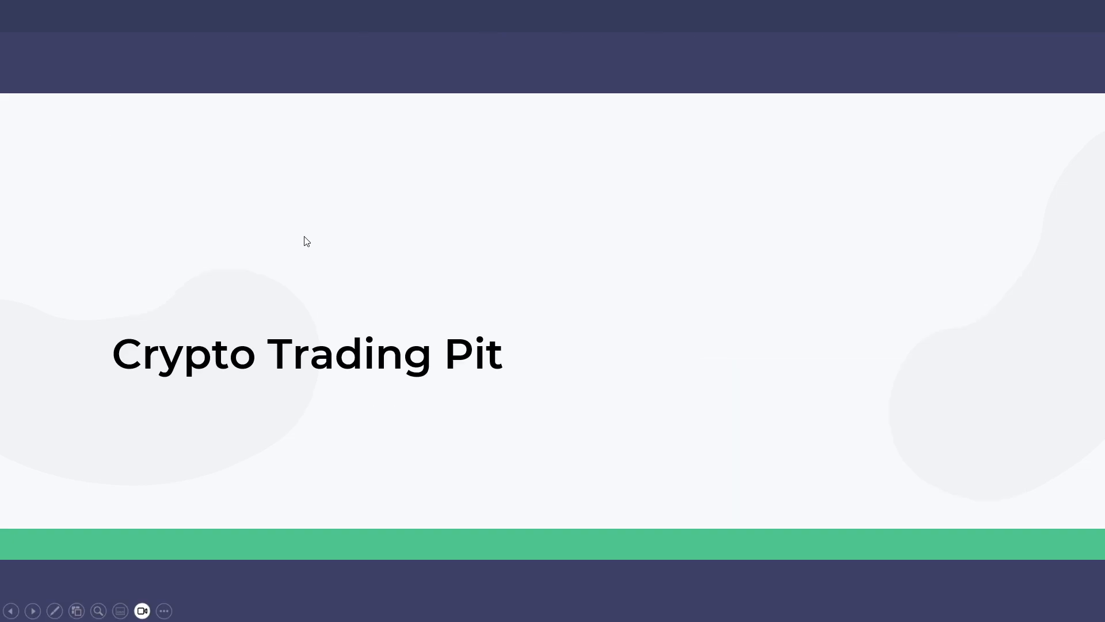
Advance the slideshow to the Crypto Trading Pit details slide
click(32, 610)
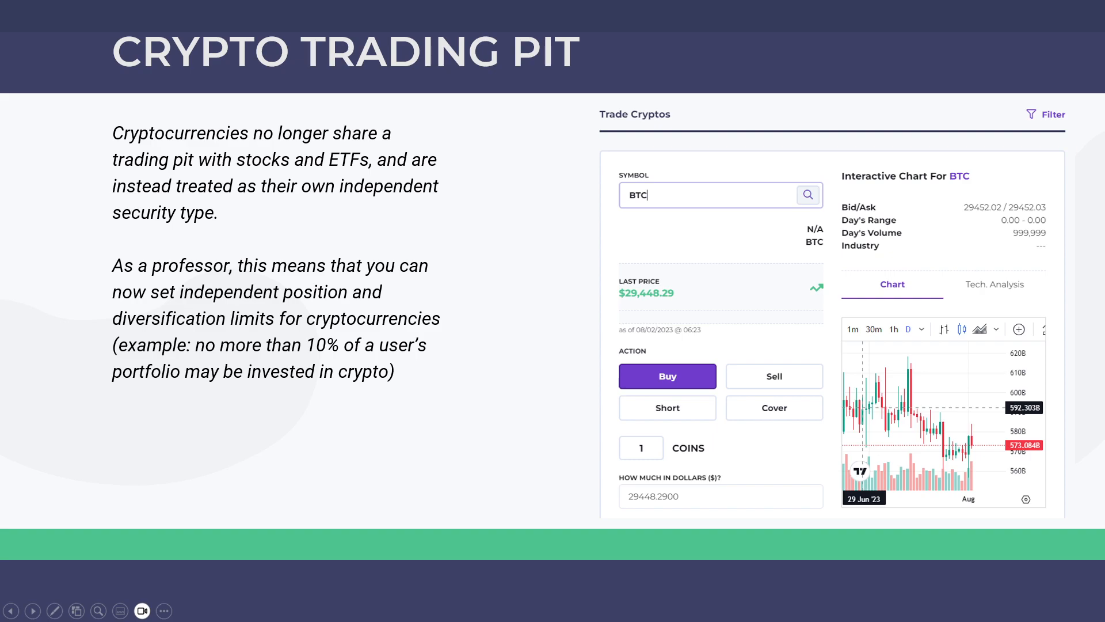
mouse_move(898, 272)
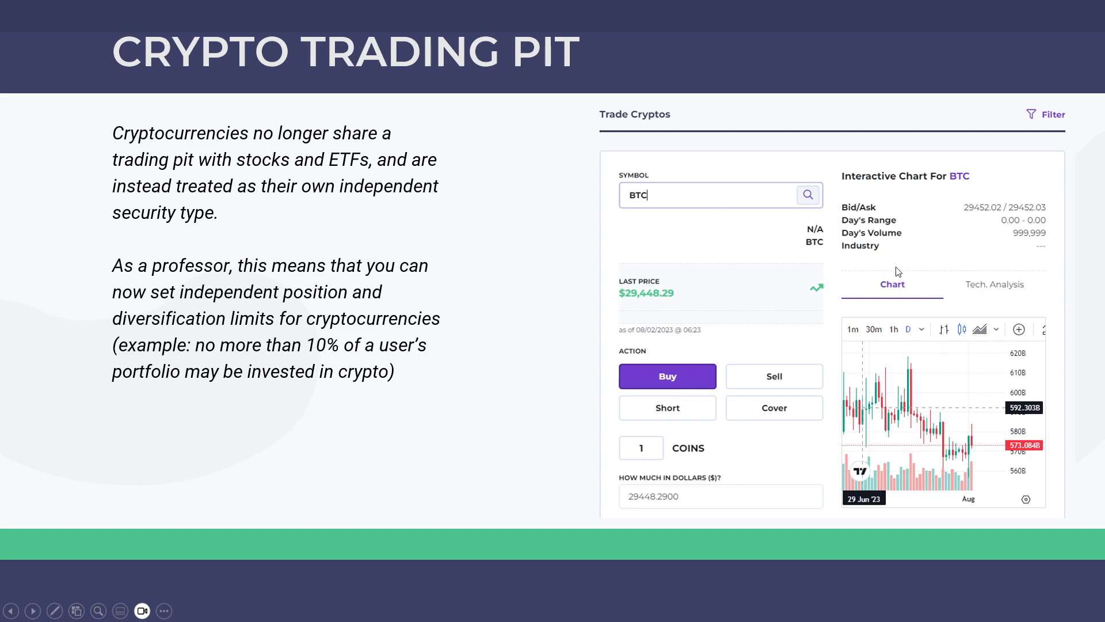
mouse_move(909, 258)
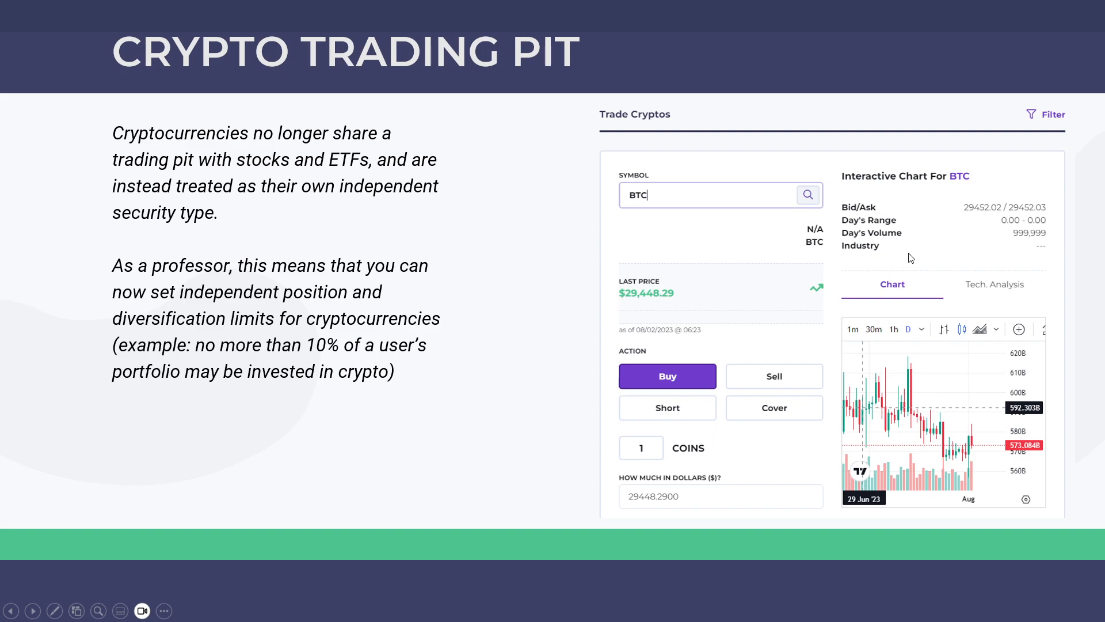
mouse_move(1037, 236)
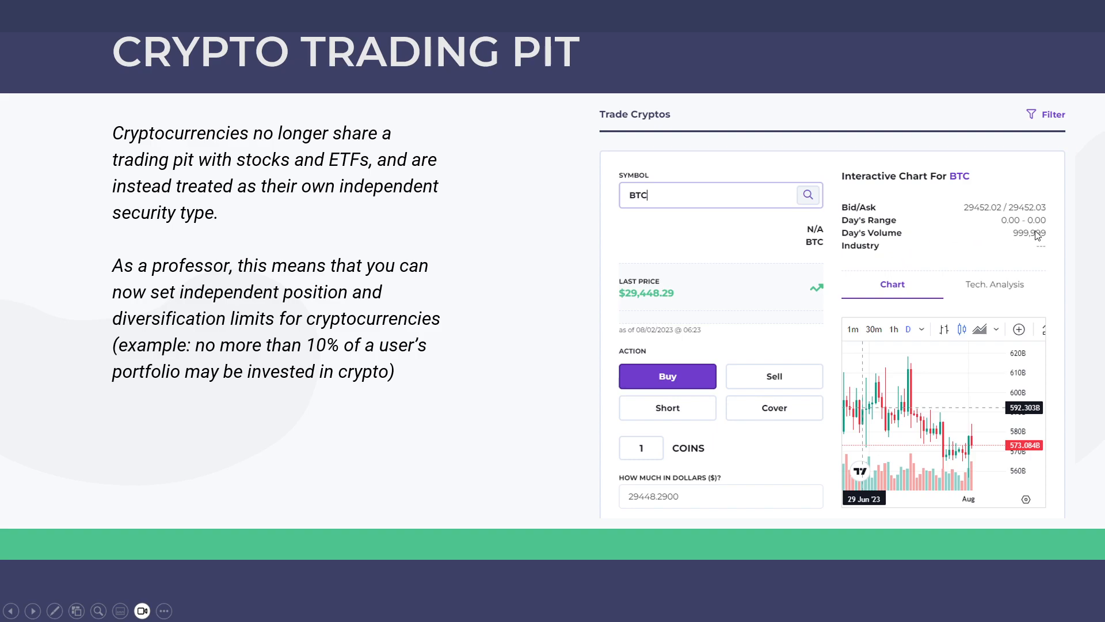
mouse_move(1006, 235)
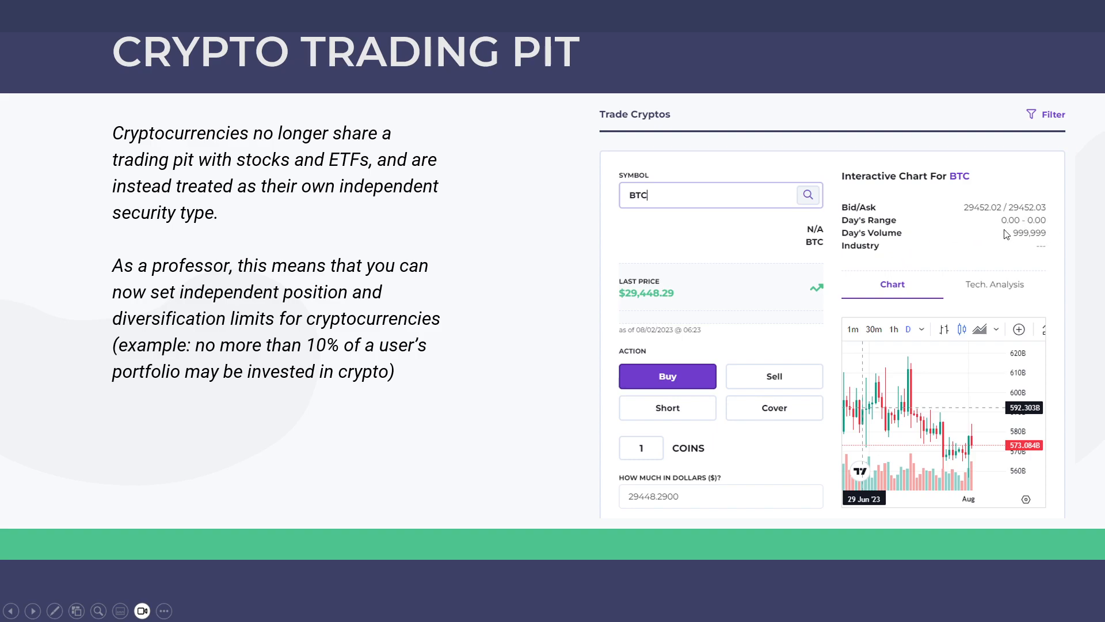
mouse_move(816, 242)
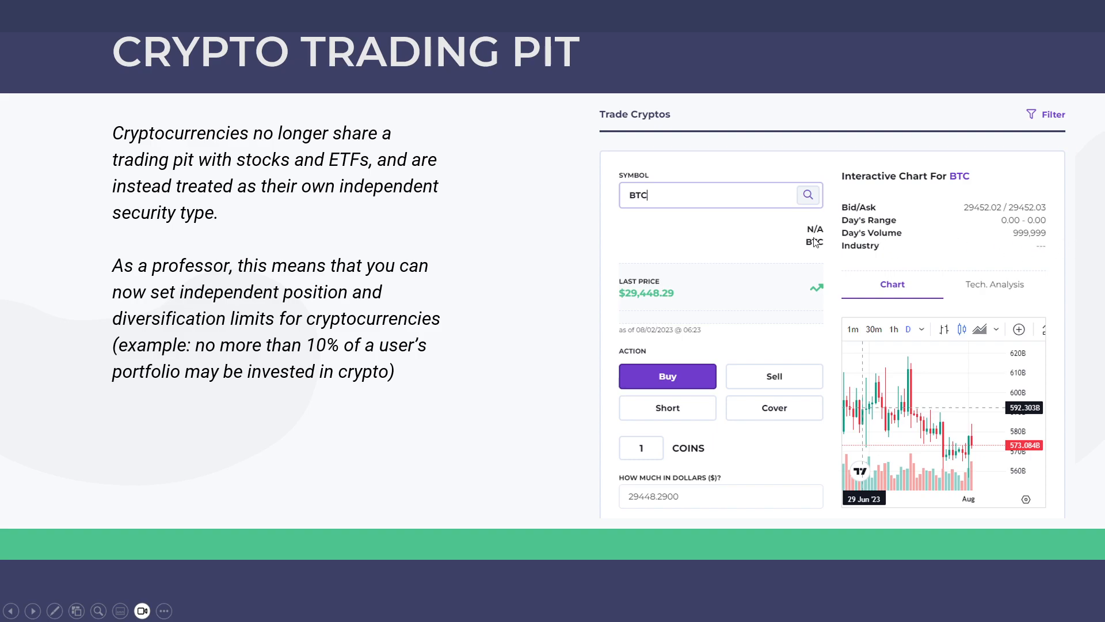
mouse_move(1039, 245)
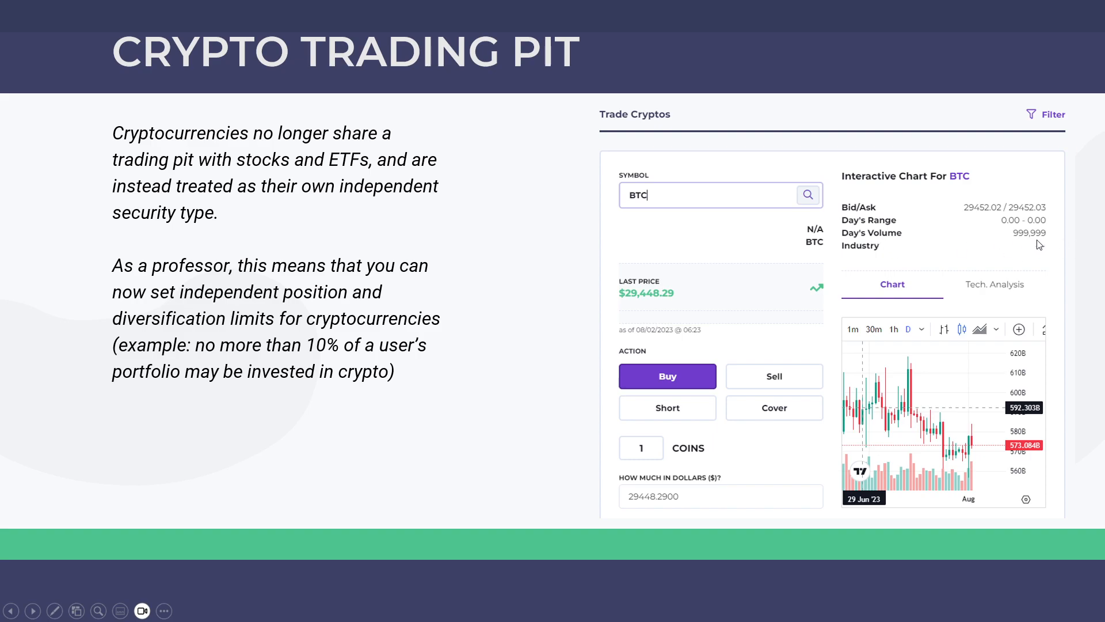
mouse_move(1024, 224)
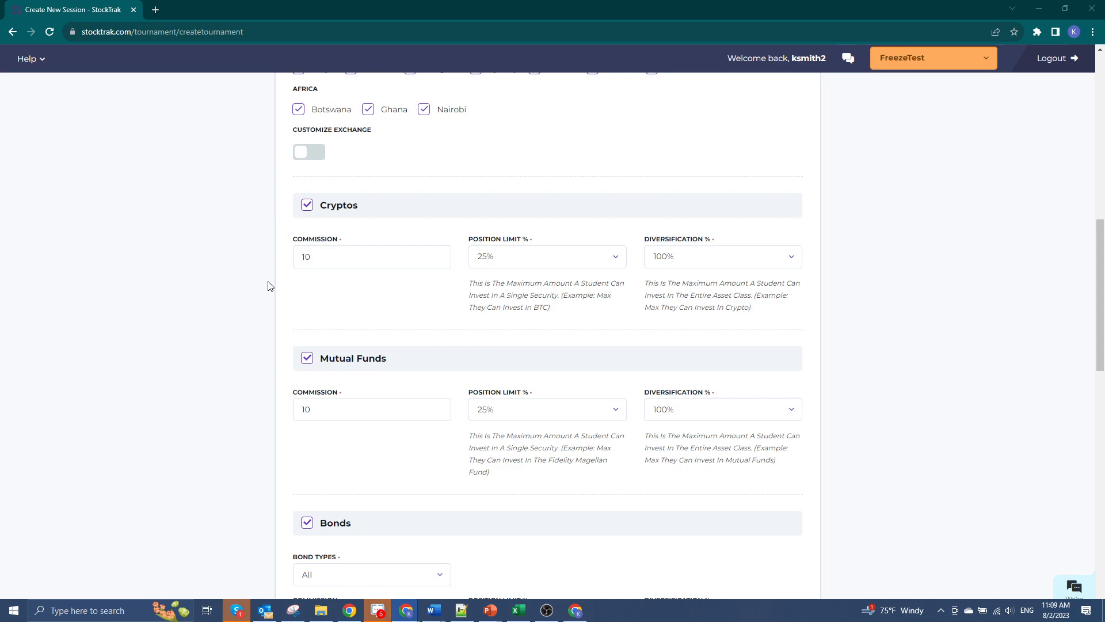
mouse_move(438, 176)
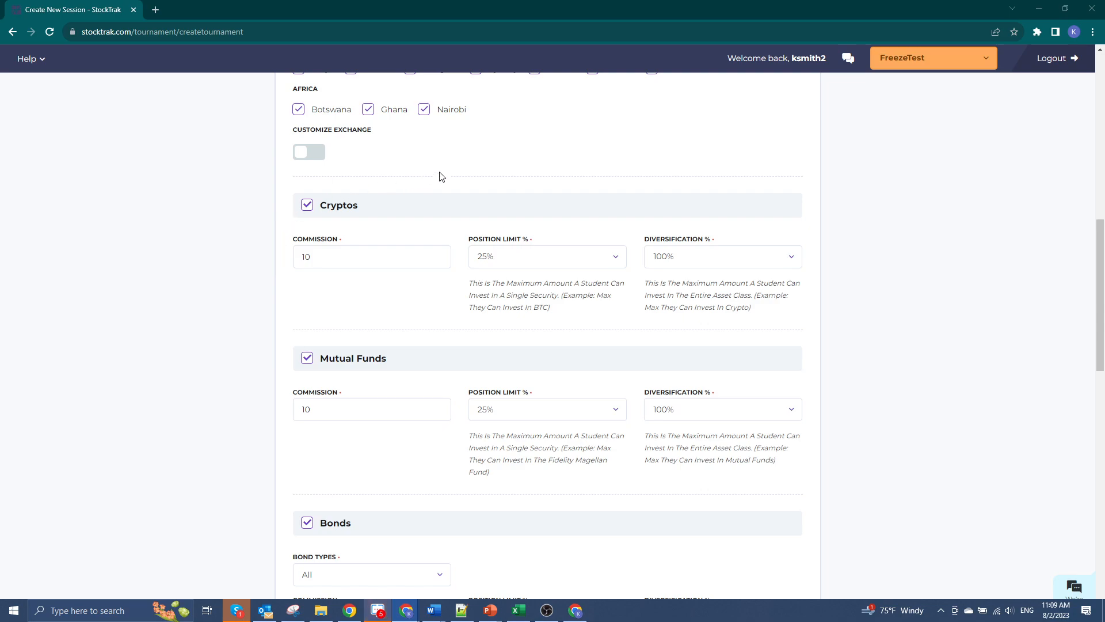
mouse_move(655, 187)
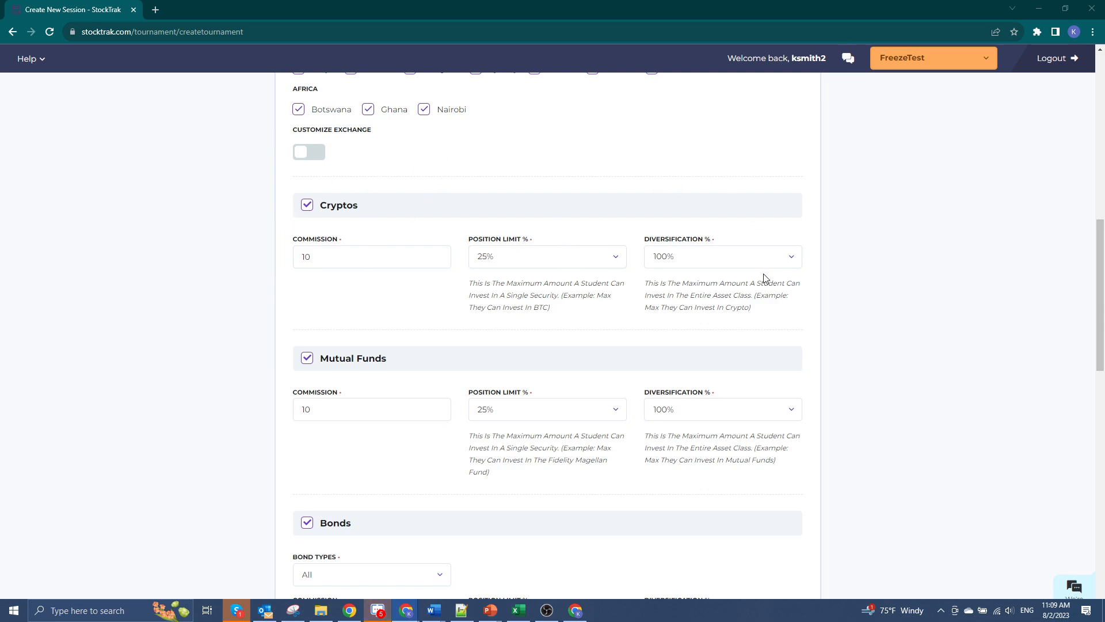
mouse_move(515, 172)
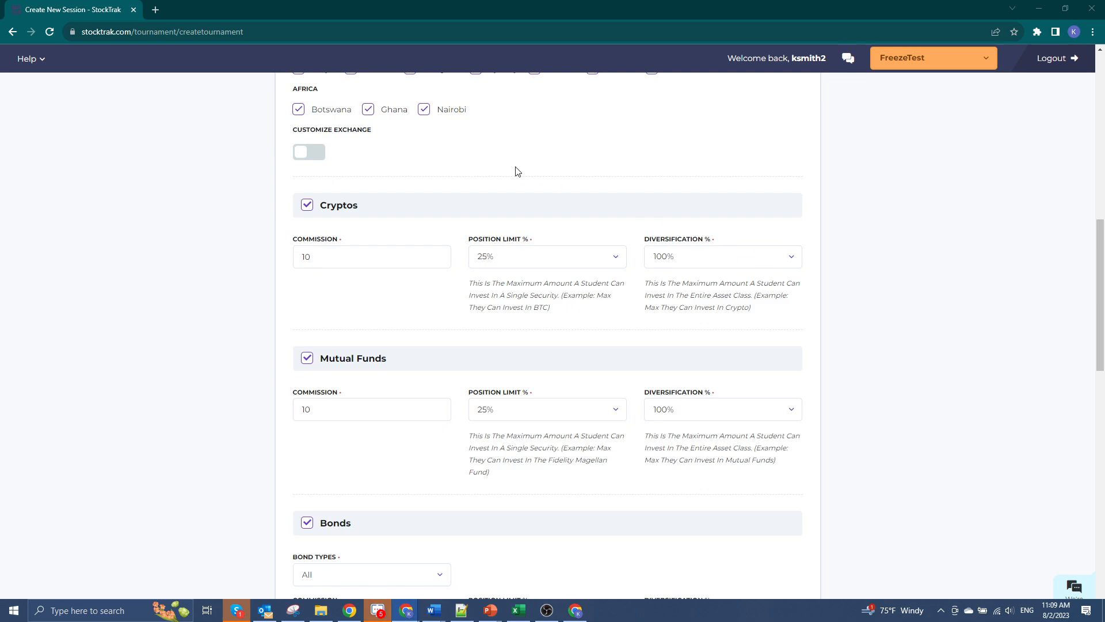
mouse_move(493, 227)
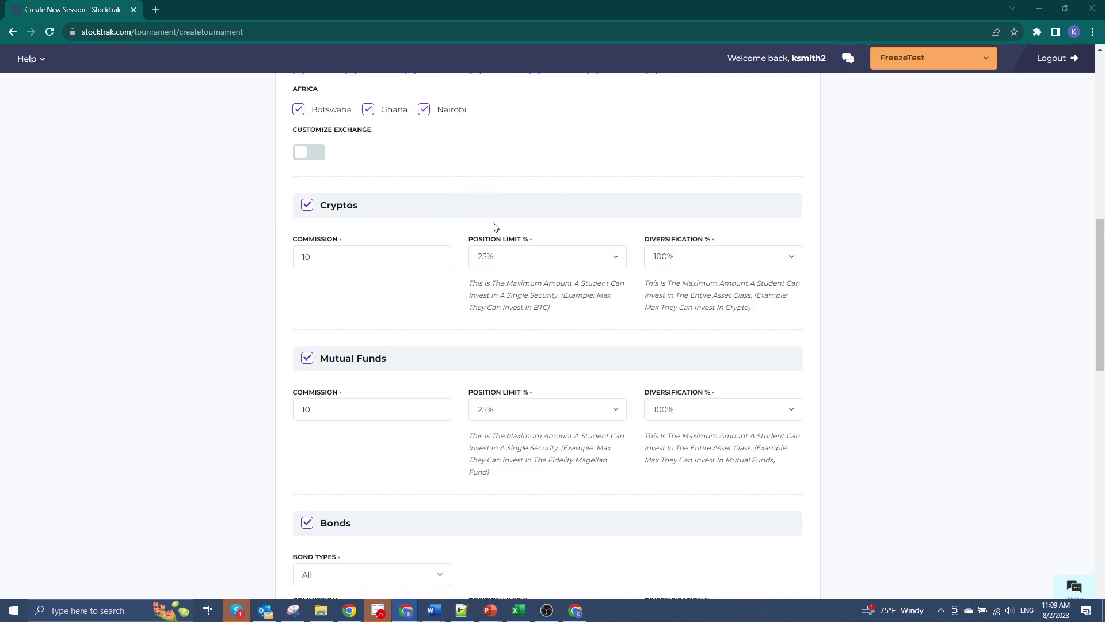
mouse_move(541, 229)
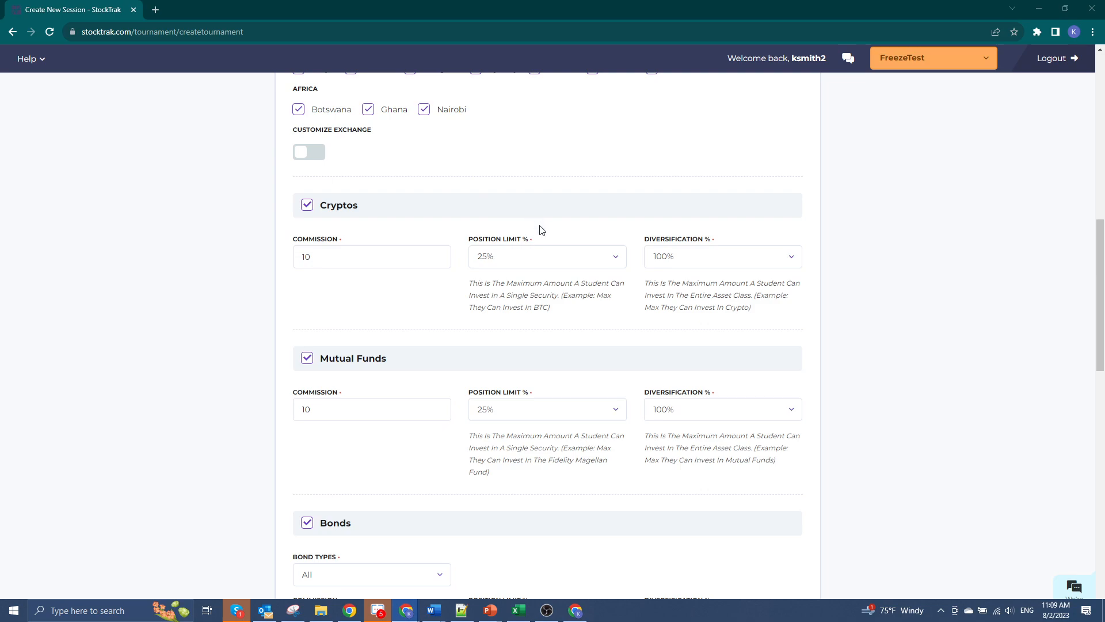
mouse_move(531, 244)
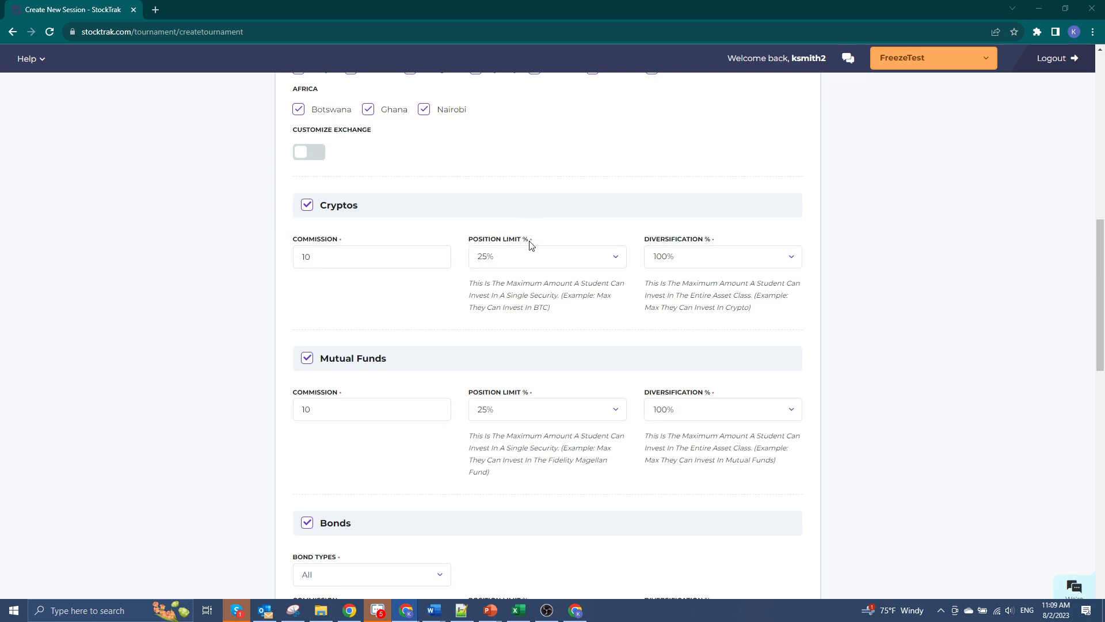
Set the crypto position limit to 5% and crypto diversification to 25% on the new session
click(546, 256)
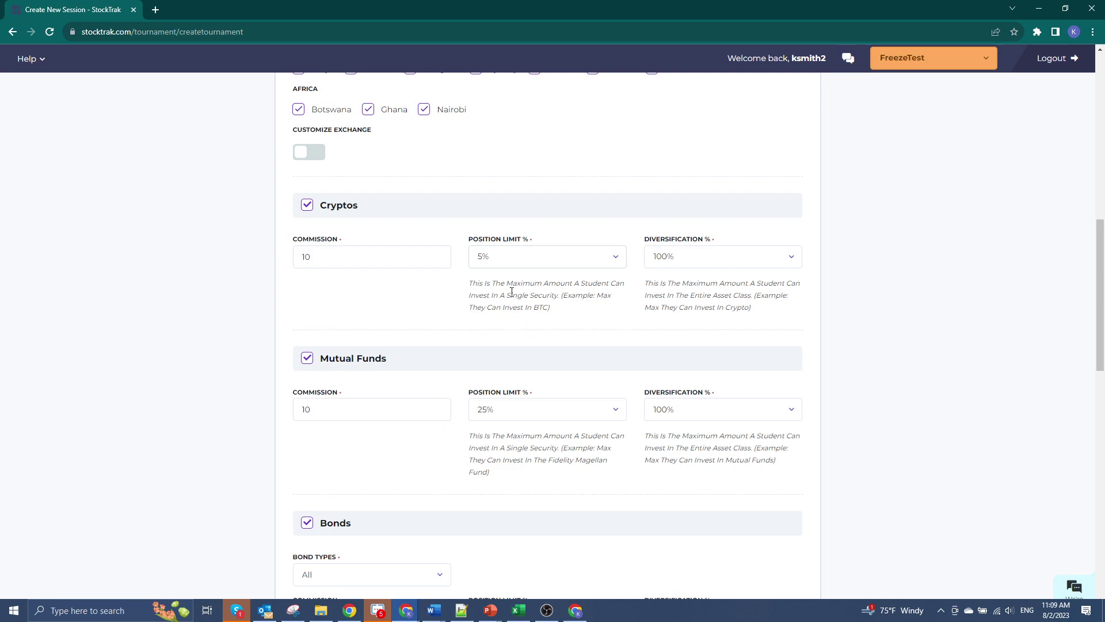
mouse_move(701, 226)
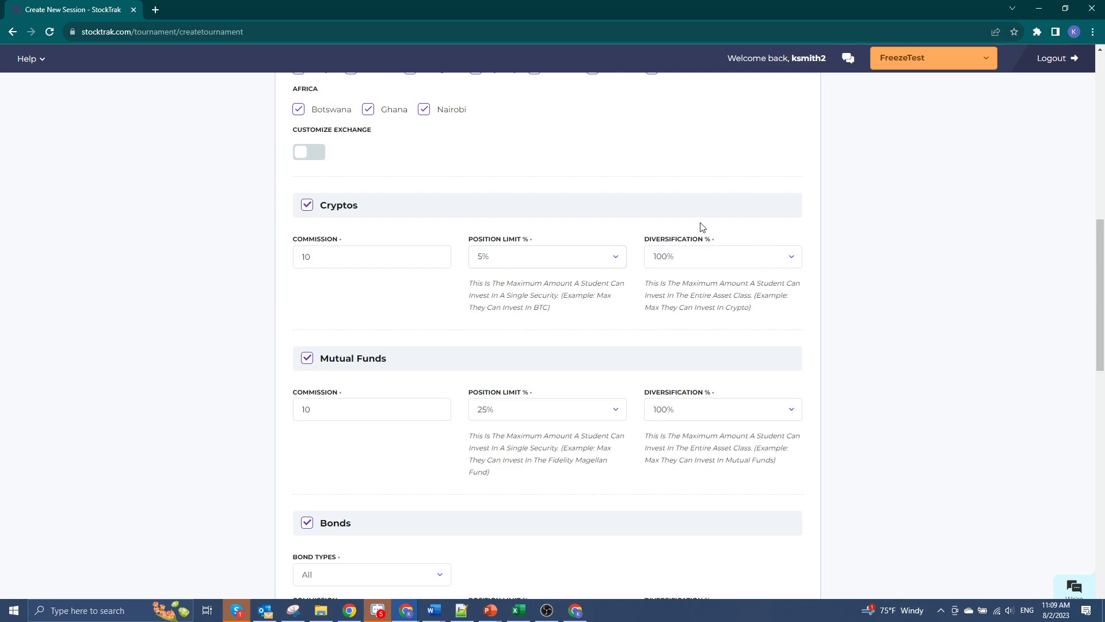
mouse_move(576, 210)
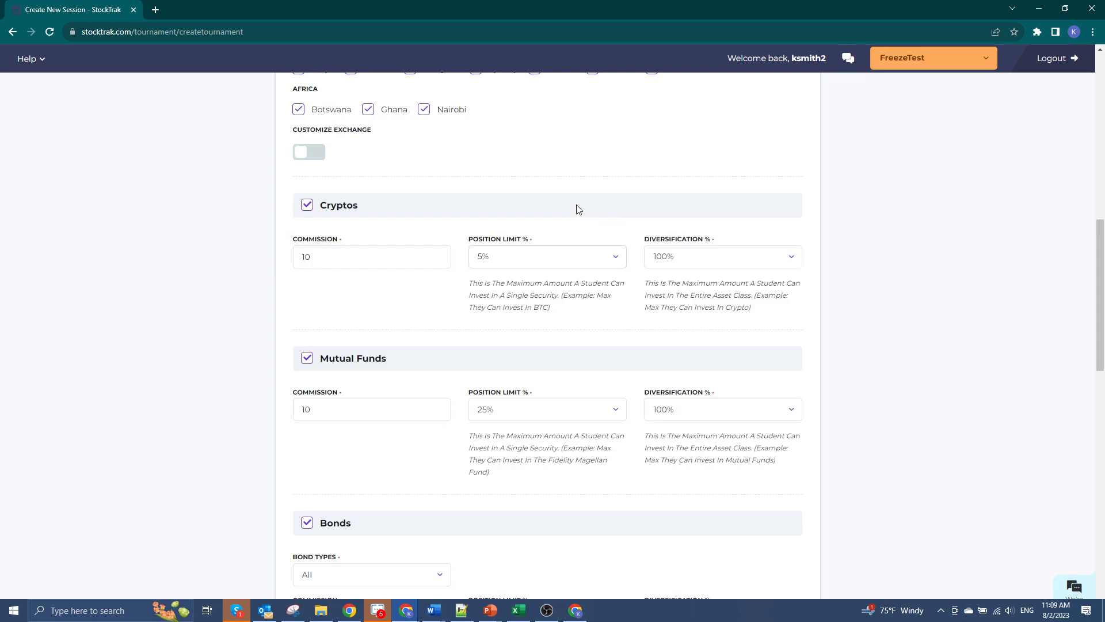
mouse_move(716, 263)
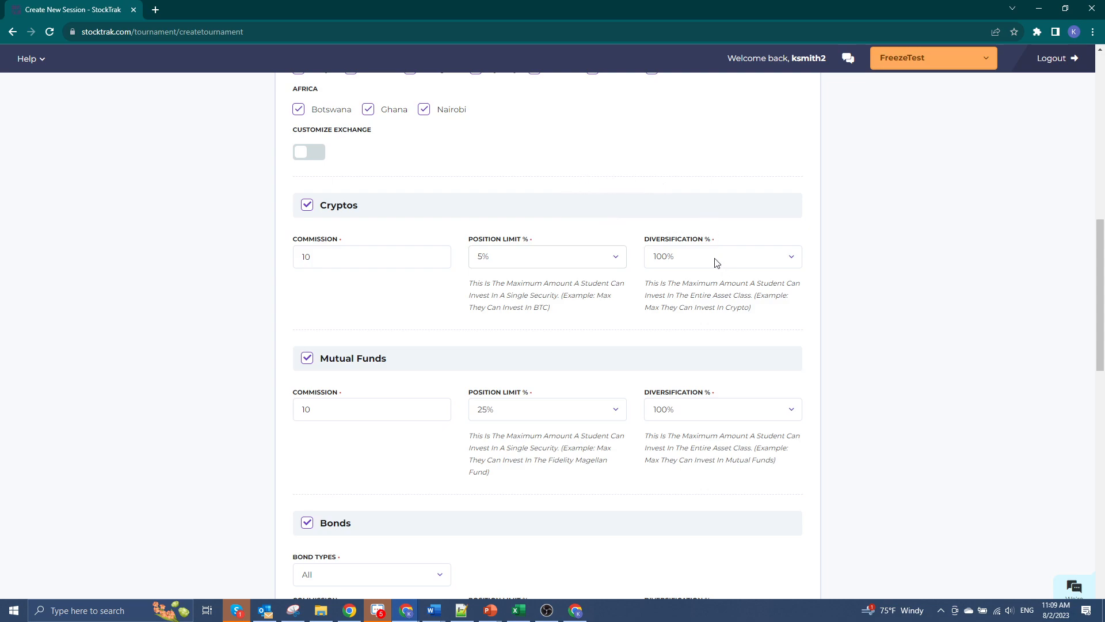
click(720, 255)
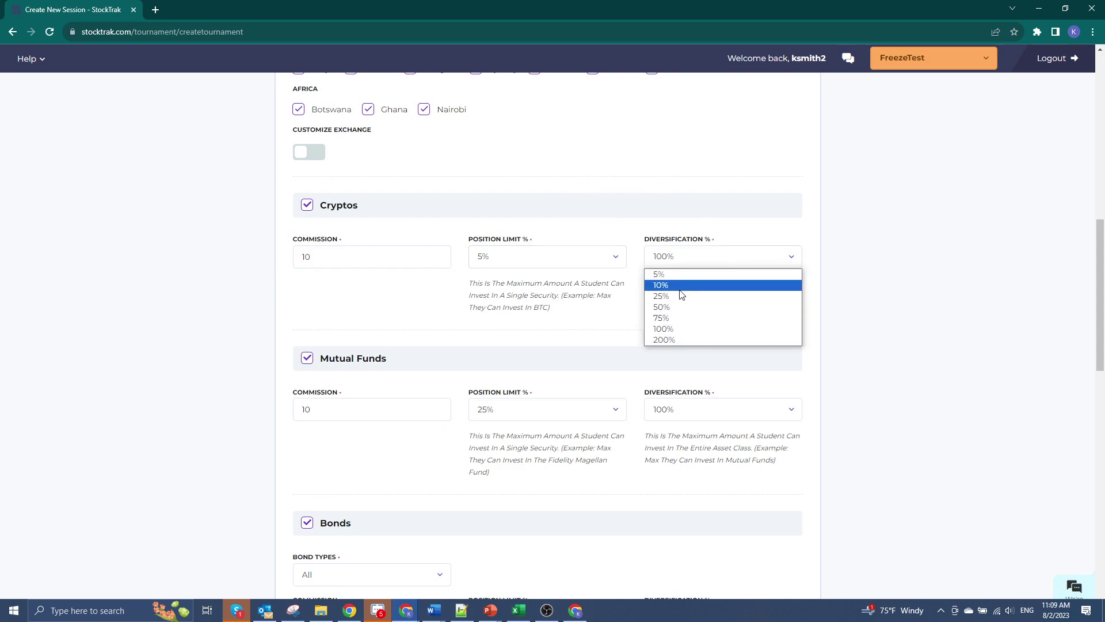
click(659, 295)
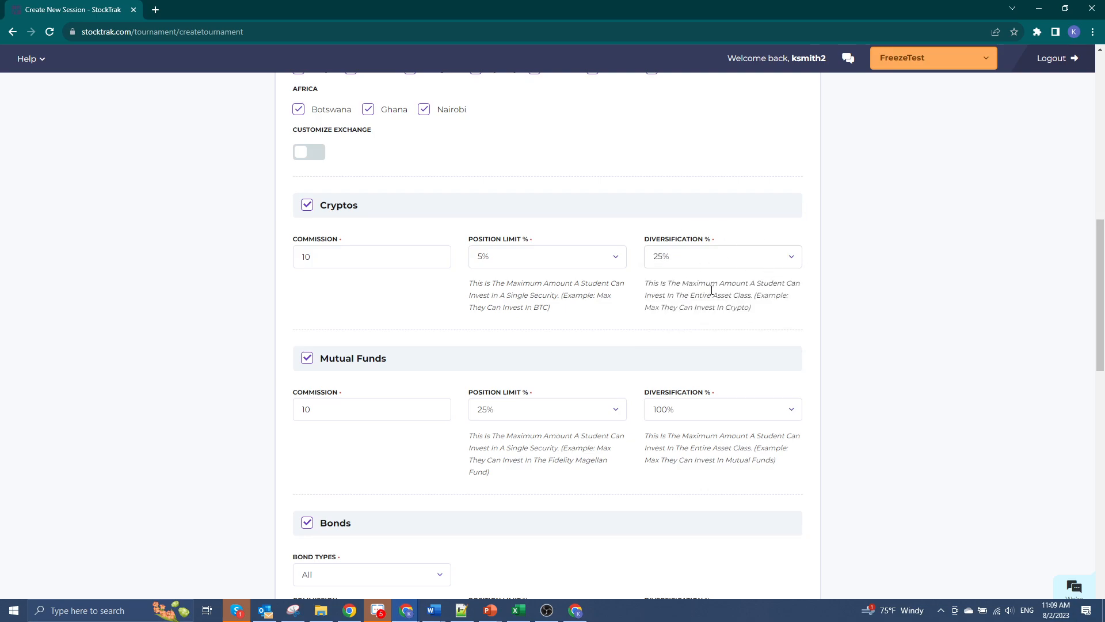
scroll(up, 3)
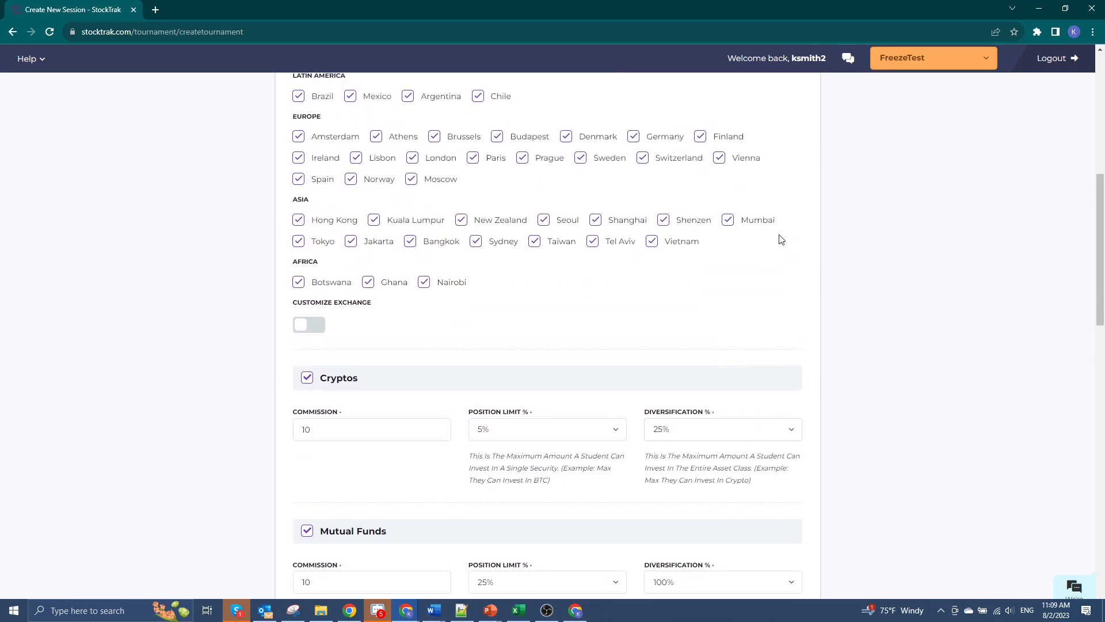
scroll(down, 3)
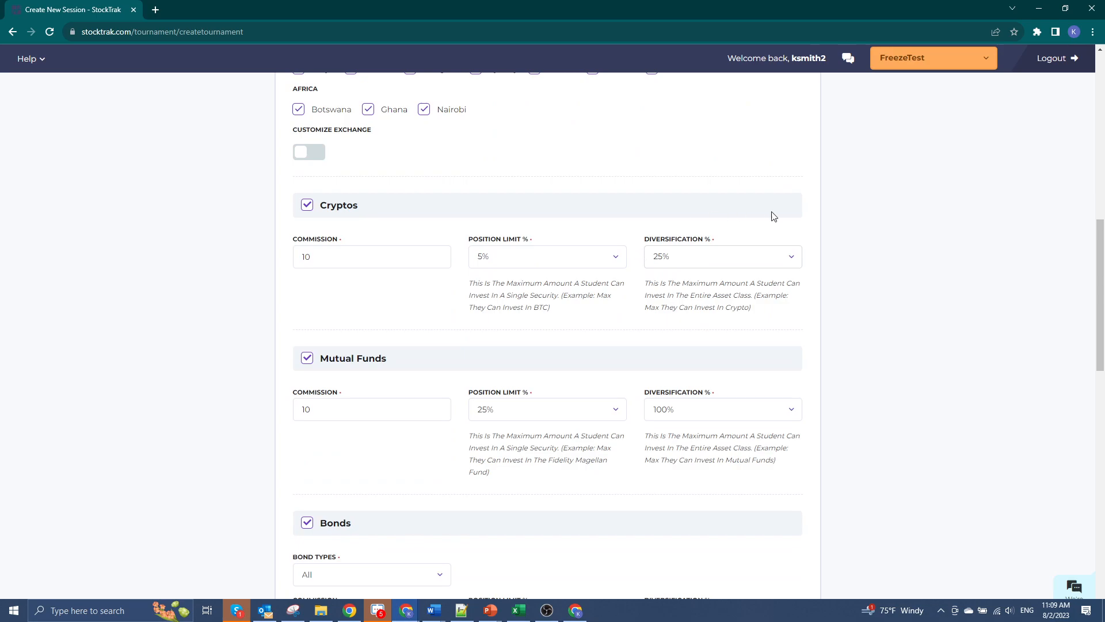
mouse_move(661, 160)
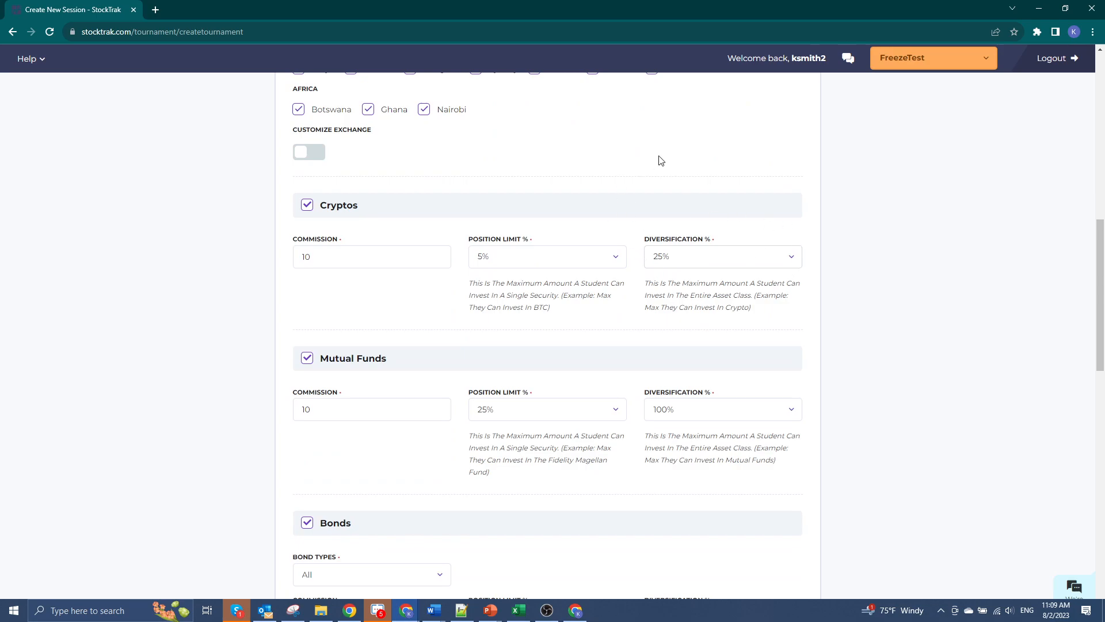
mouse_move(764, 310)
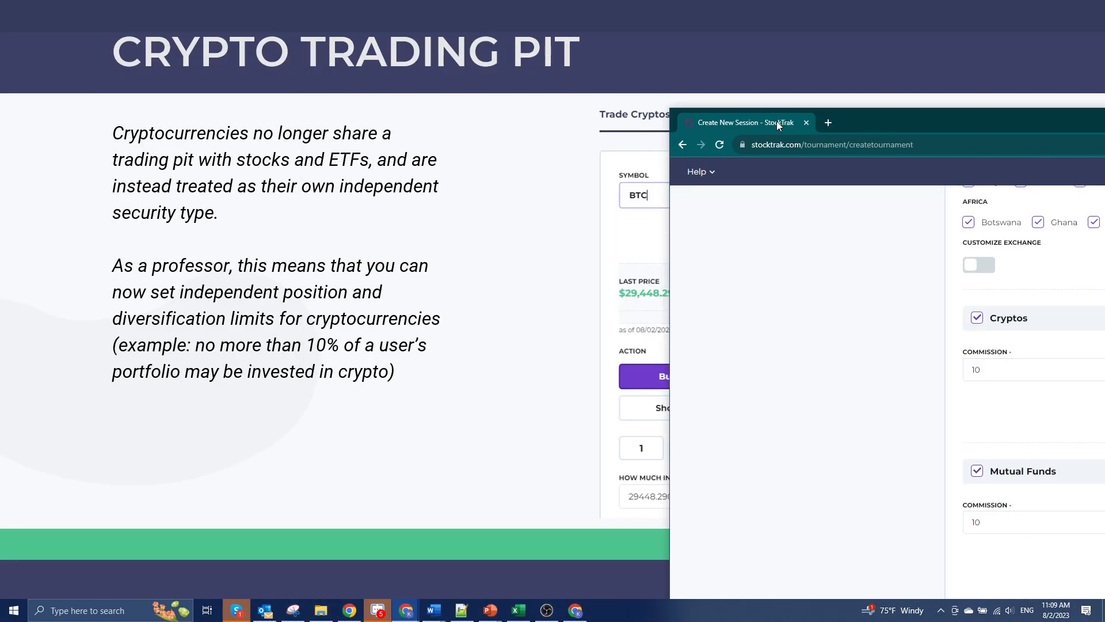
Return to the slideshow and advance to the Option Spreads details slide
click(806, 122)
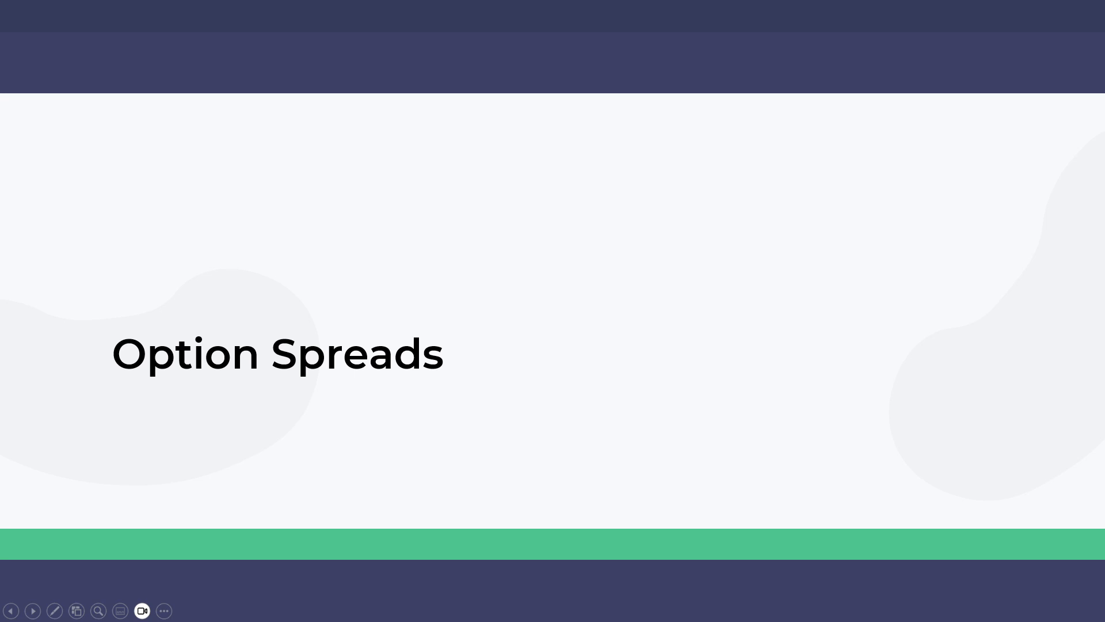
click(32, 610)
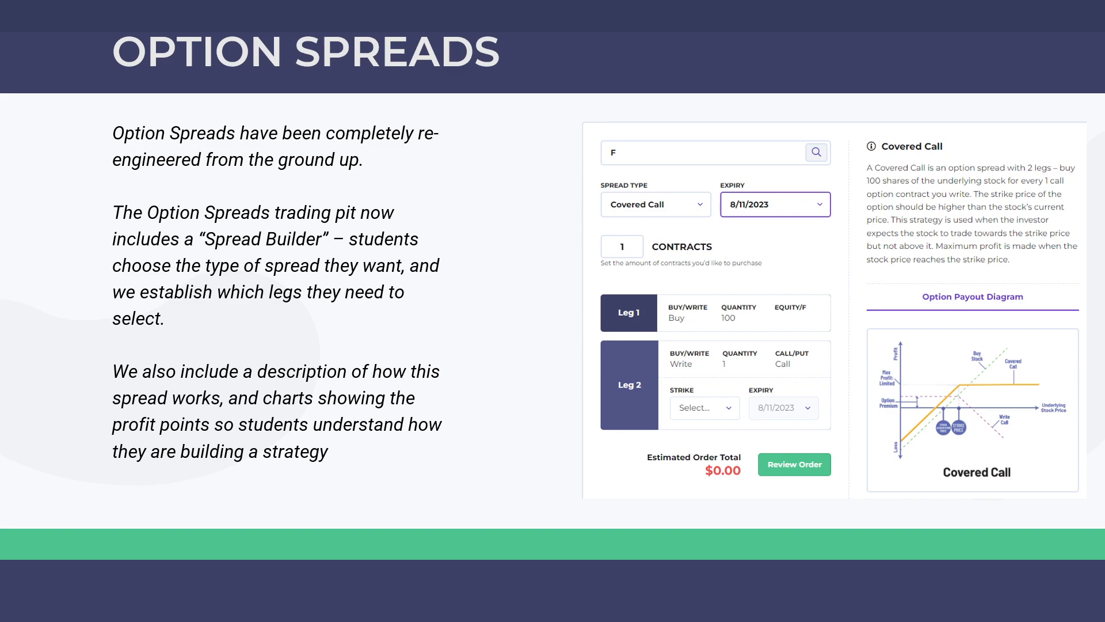
mouse_move(1077, 148)
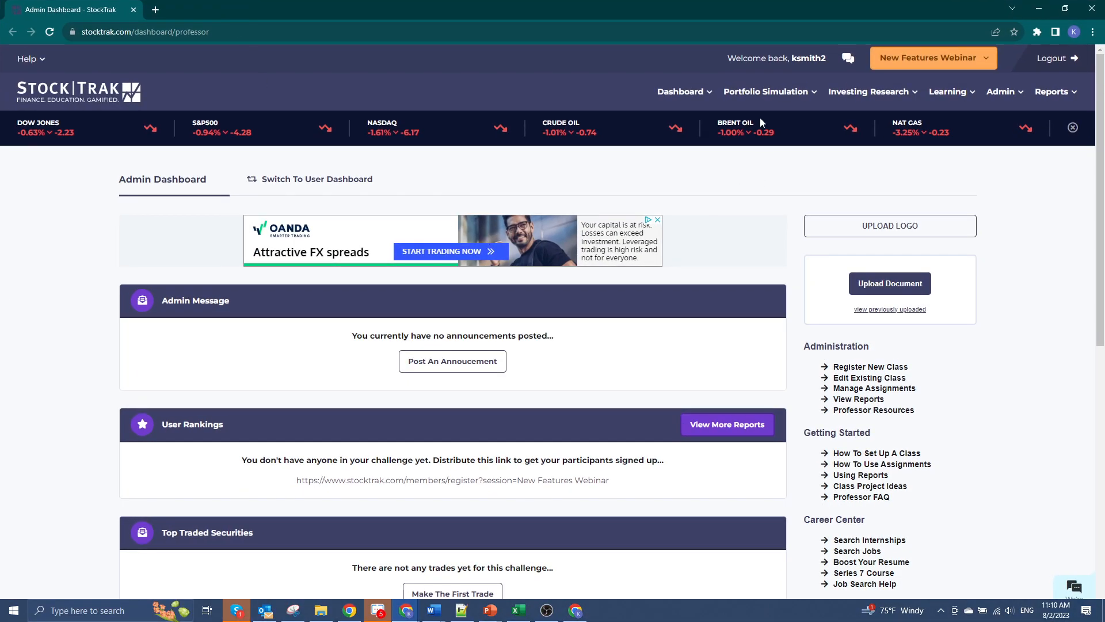
mouse_move(867, 72)
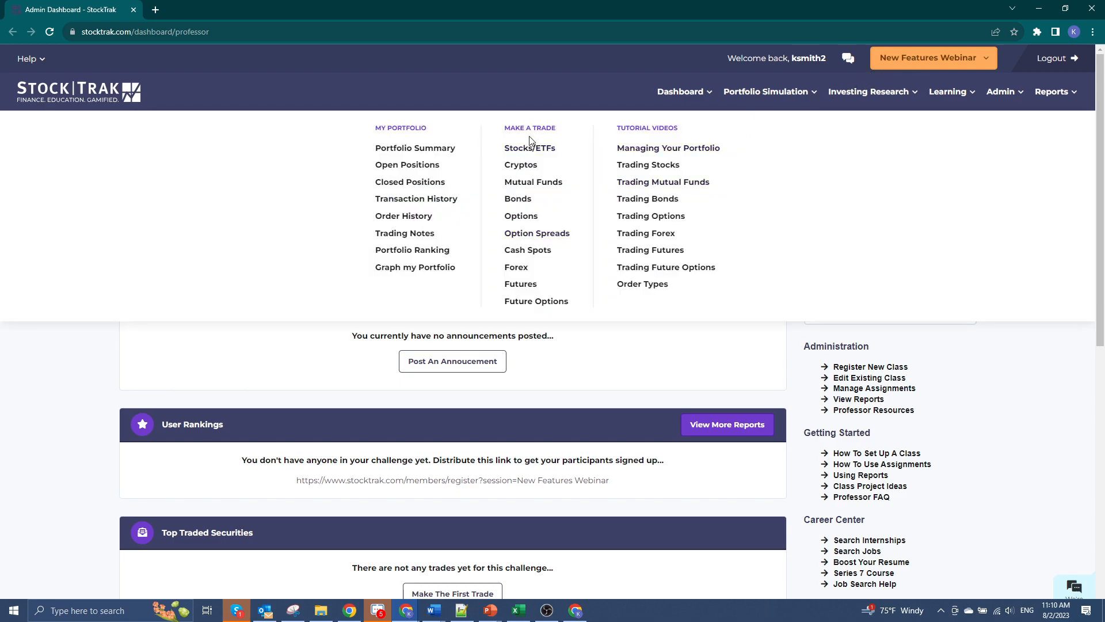
mouse_move(536, 233)
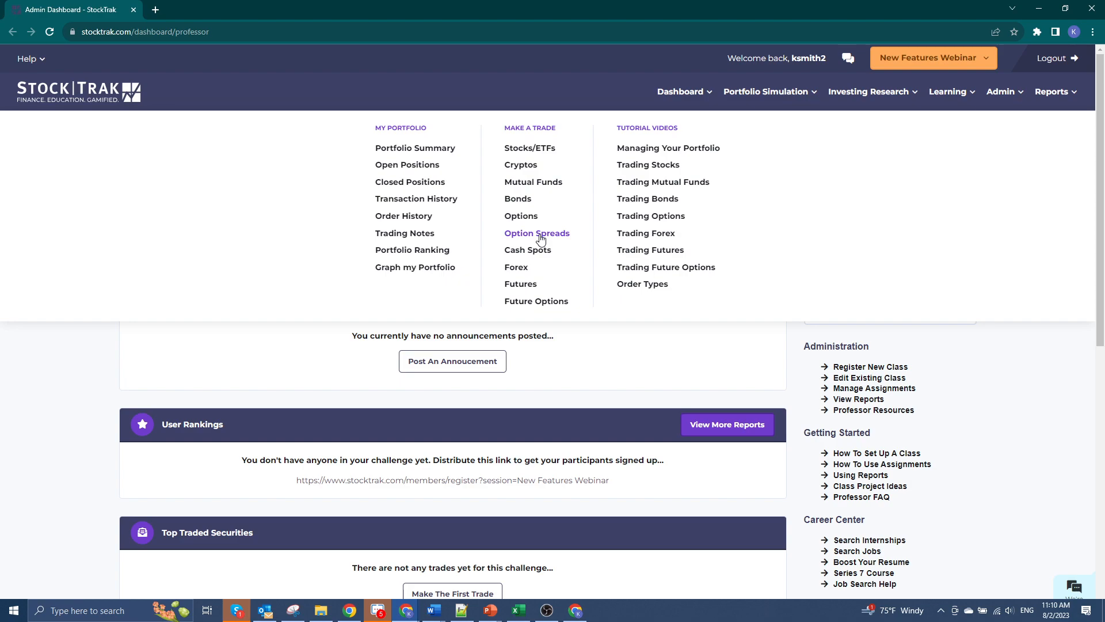
Go to Trade Option Spreads and choose the Bear Put spread type
click(536, 232)
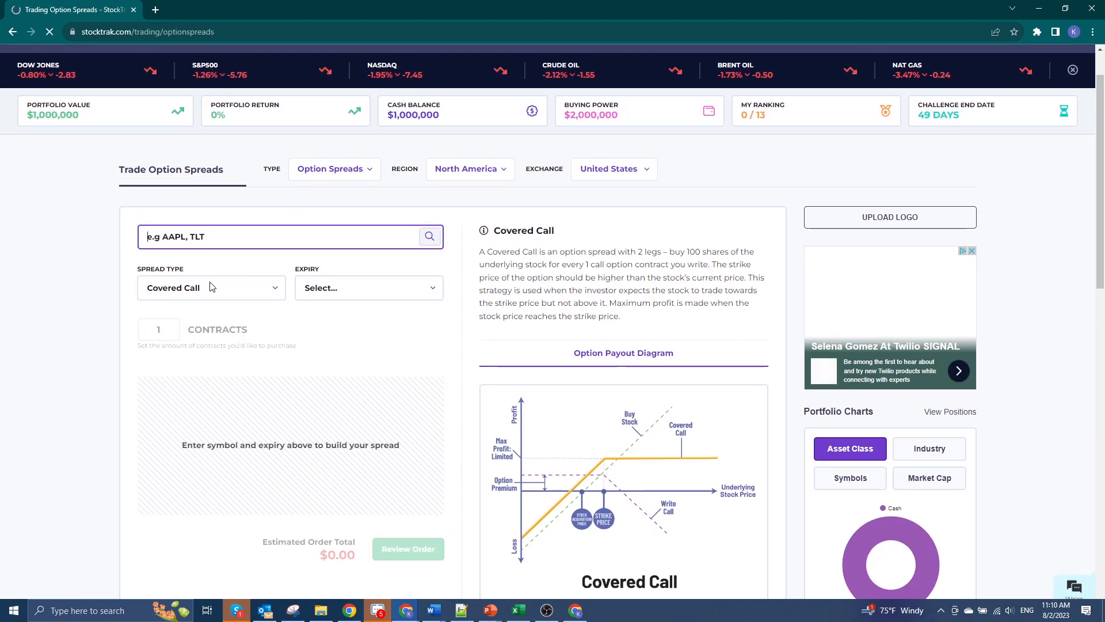
click(211, 288)
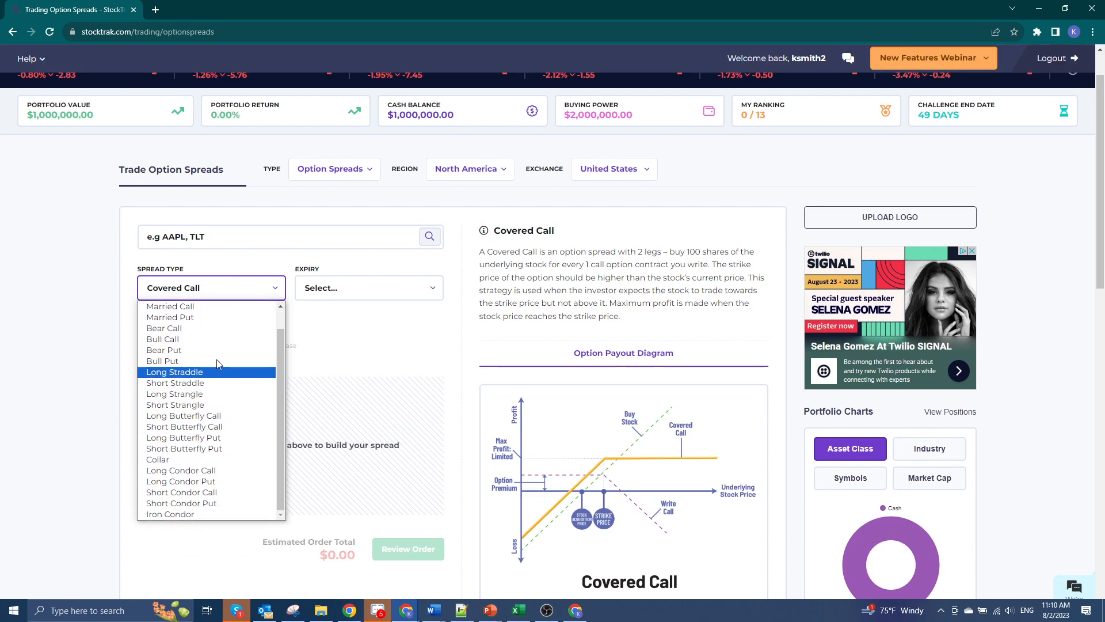
click(163, 350)
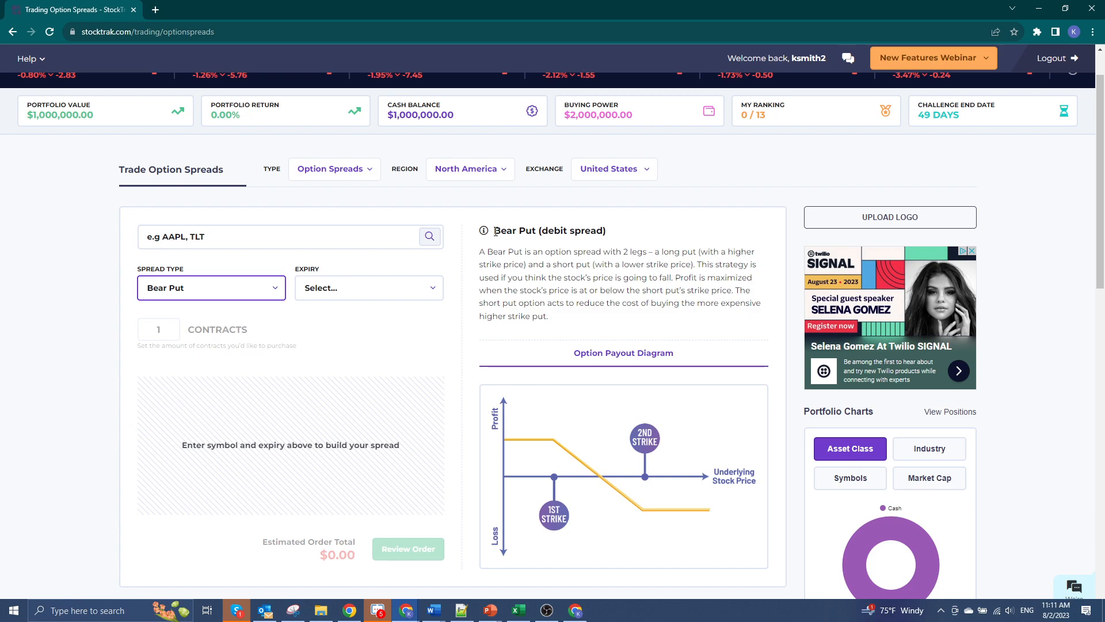
Review the Bear Put description and payout diagram, then start entering a symbol
double_click(550, 230)
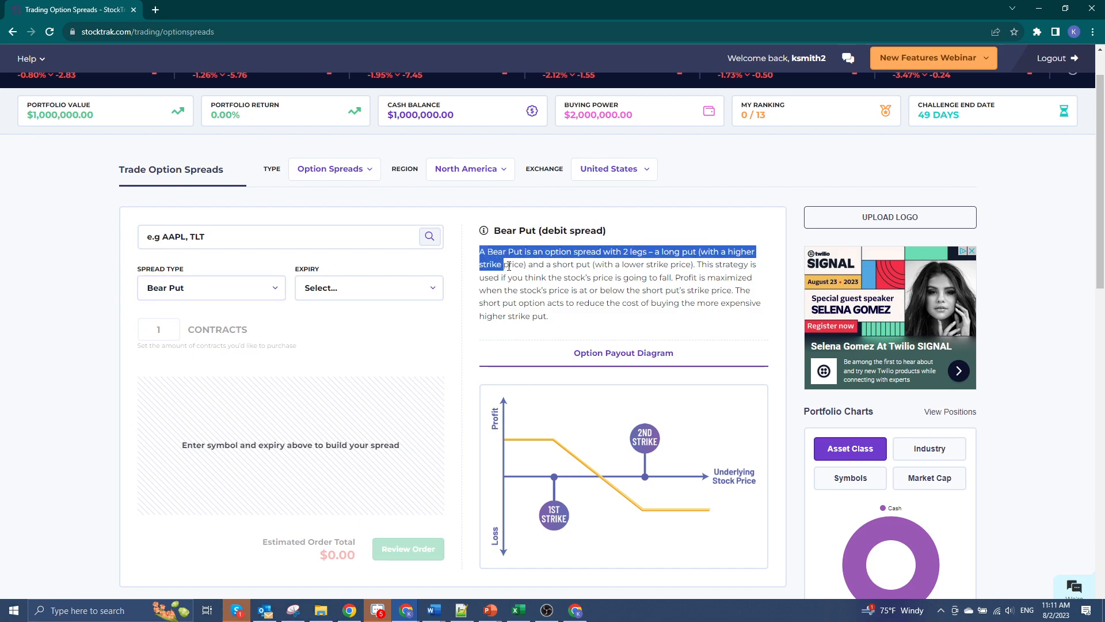
click(563, 314)
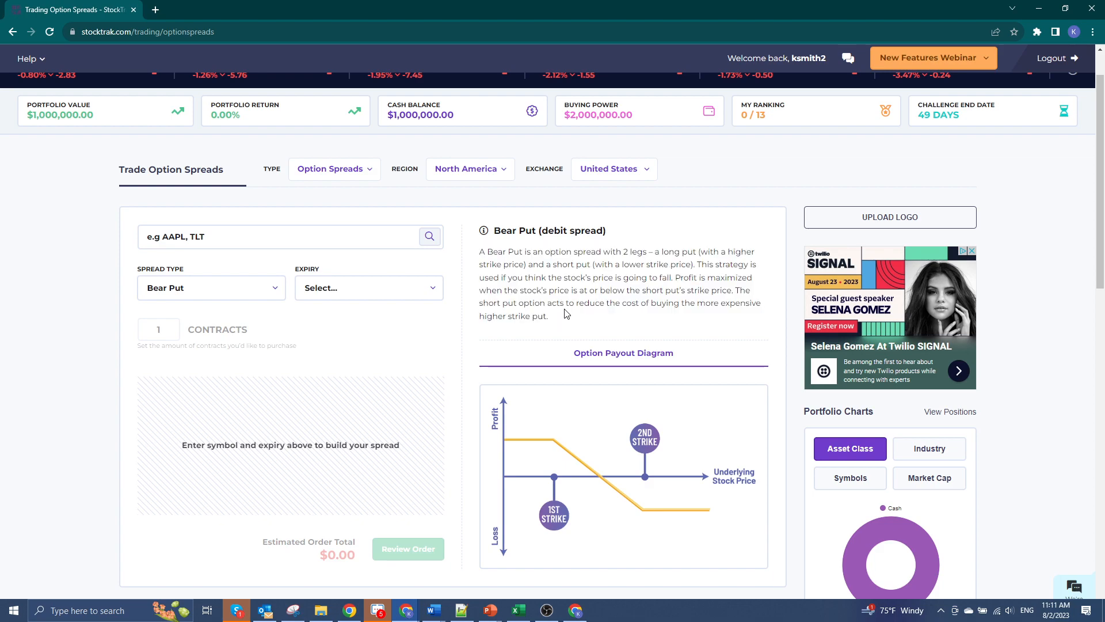
scroll(down, 3)
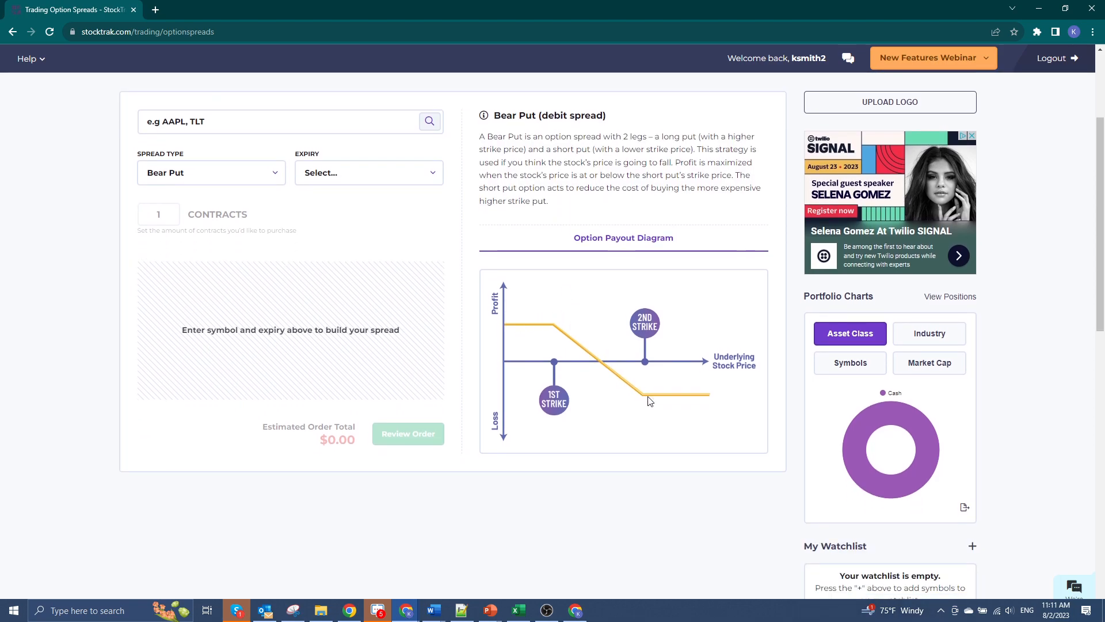
mouse_move(663, 397)
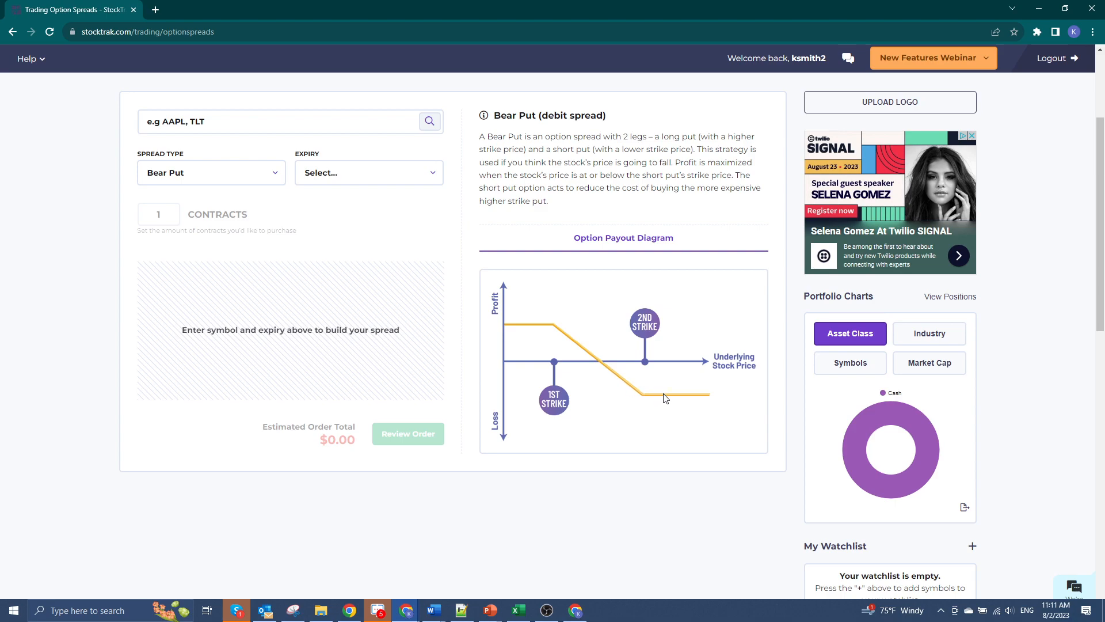
mouse_move(288, 202)
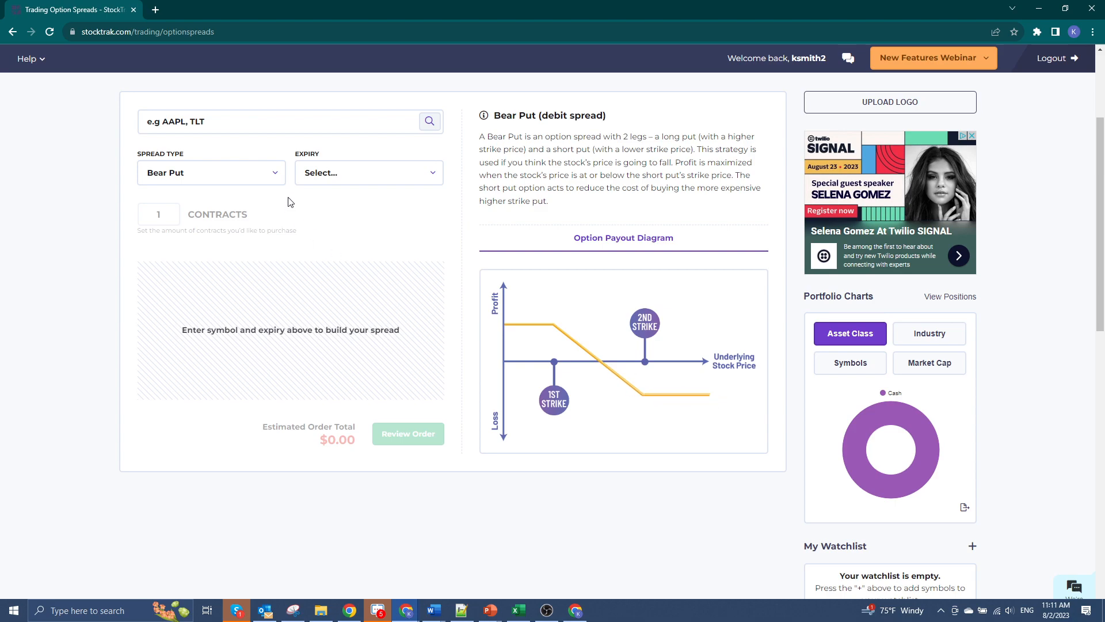
mouse_move(239, 324)
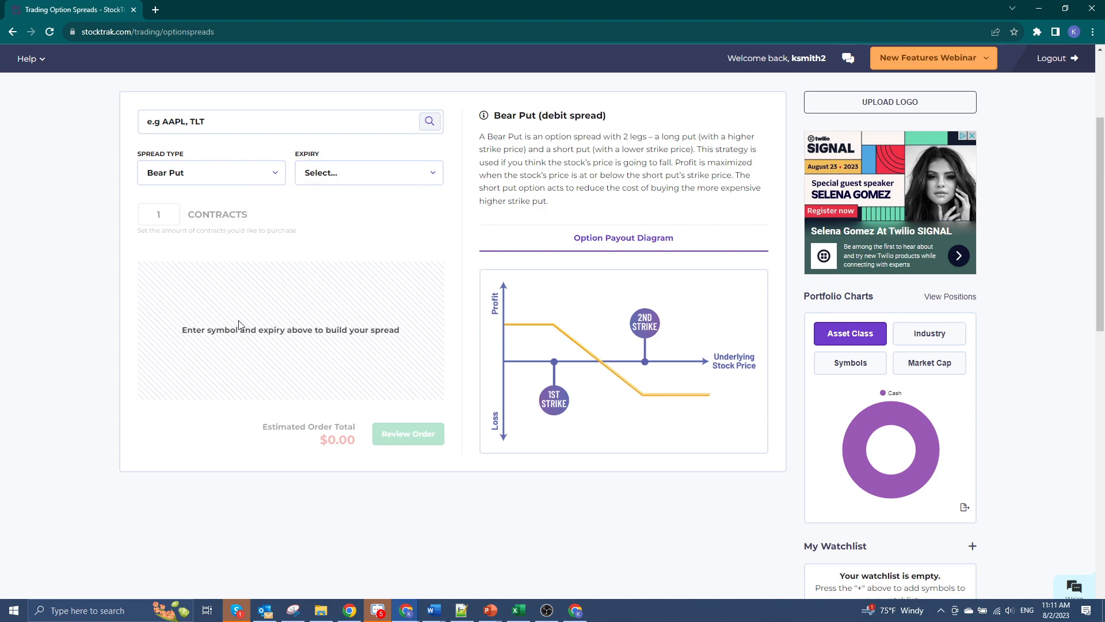
click(282, 178)
text(F)
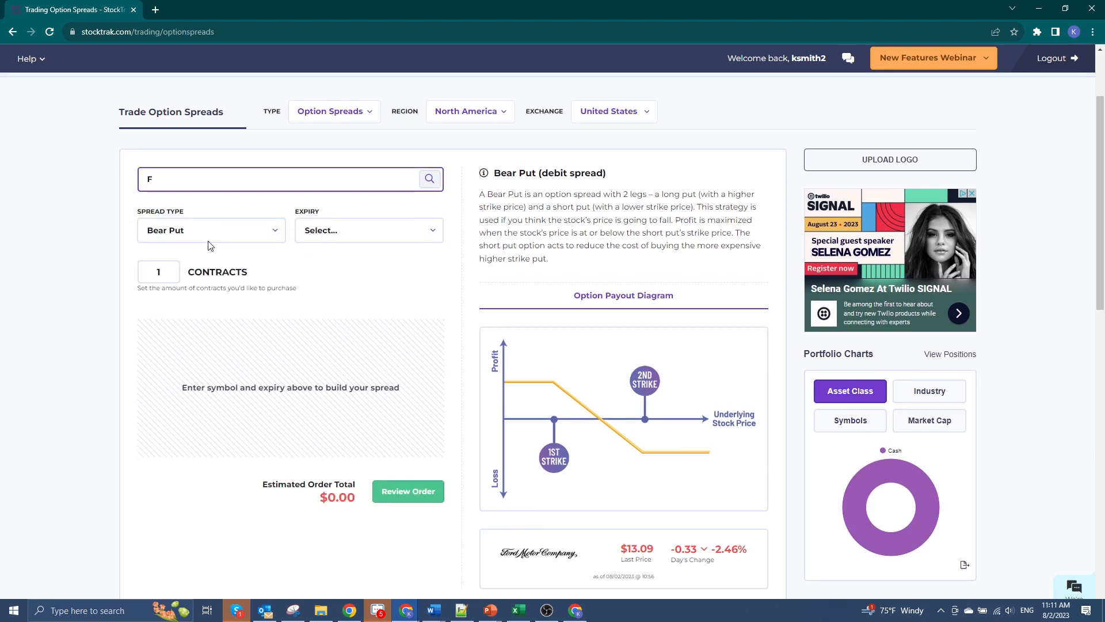
Select the 8/11/2023 expiry to reveal the spread's two put legs
click(366, 230)
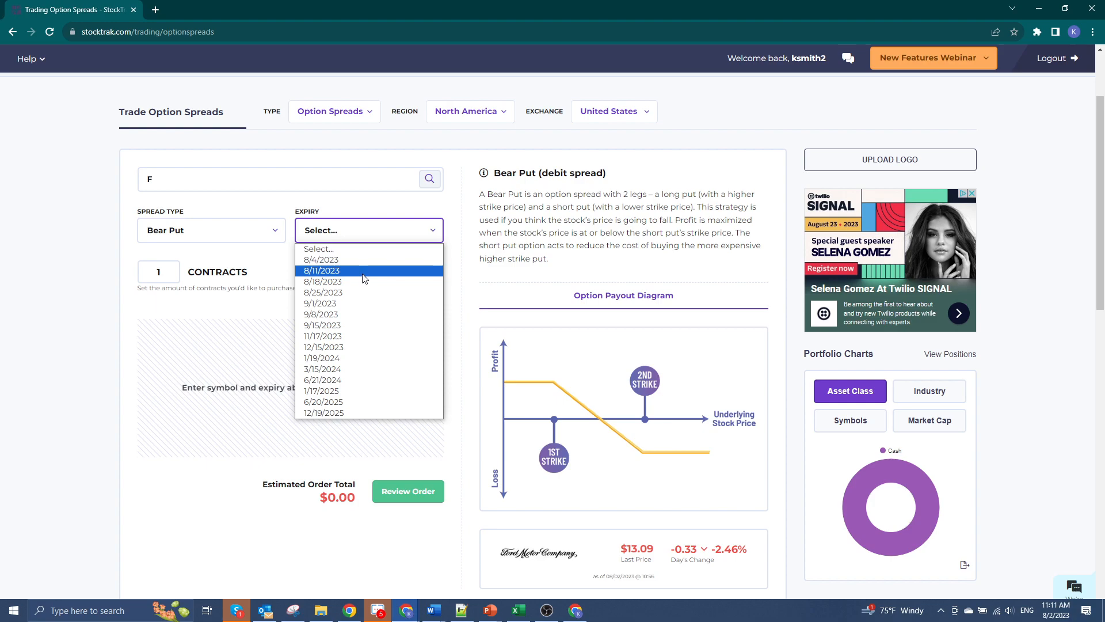
click(321, 270)
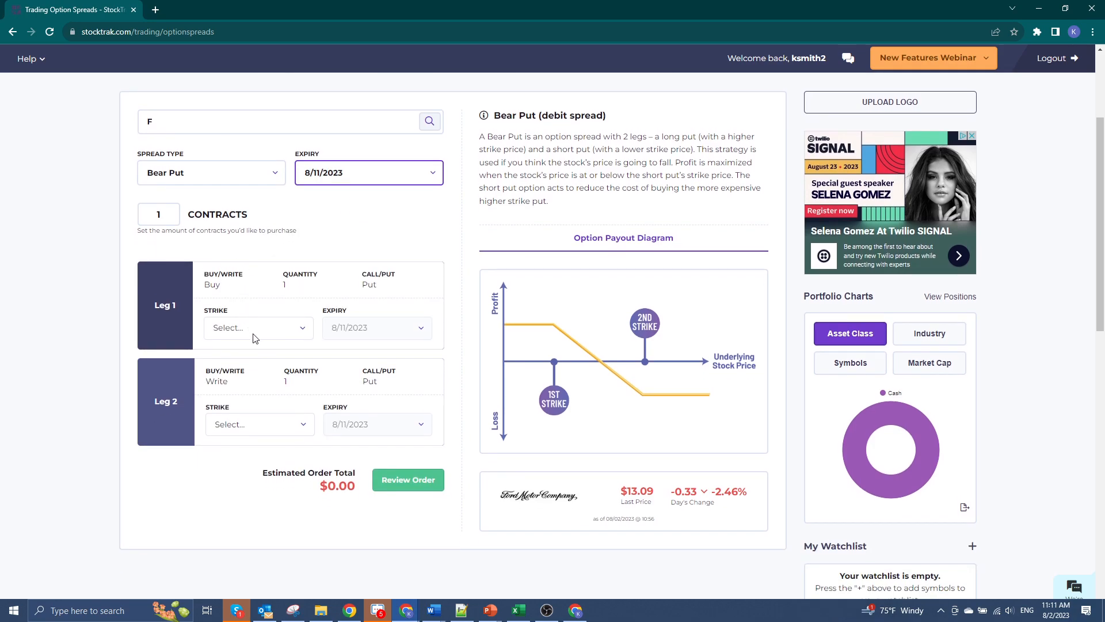
mouse_move(286, 316)
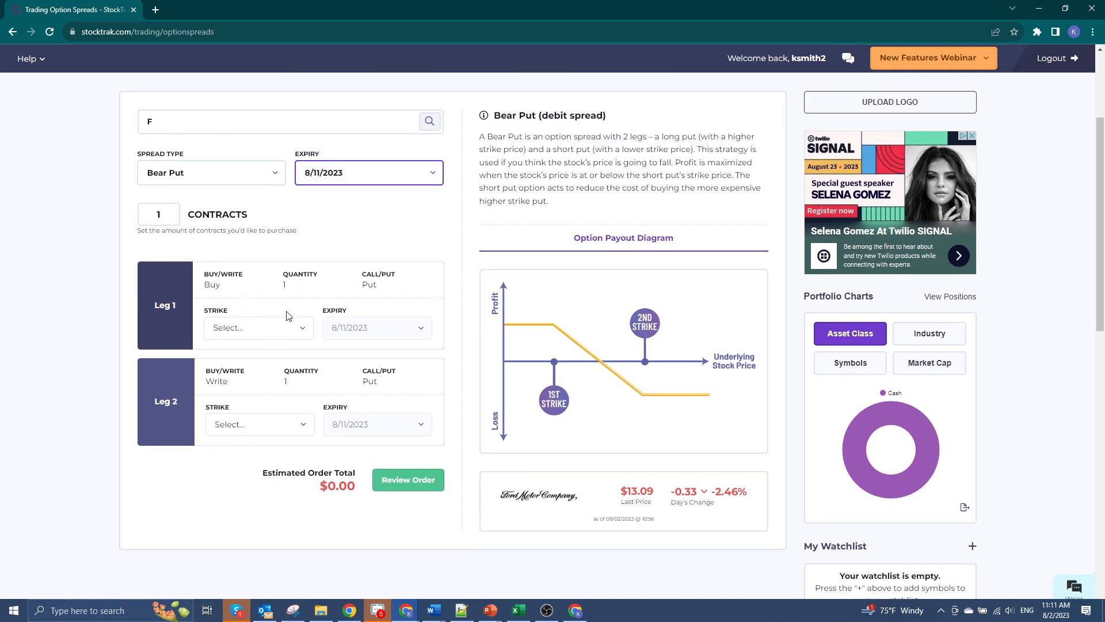
mouse_move(323, 327)
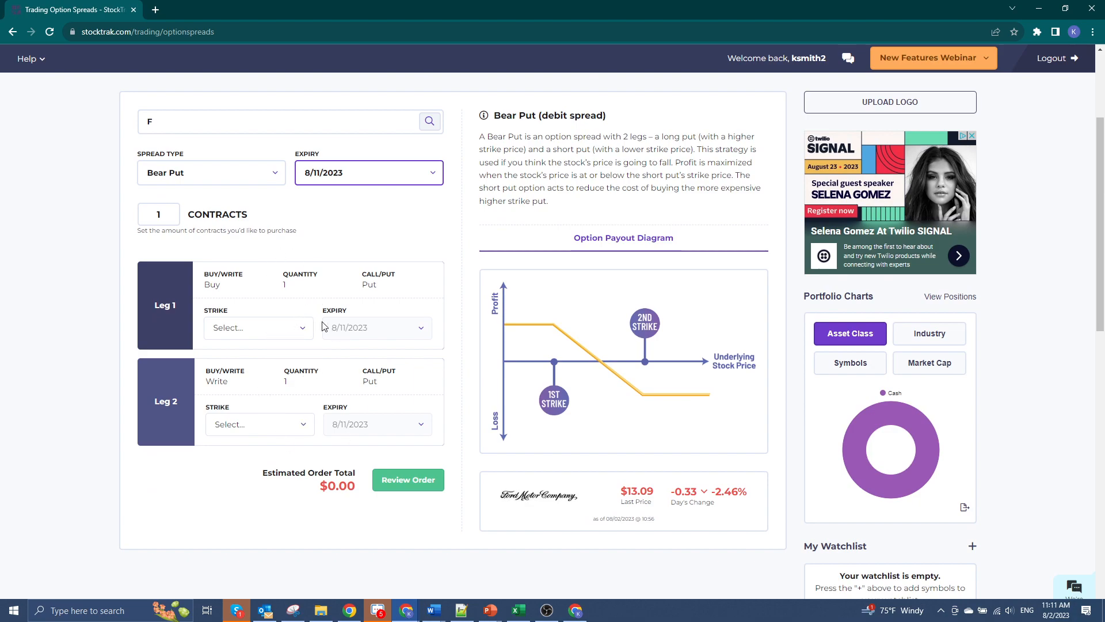
mouse_move(579, 172)
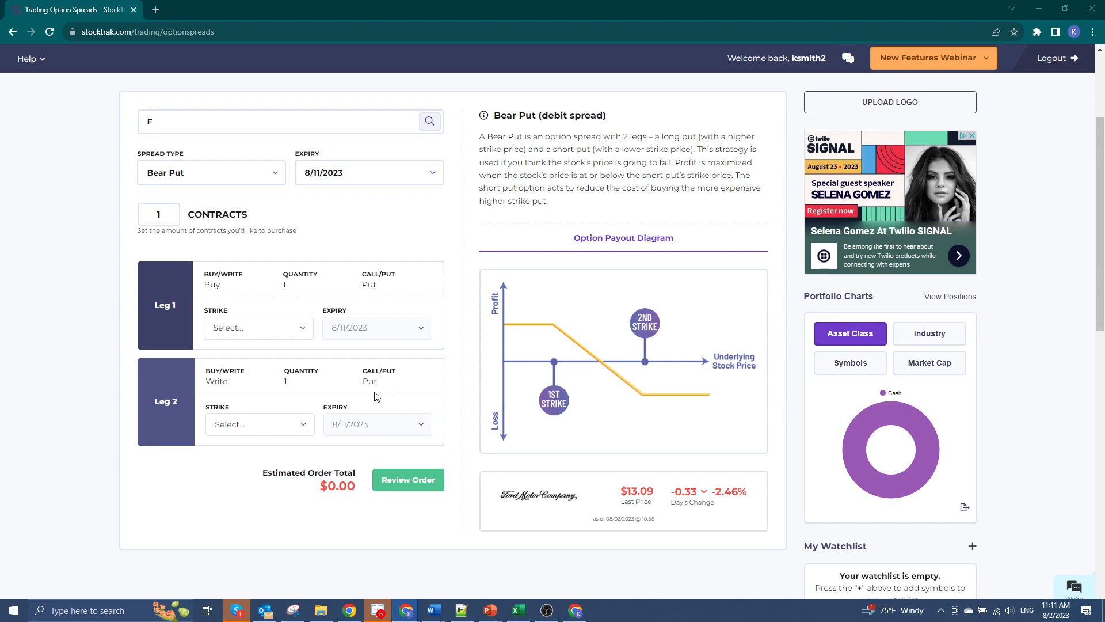
mouse_move(258, 465)
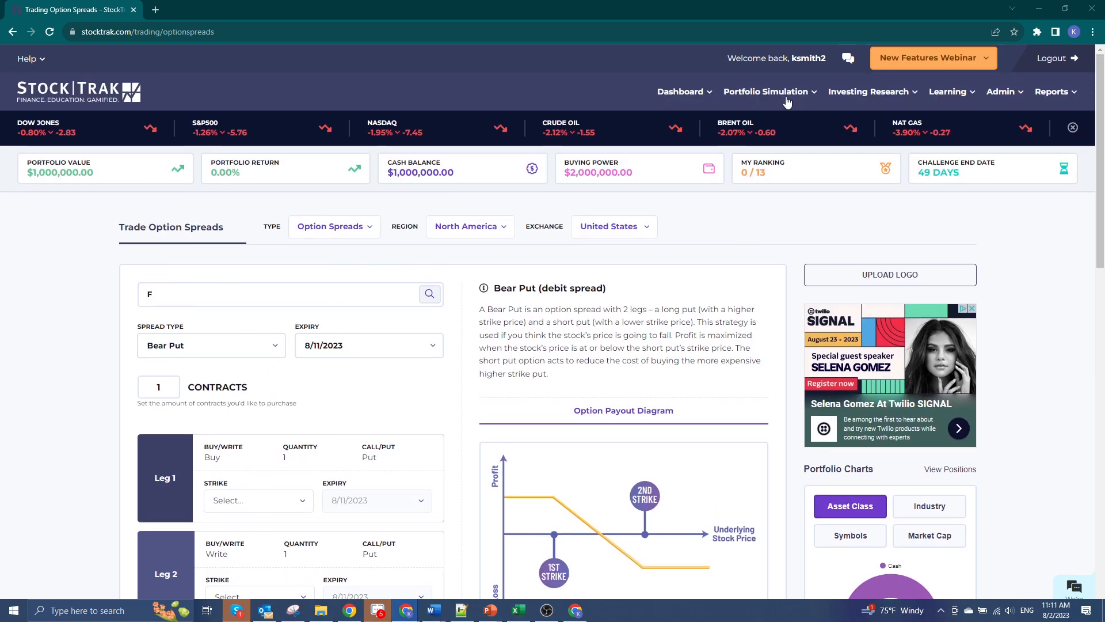
Return to the top of the Trade Option Spreads page showing the portfolio summary
click(766, 90)
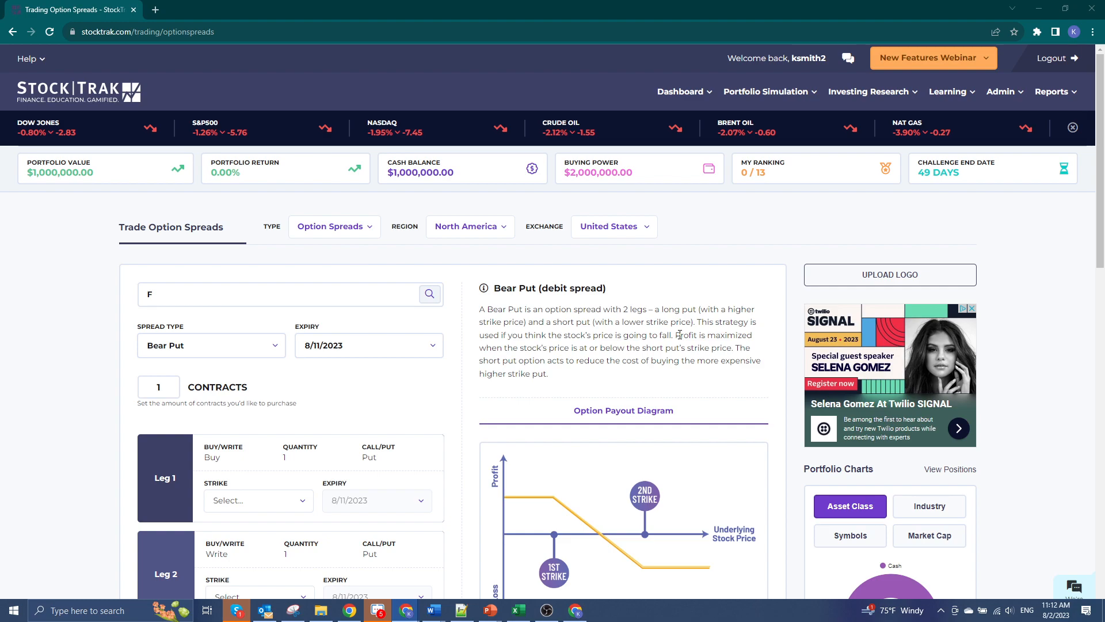
mouse_move(669, 287)
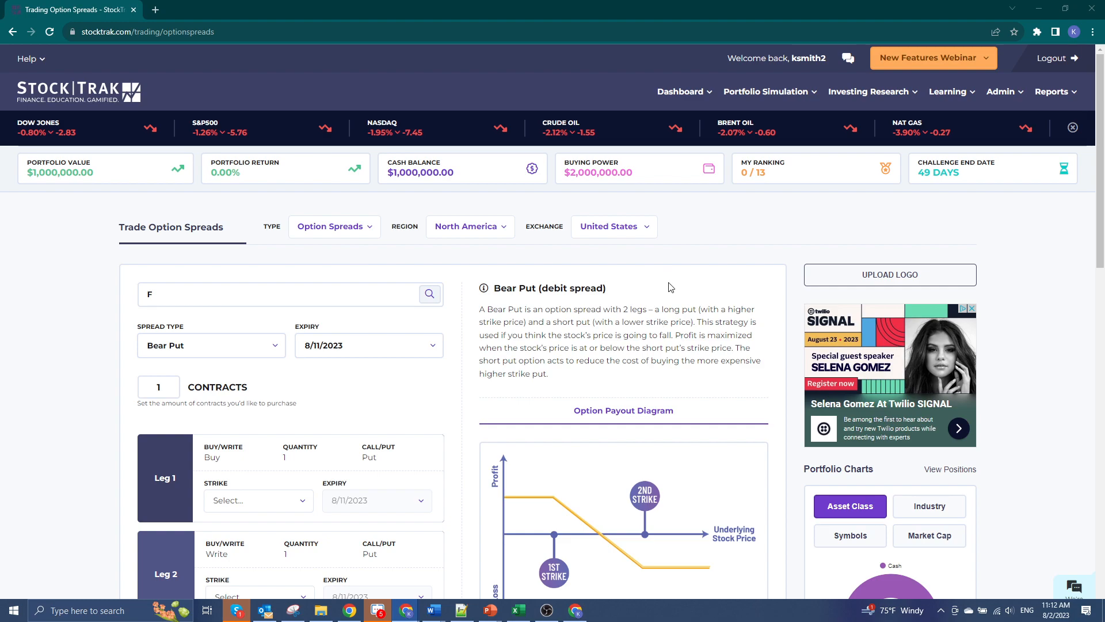
mouse_move(608, 379)
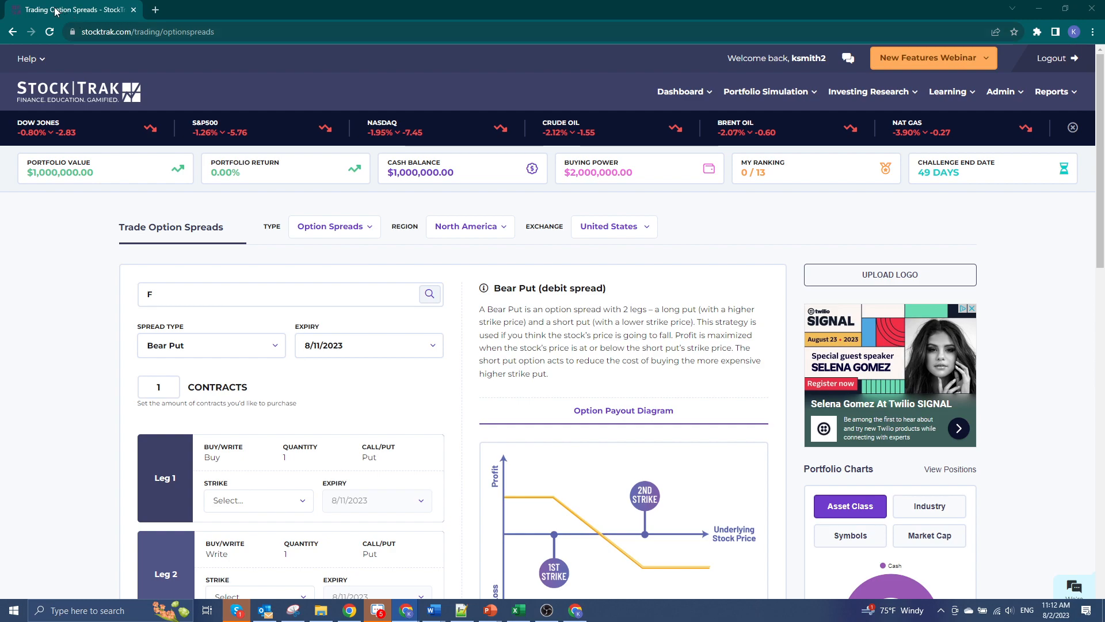
mouse_move(66, 9)
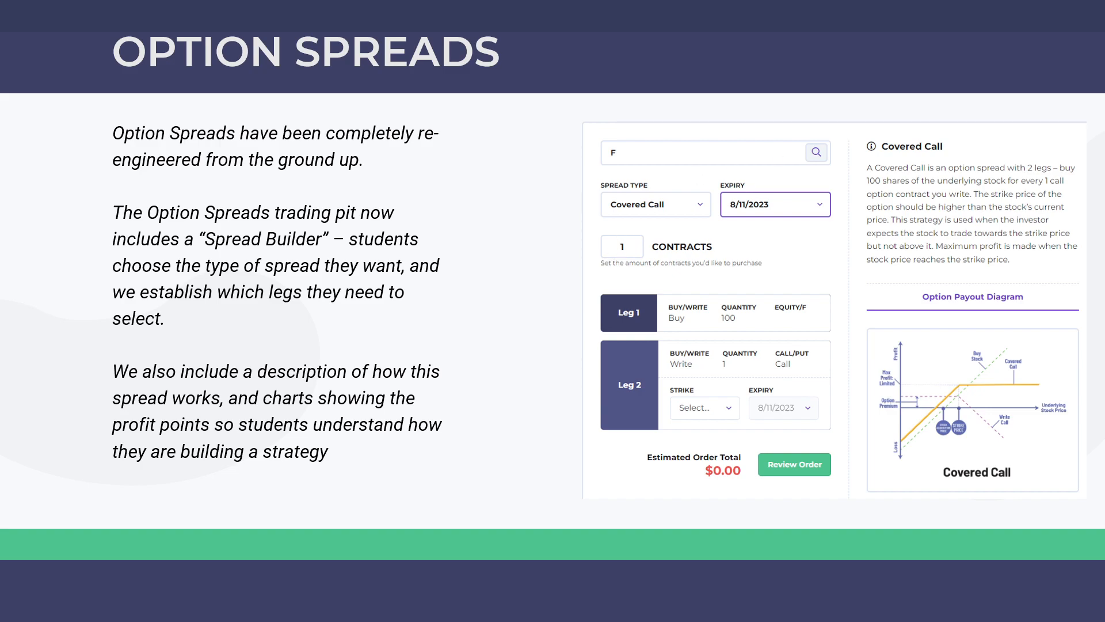
mouse_move(443, 379)
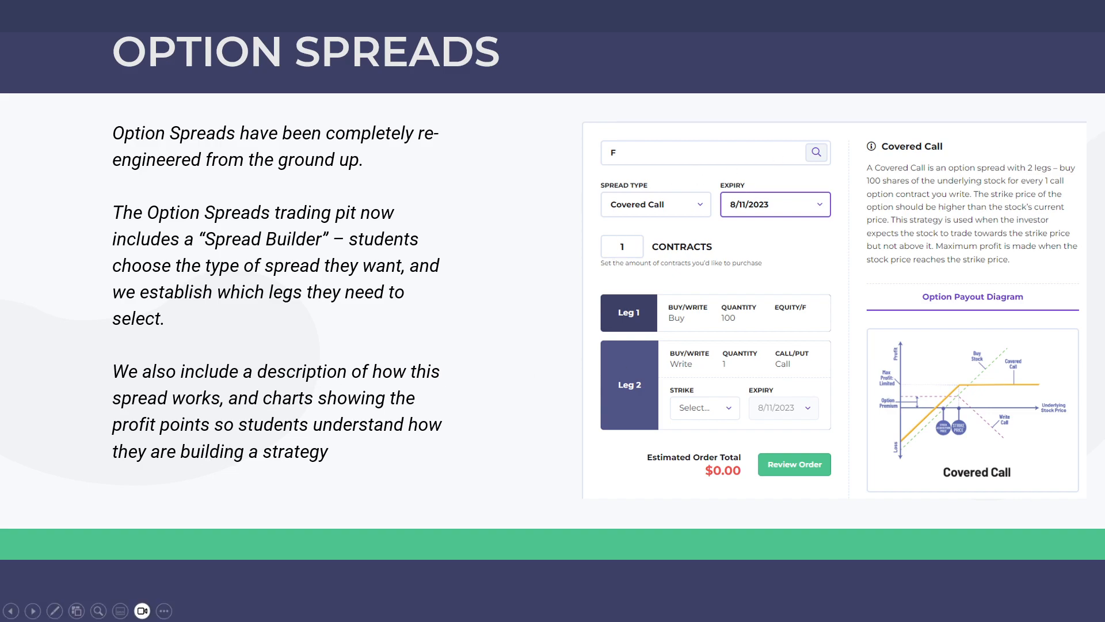
Advance the slideshow to the Teams section title slide
click(32, 610)
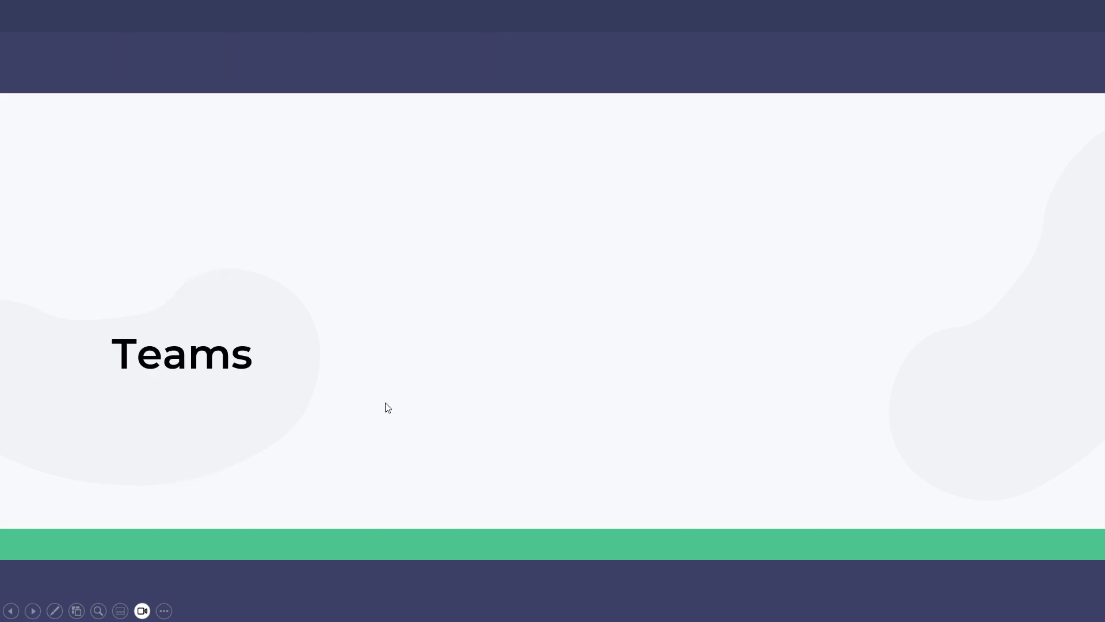
Advance to the Teams content slide on group portfolios and team rankings
click(32, 610)
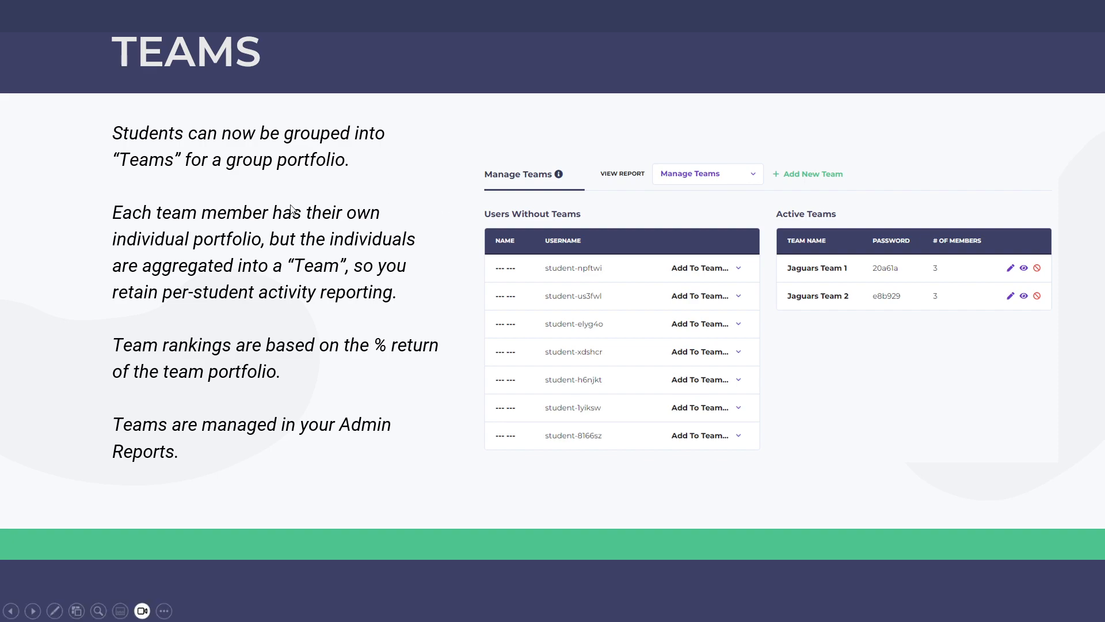
mouse_move(713, 222)
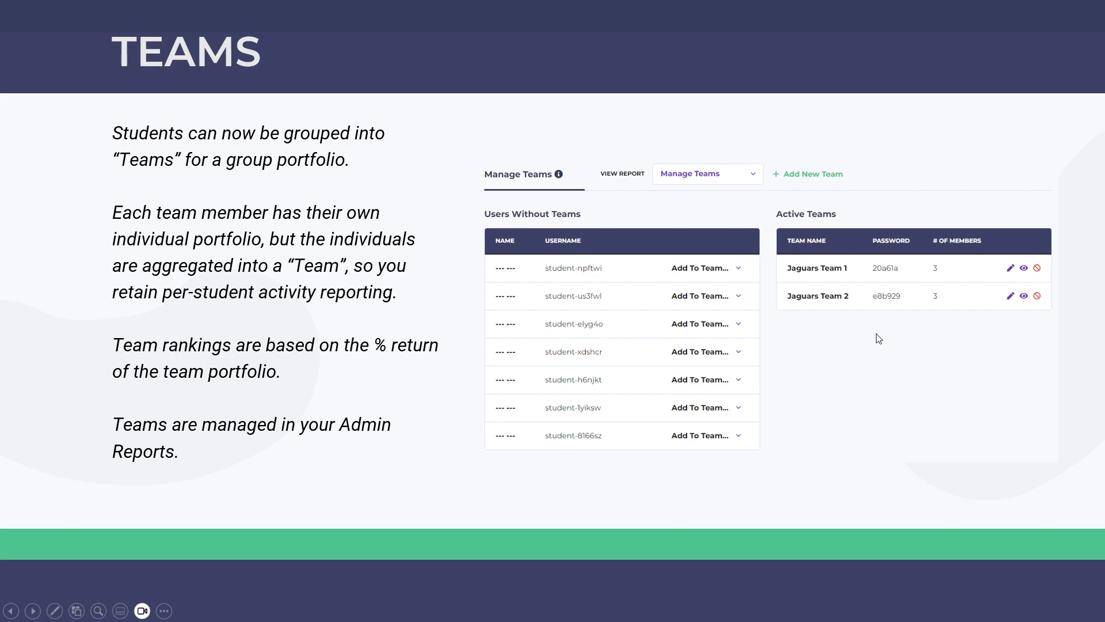
mouse_move(964, 377)
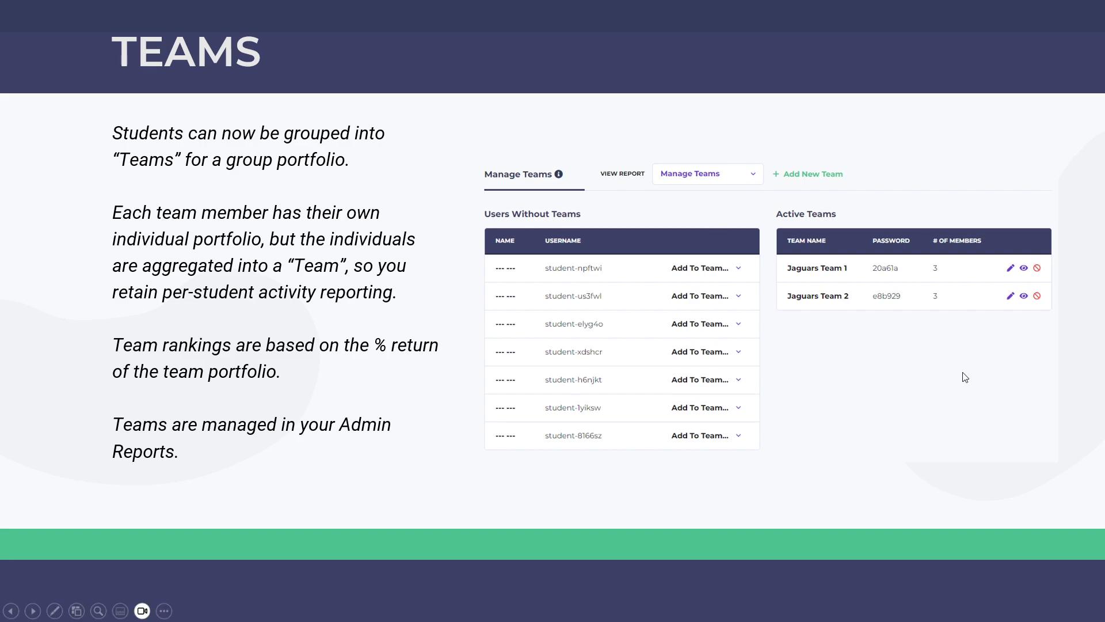
mouse_move(931, 436)
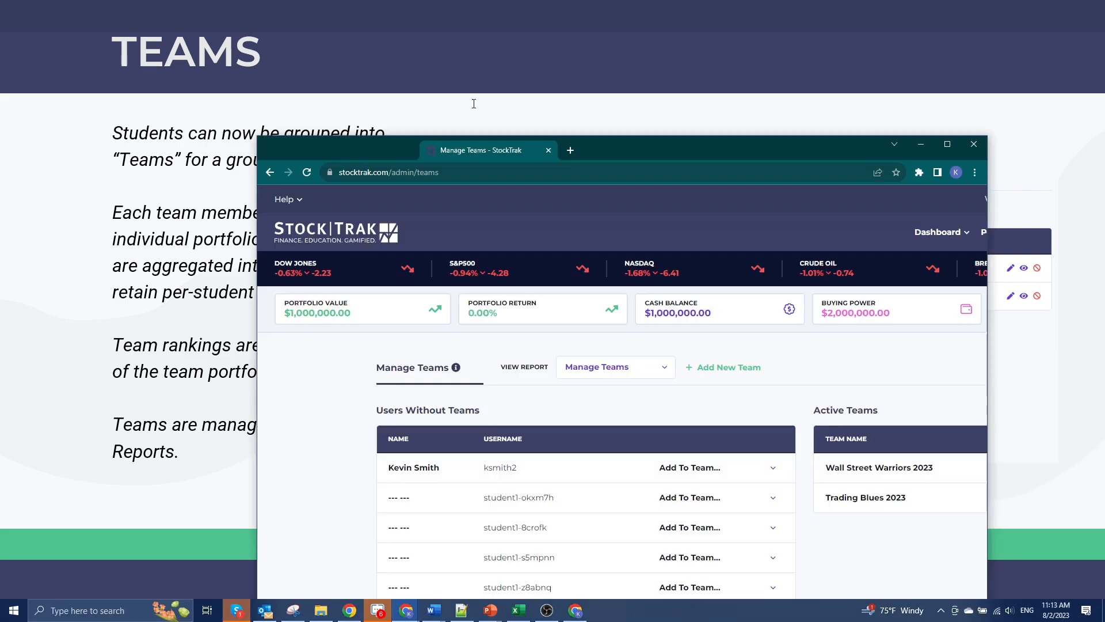
Maximize the Chrome window showing the Manage Teams admin page
click(947, 143)
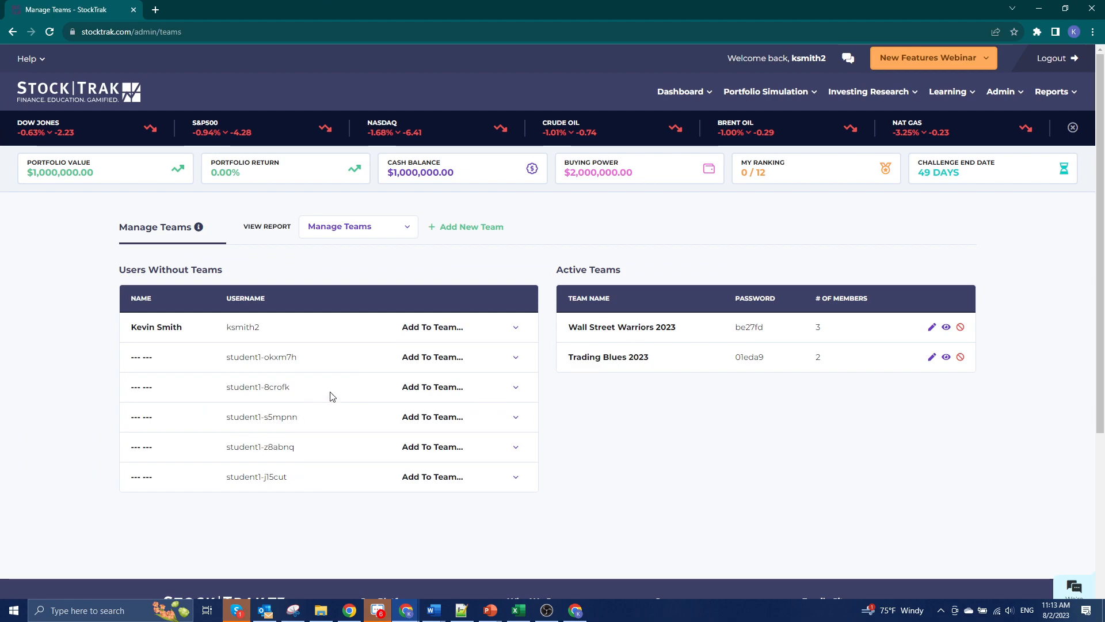
mouse_move(808, 368)
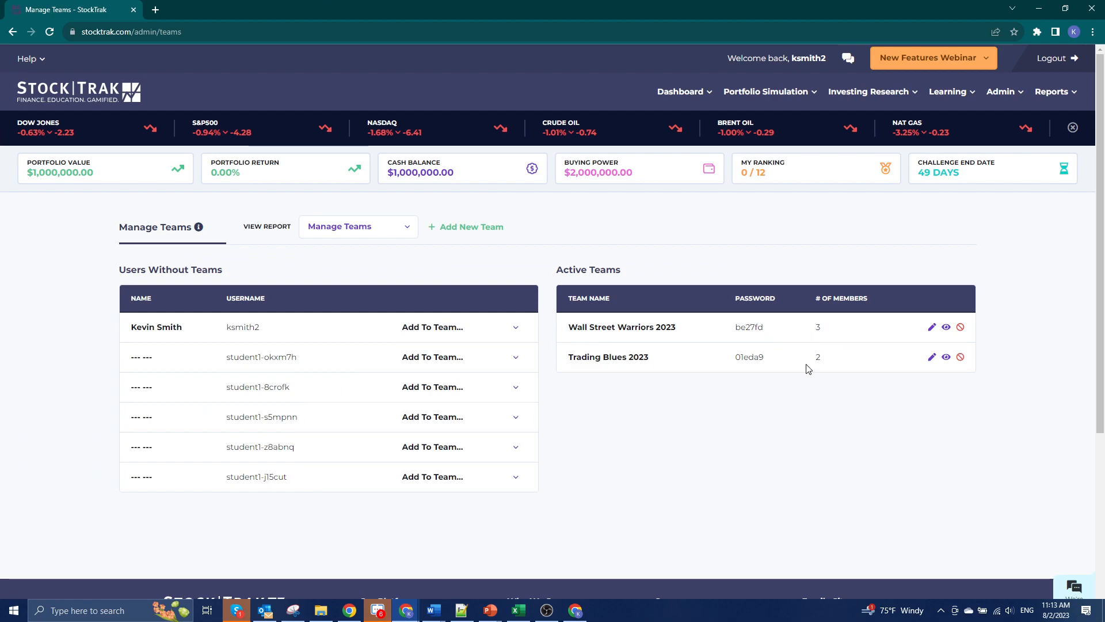
mouse_move(838, 332)
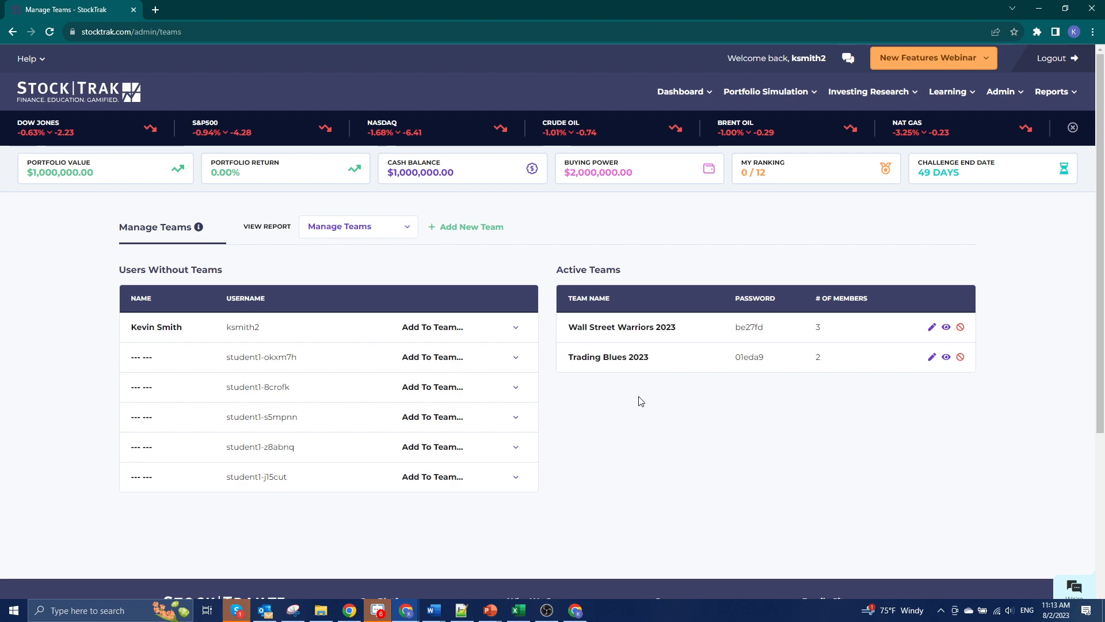
mouse_move(827, 367)
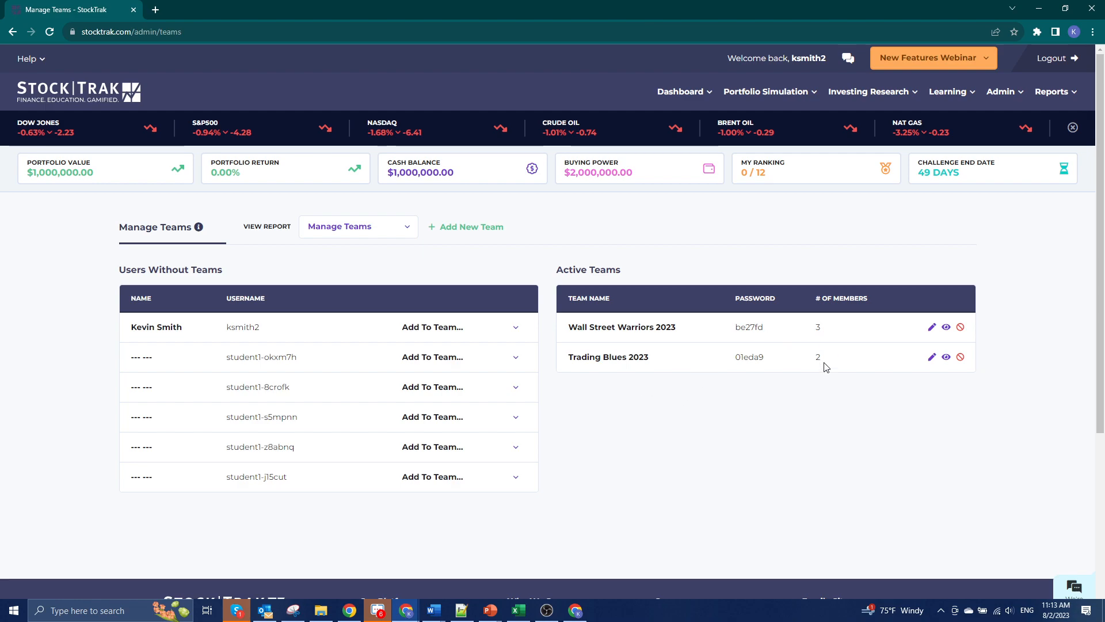
mouse_move(826, 373)
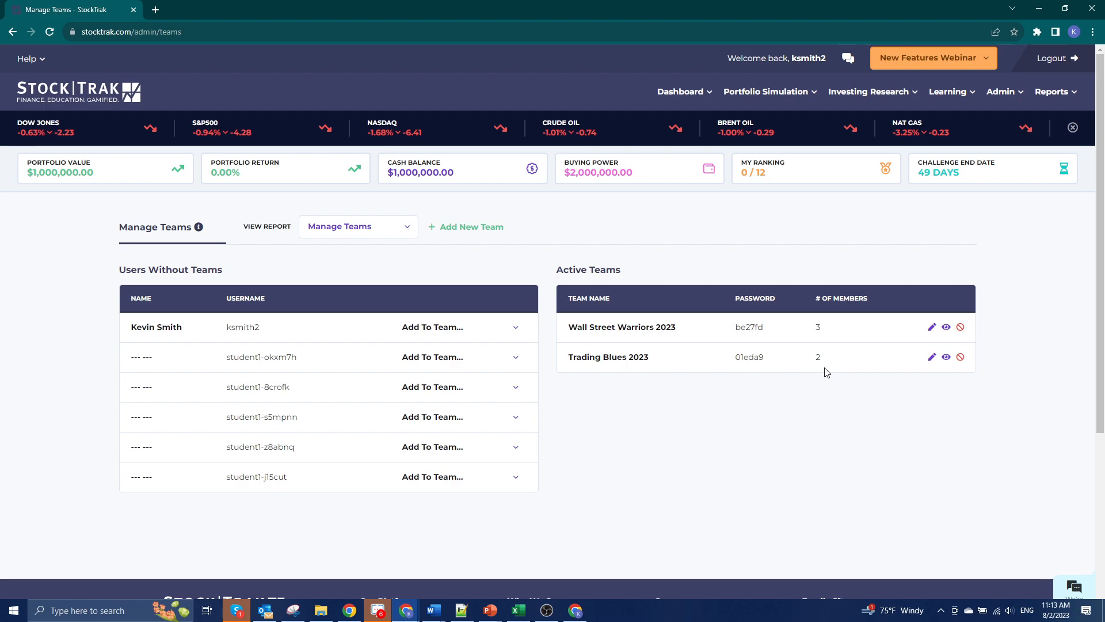
mouse_move(693, 335)
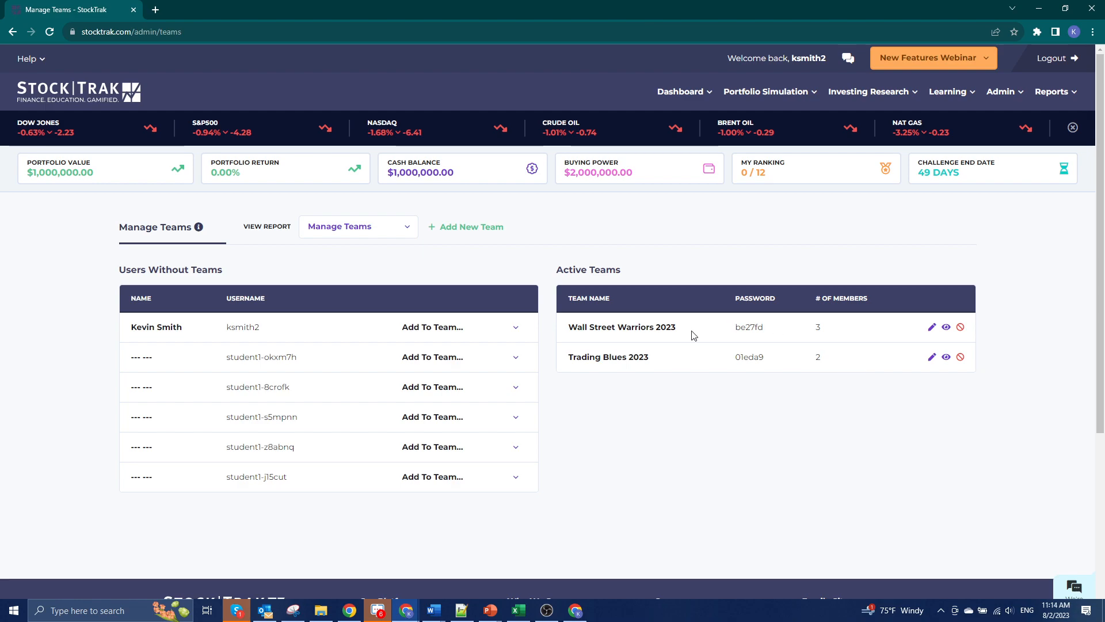
mouse_move(694, 313)
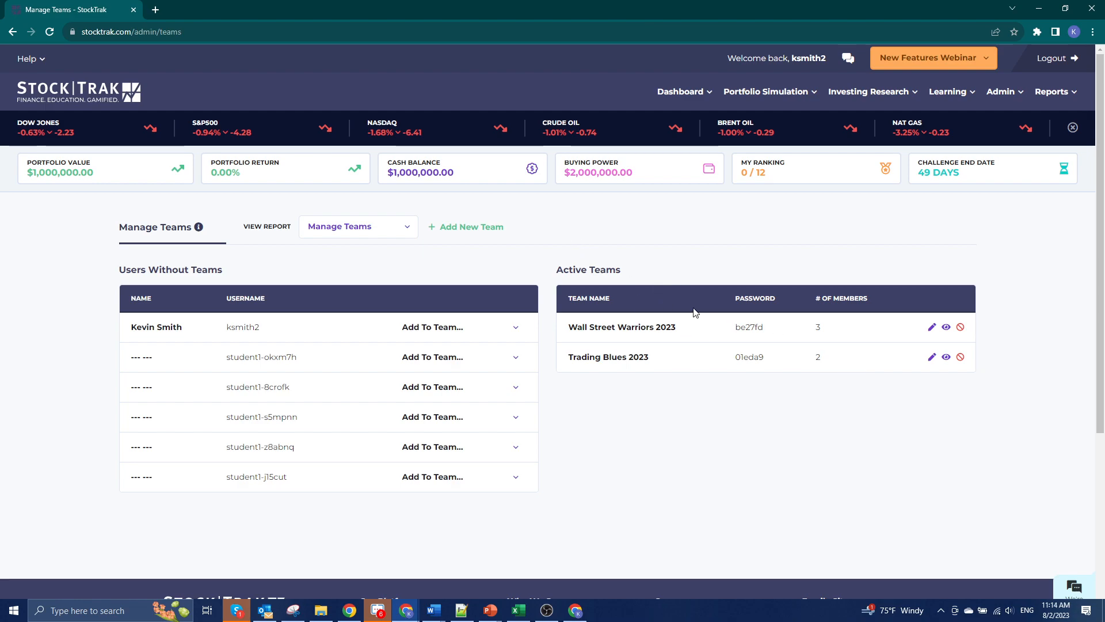
click(1002, 91)
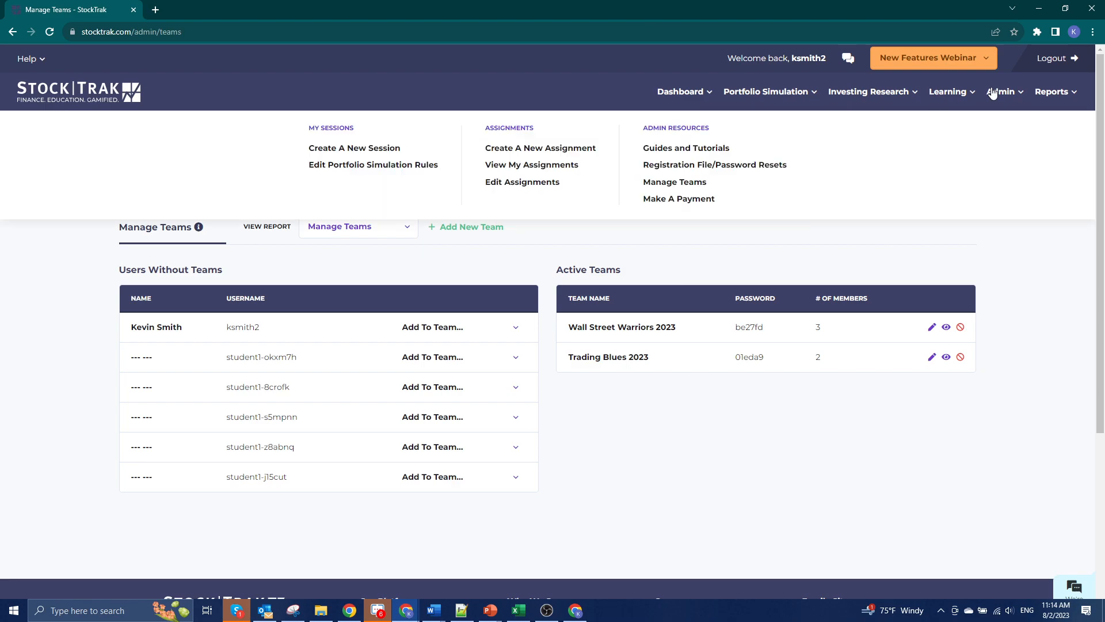
mouse_move(674, 182)
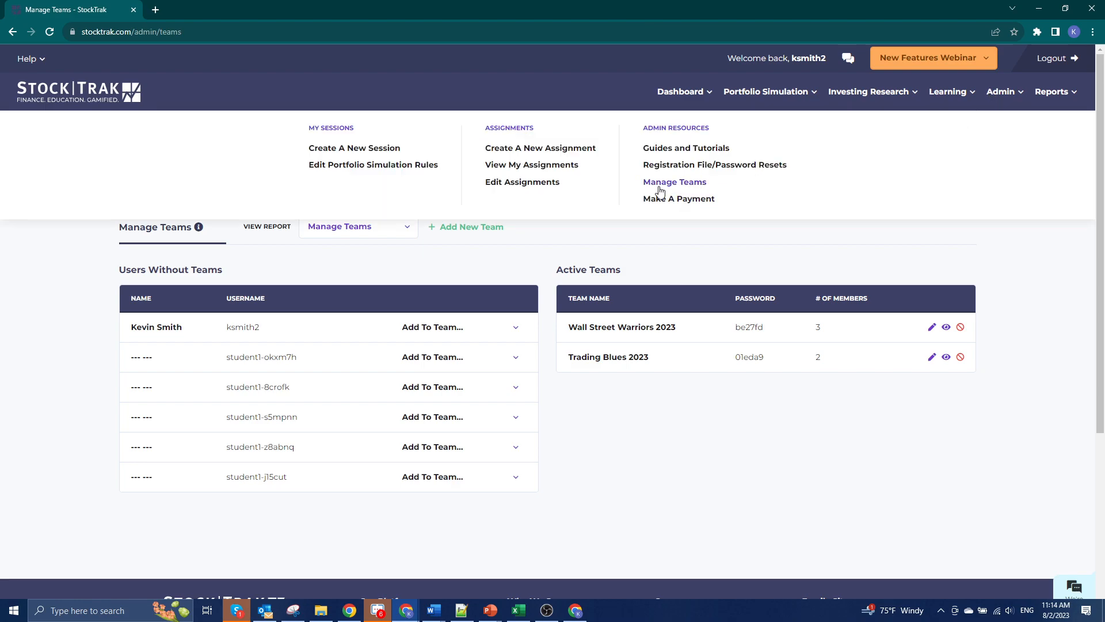
mouse_move(679, 187)
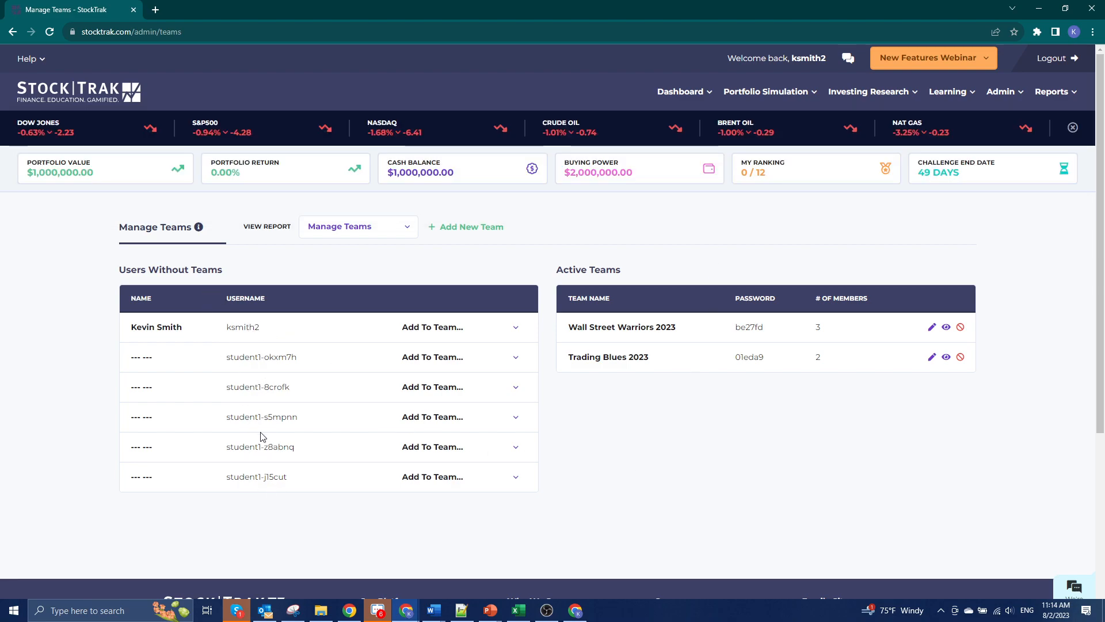
mouse_move(286, 324)
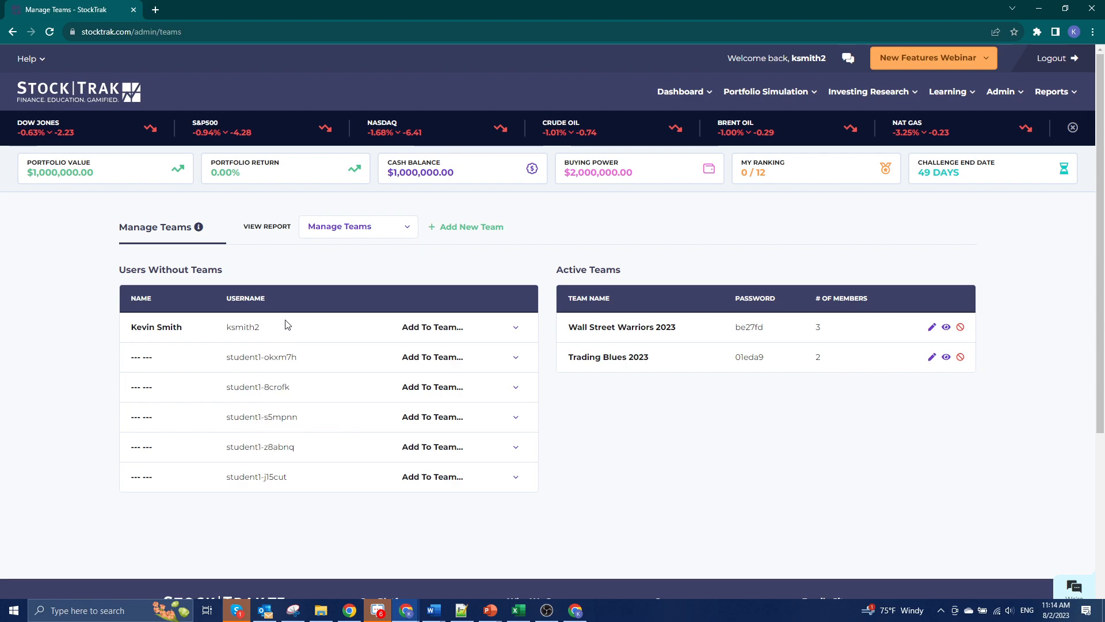
click(465, 227)
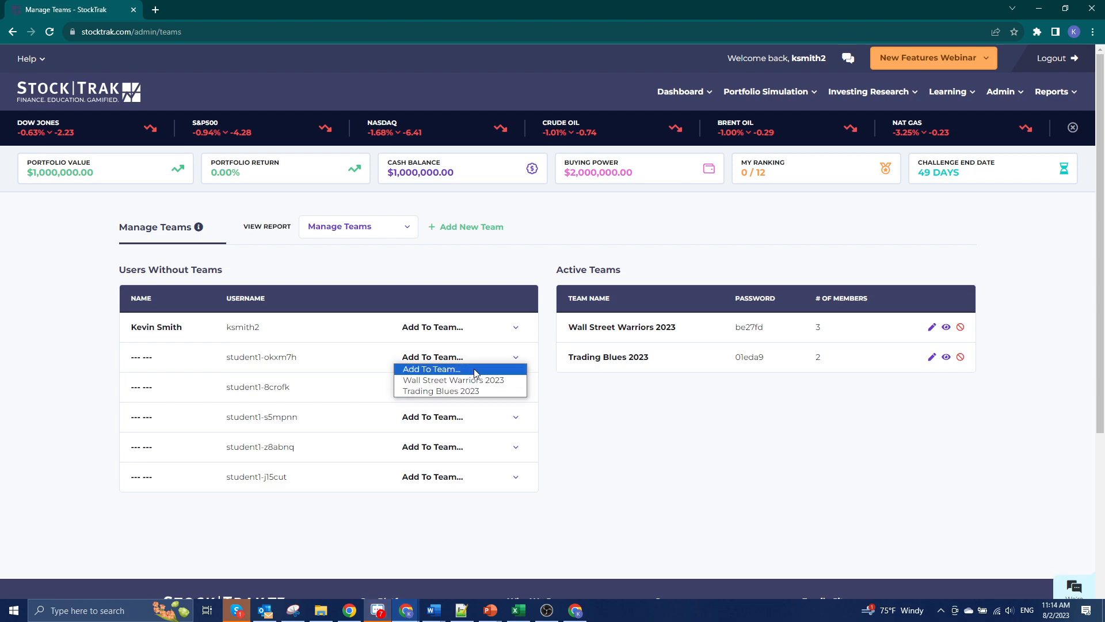
click(681, 473)
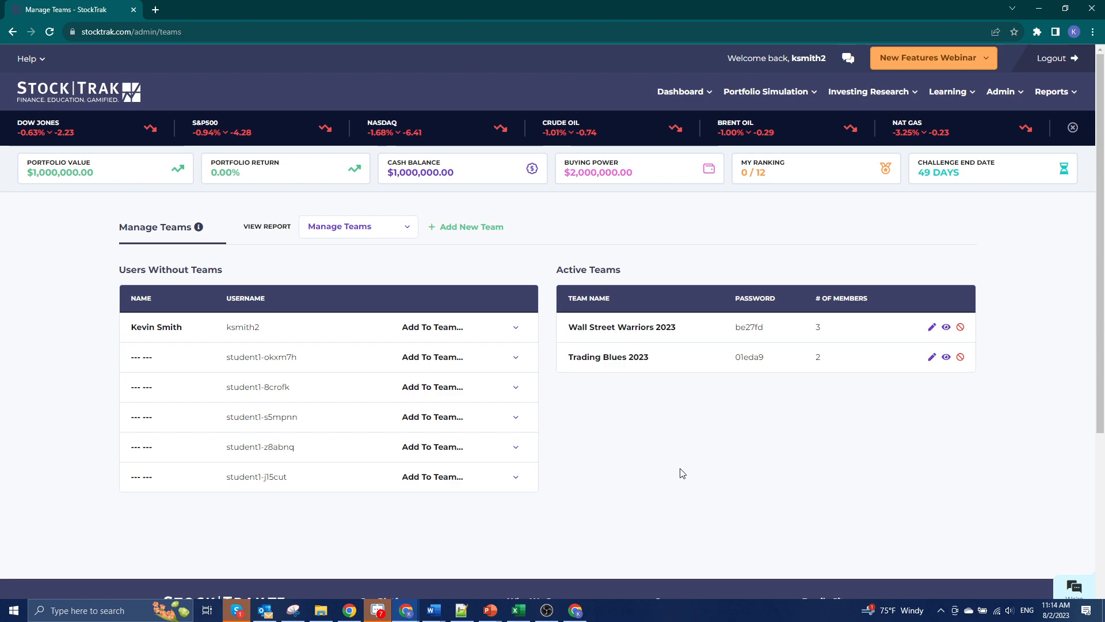
mouse_move(622, 466)
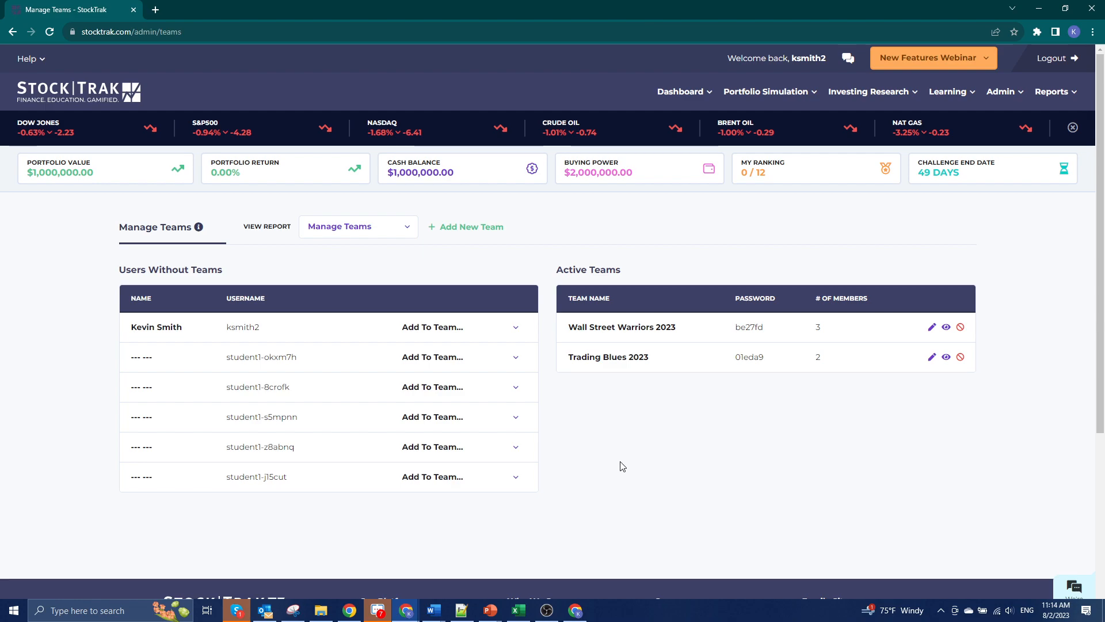
mouse_move(610, 456)
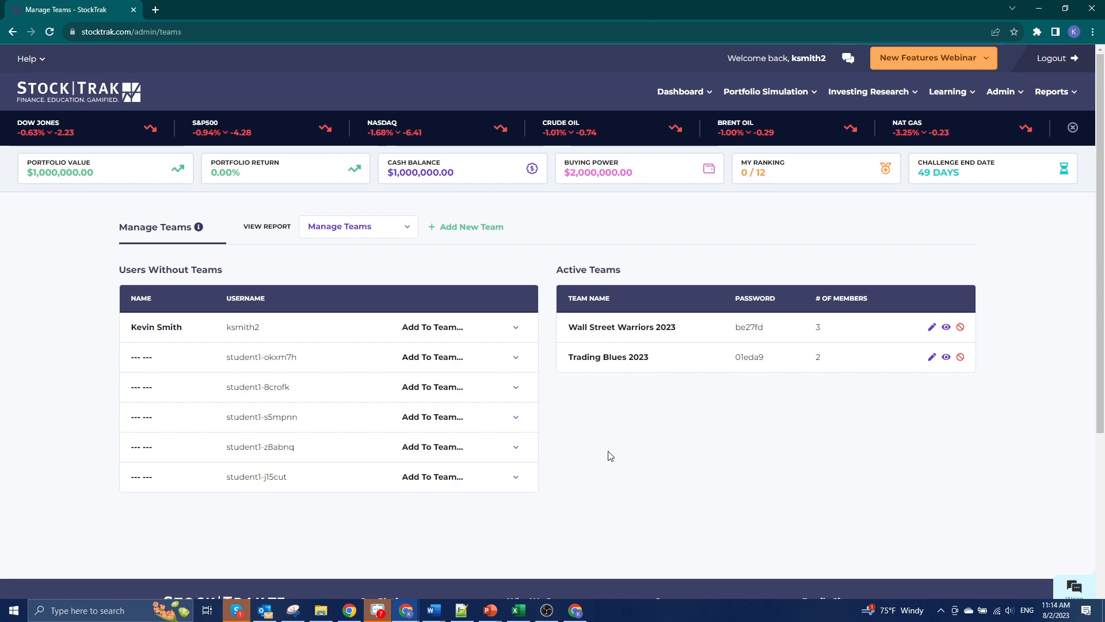
mouse_move(945, 351)
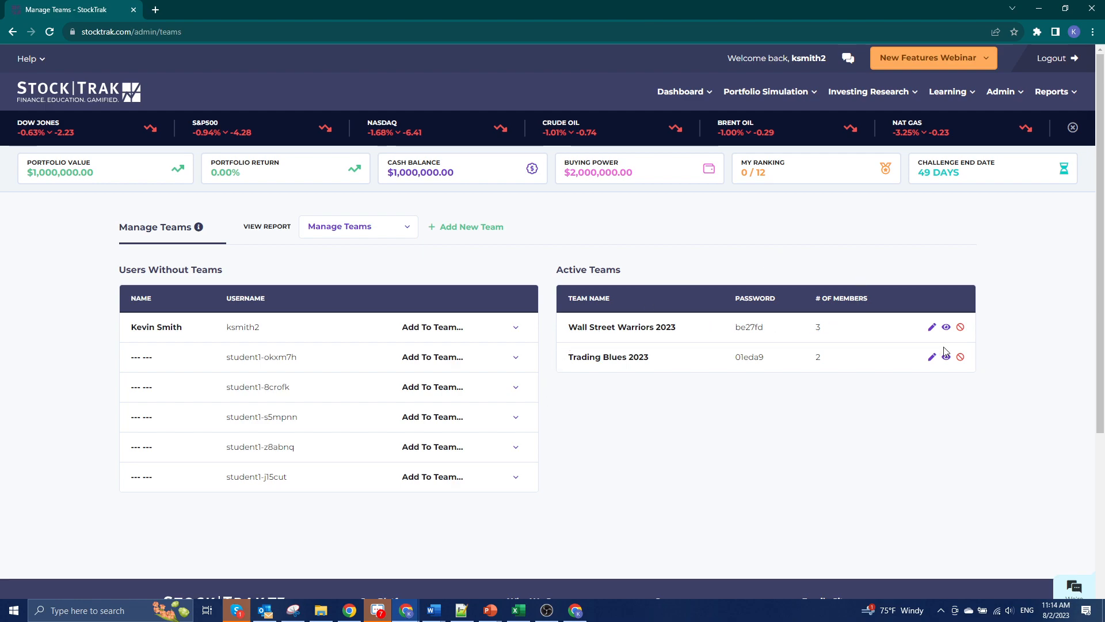
click(932, 357)
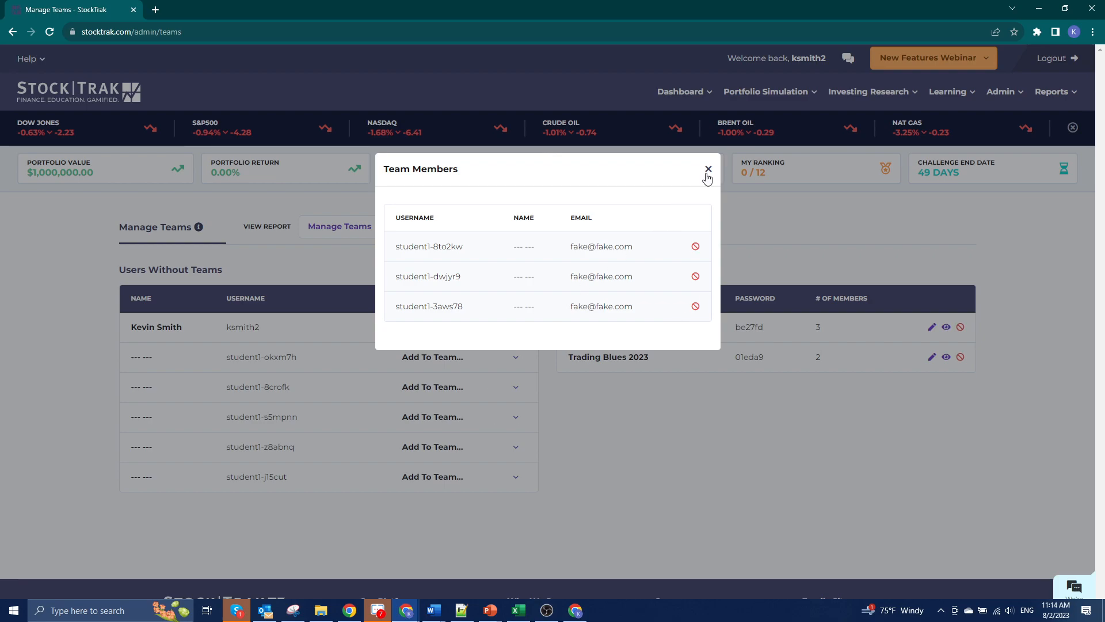
click(708, 169)
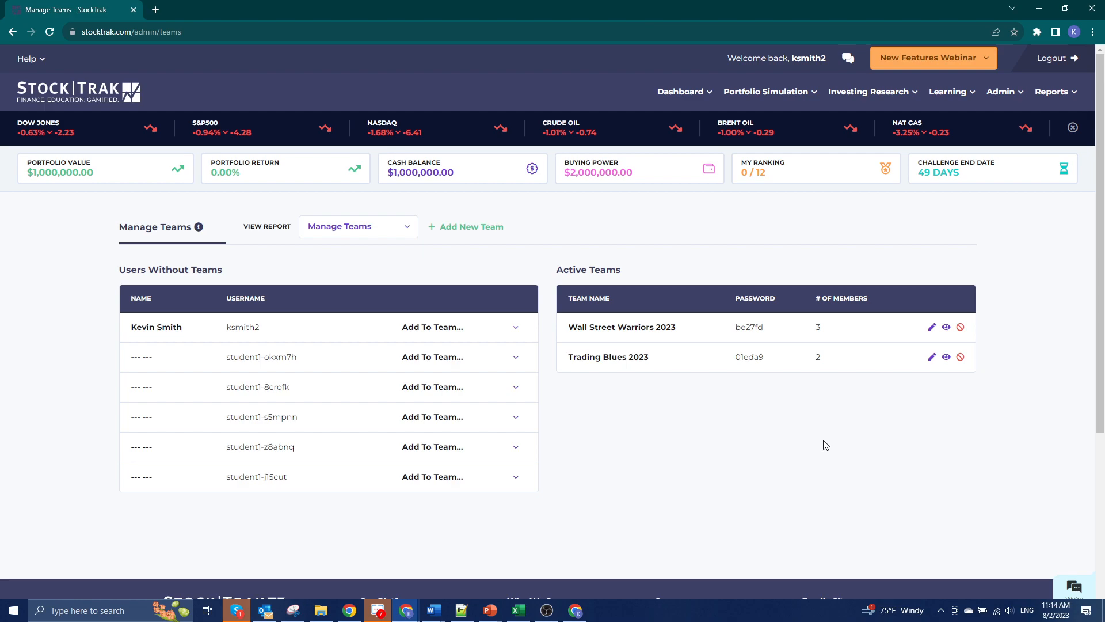
mouse_move(505, 18)
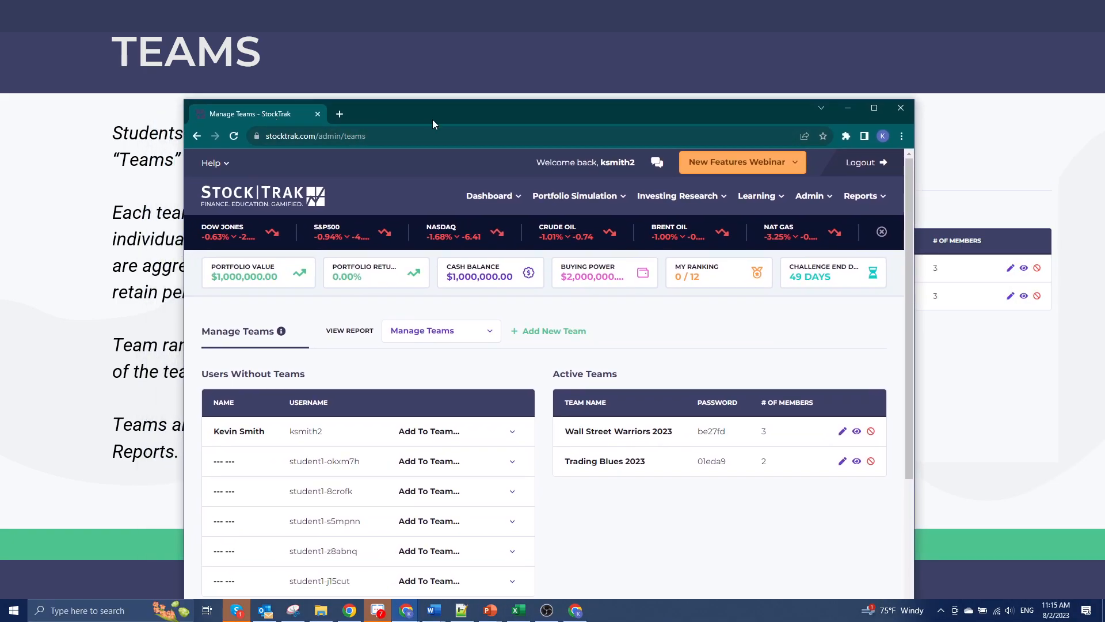
click(873, 108)
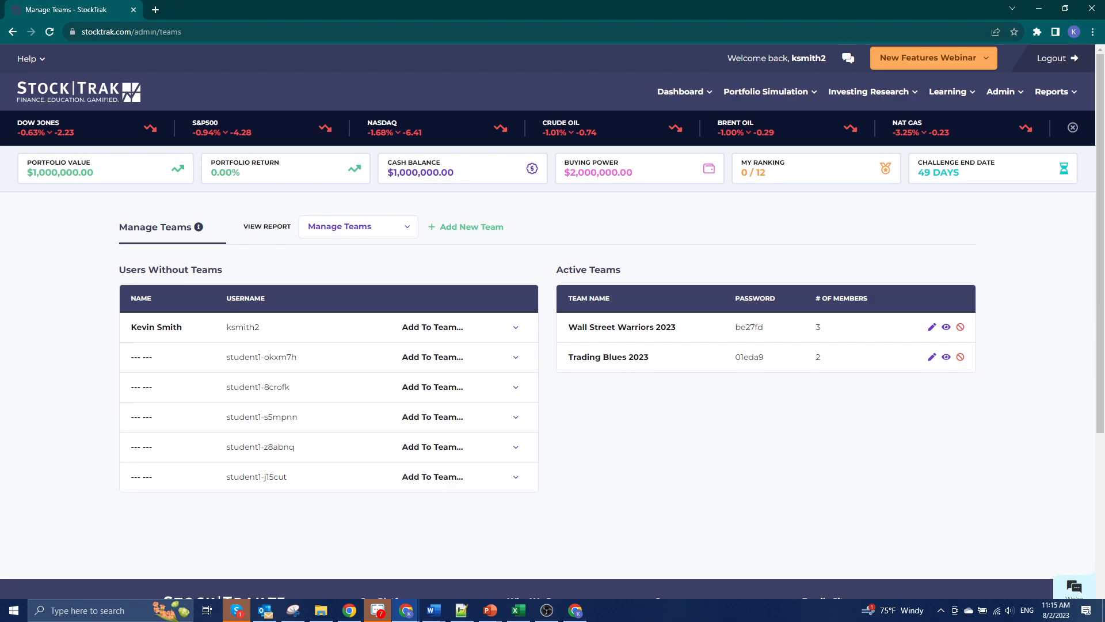
mouse_move(632, 236)
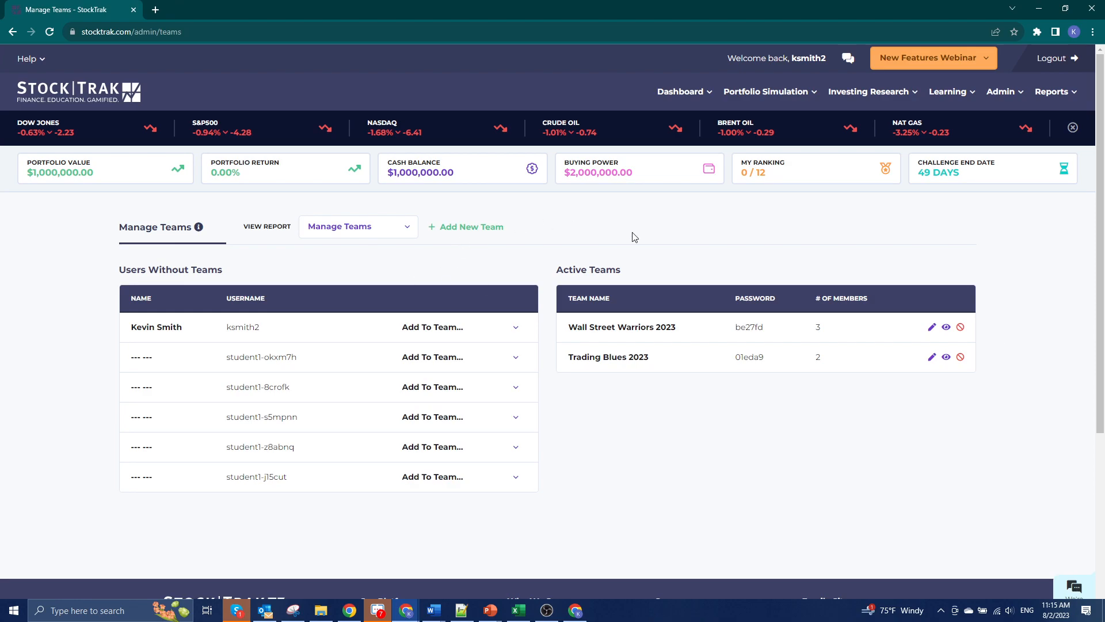
mouse_move(665, 248)
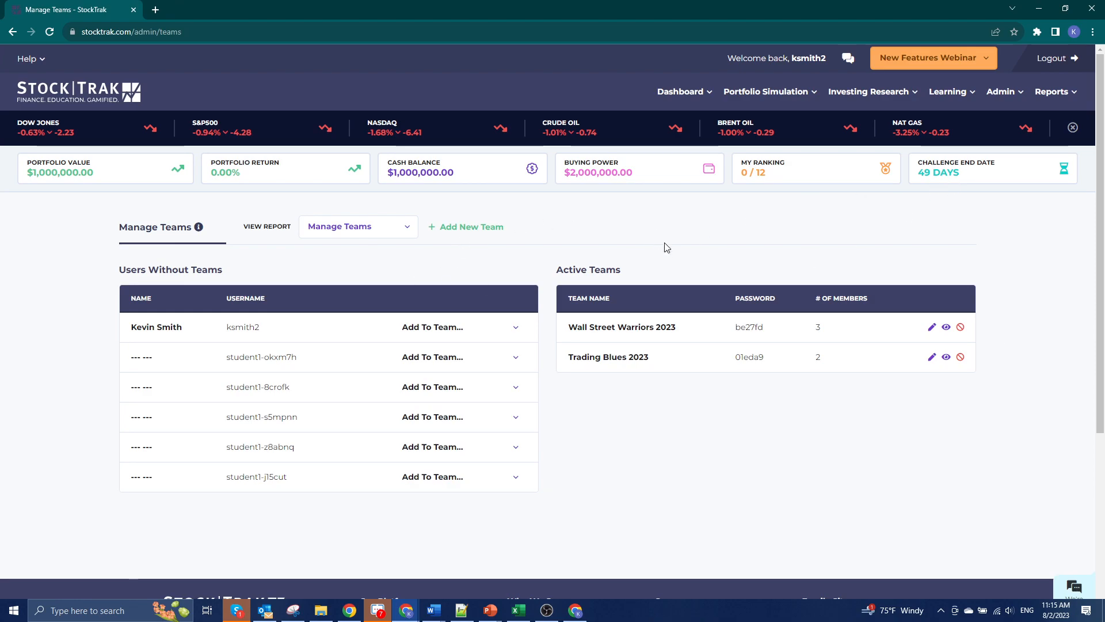
Show the User Summary Report from the admin Reports menu and clear the text selection
click(1052, 91)
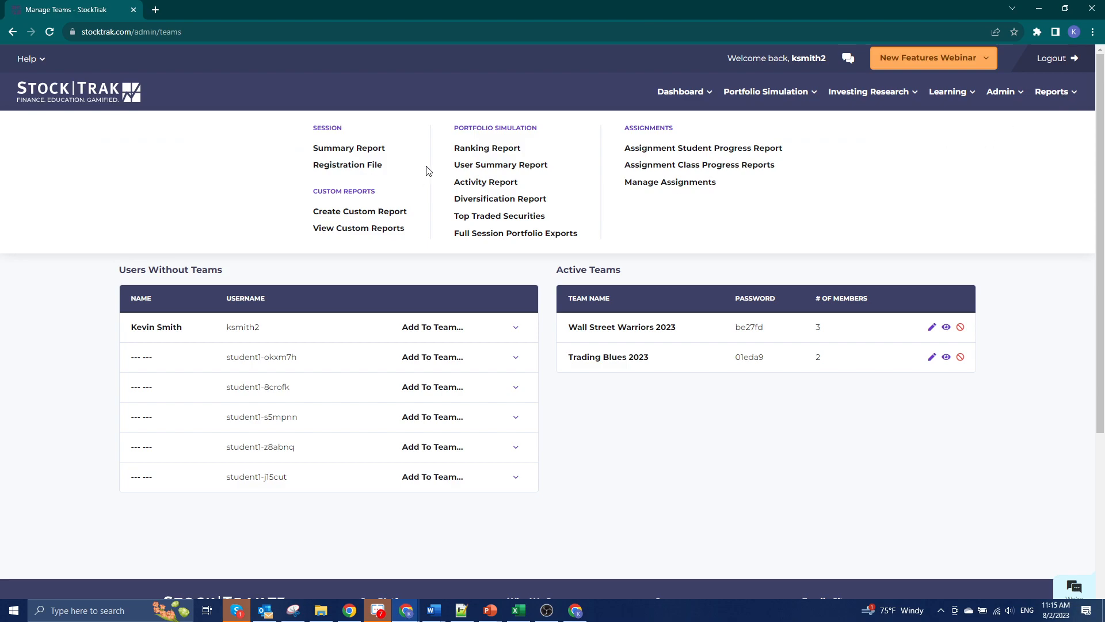
mouse_move(500, 164)
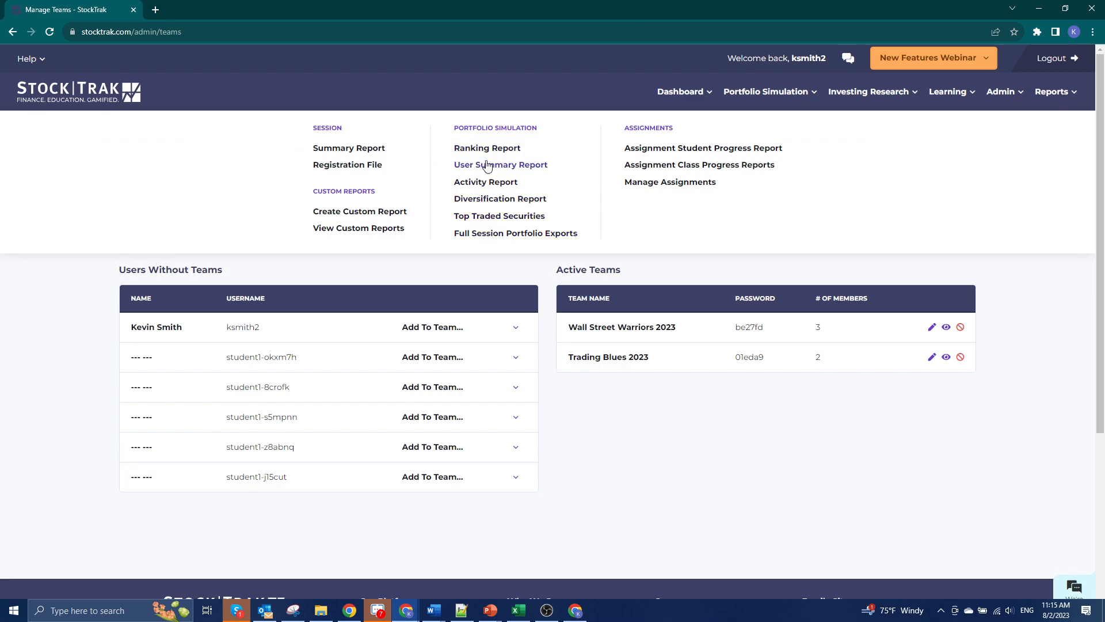
mouse_move(489, 173)
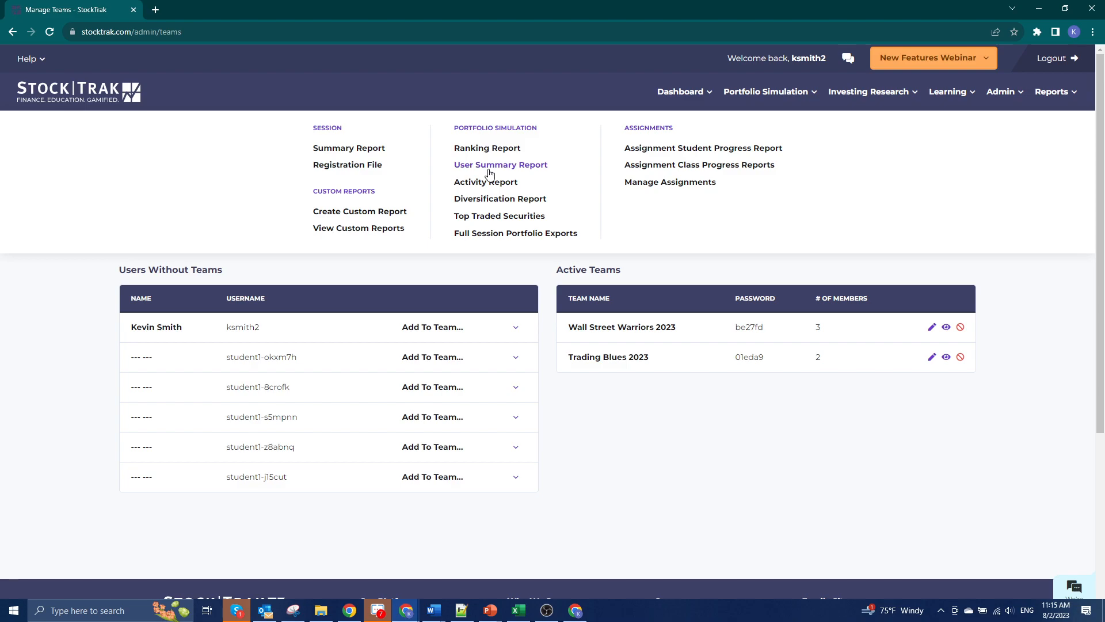
click(500, 164)
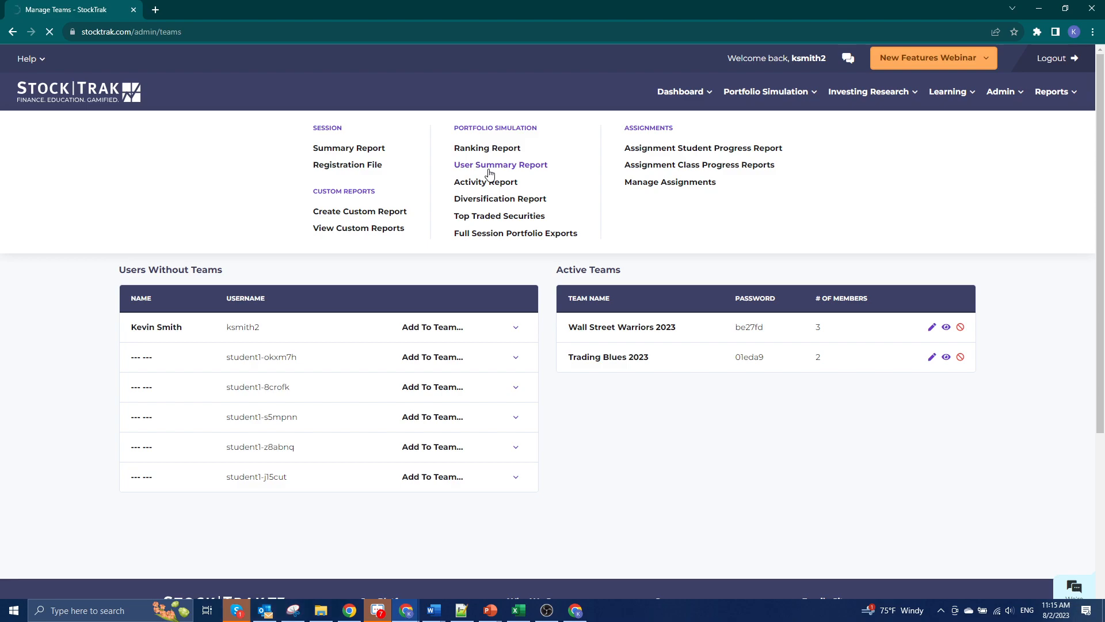
click(500, 164)
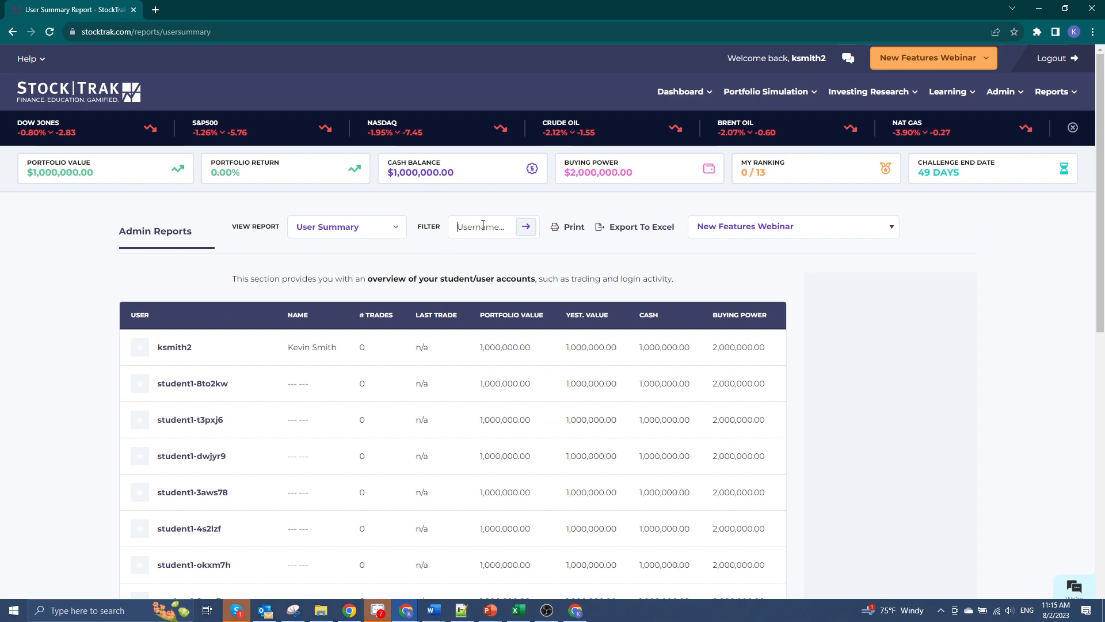
mouse_move(478, 261)
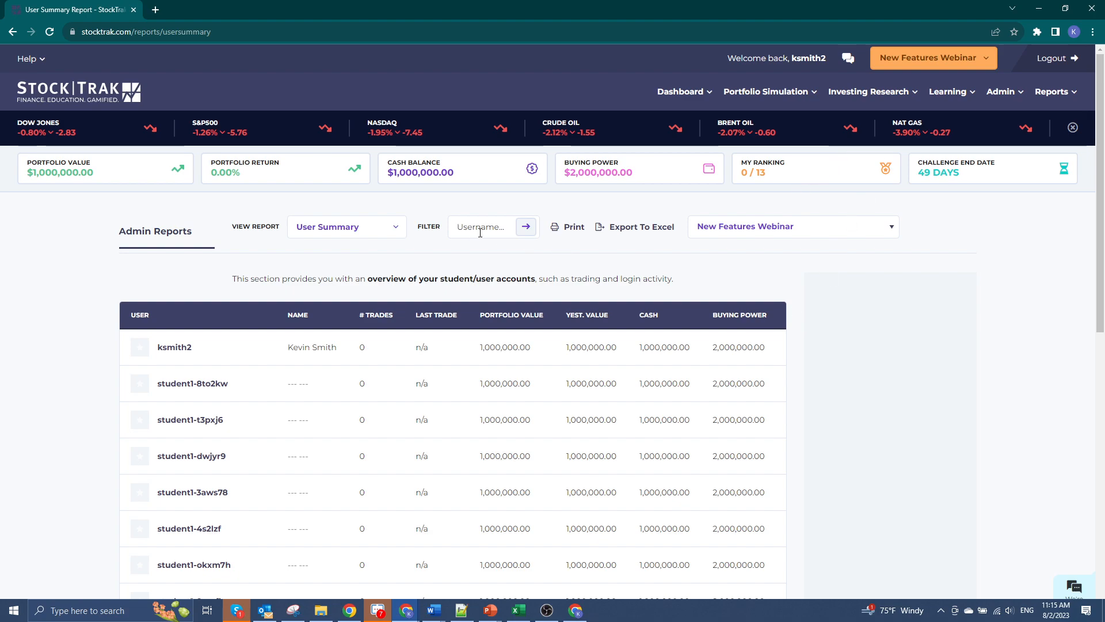
mouse_move(486, 263)
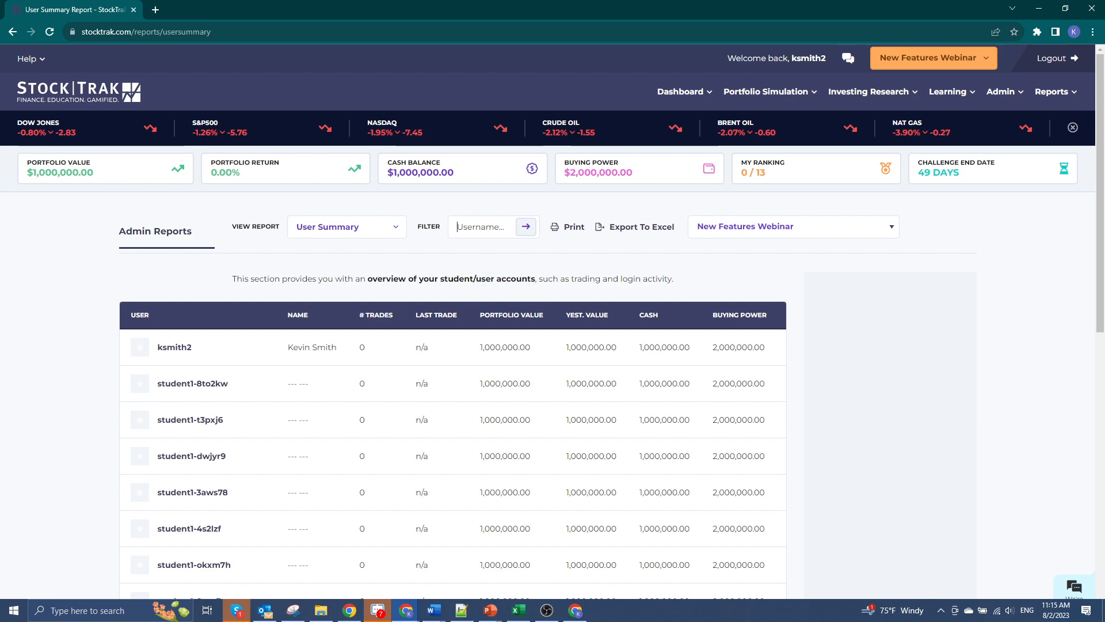
mouse_move(470, 431)
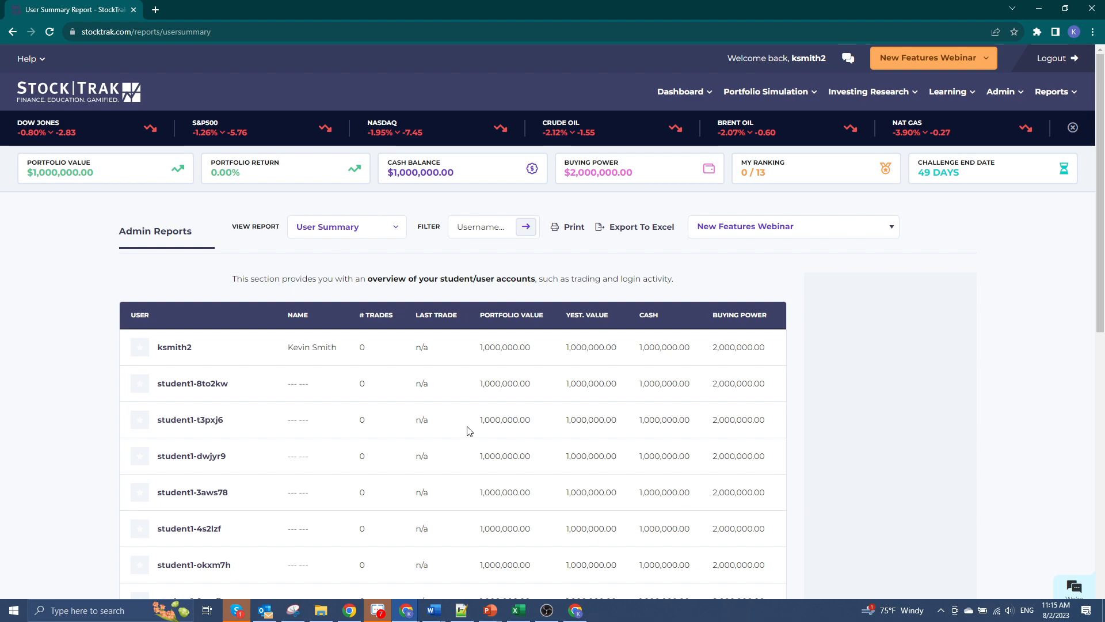
mouse_move(450, 244)
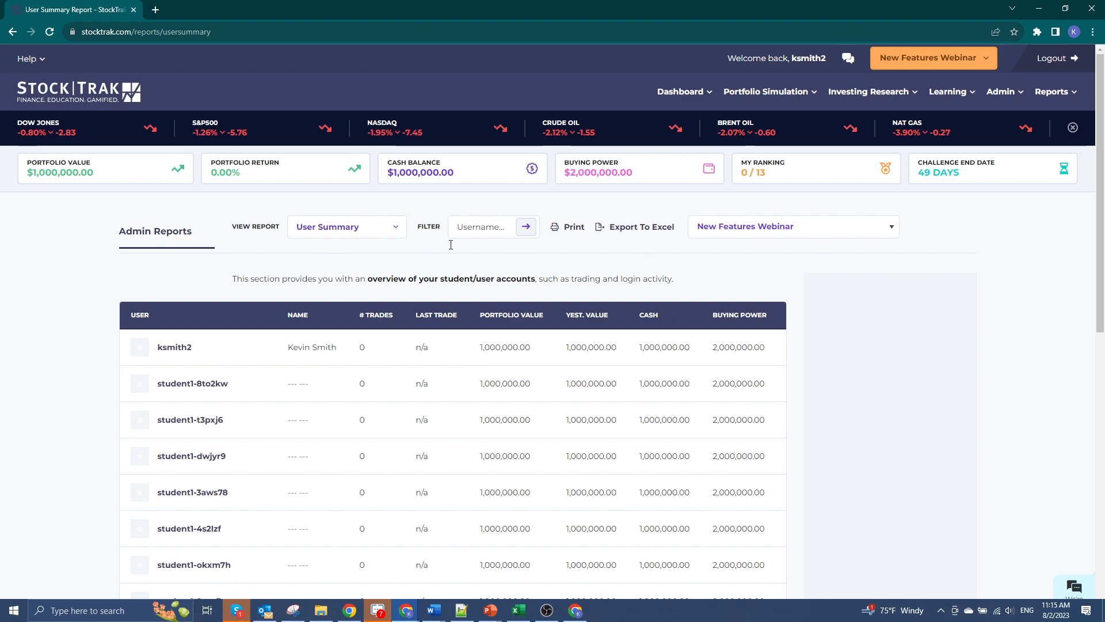
mouse_move(575, 483)
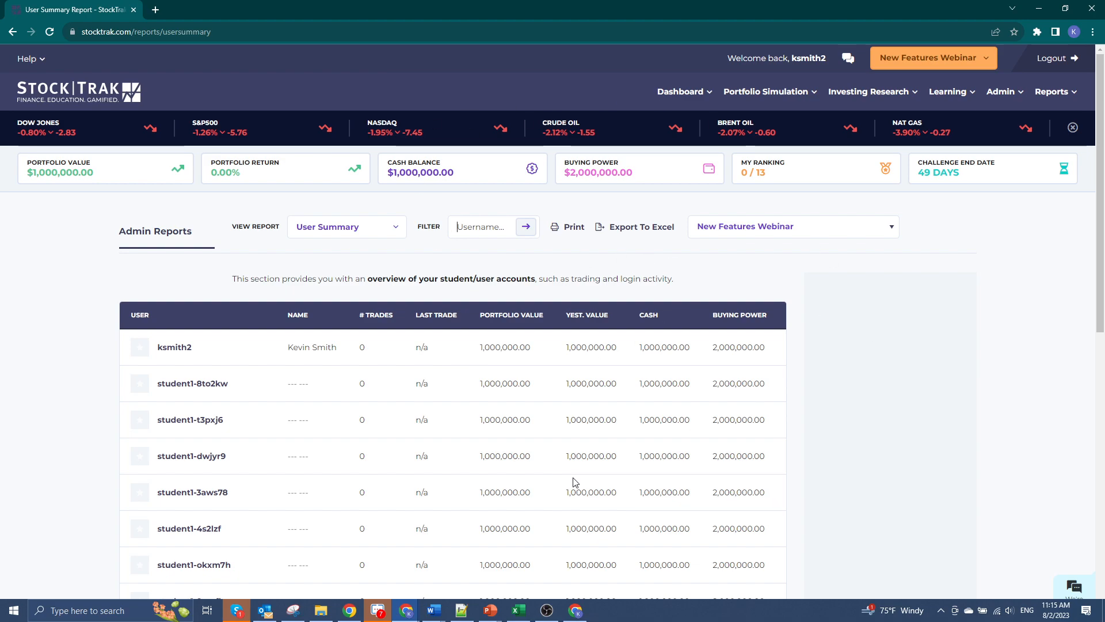
mouse_move(524, 259)
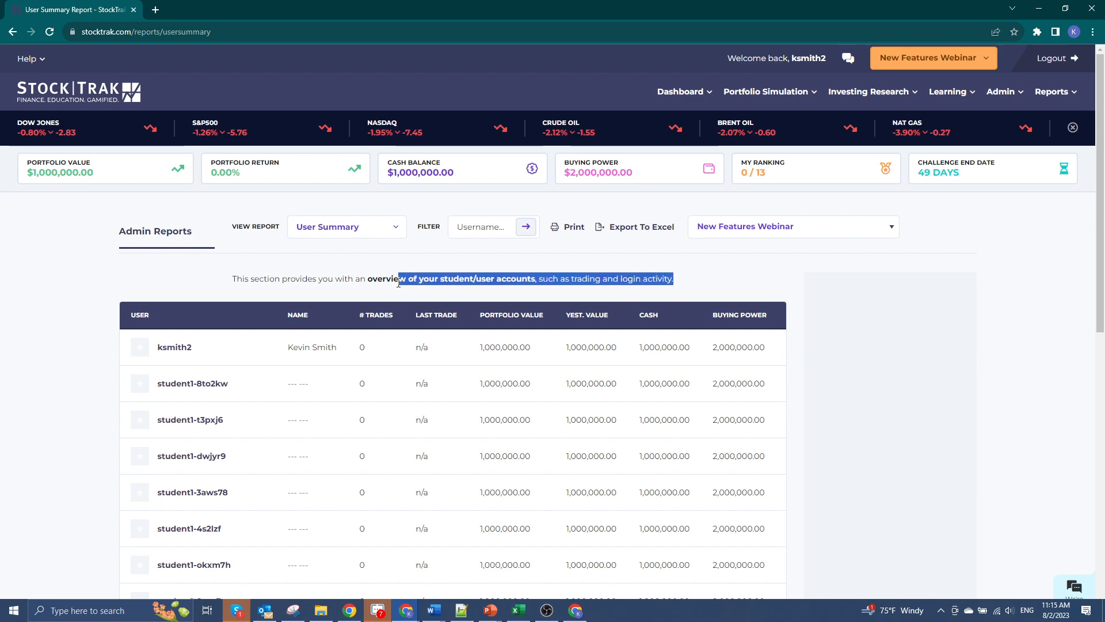
click(220, 286)
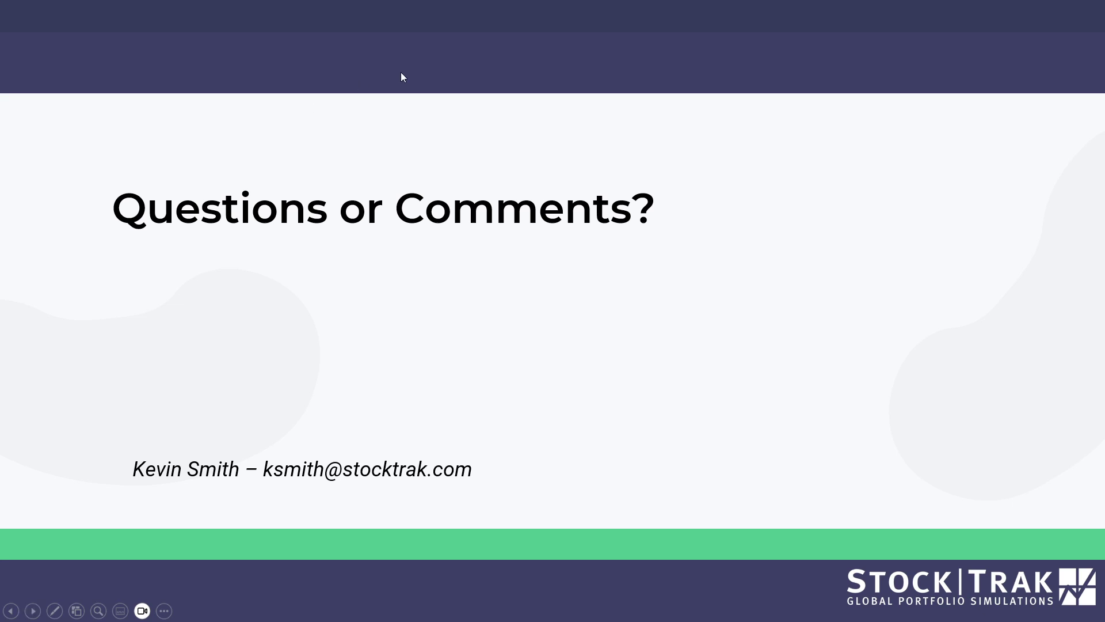
mouse_move(773, 289)
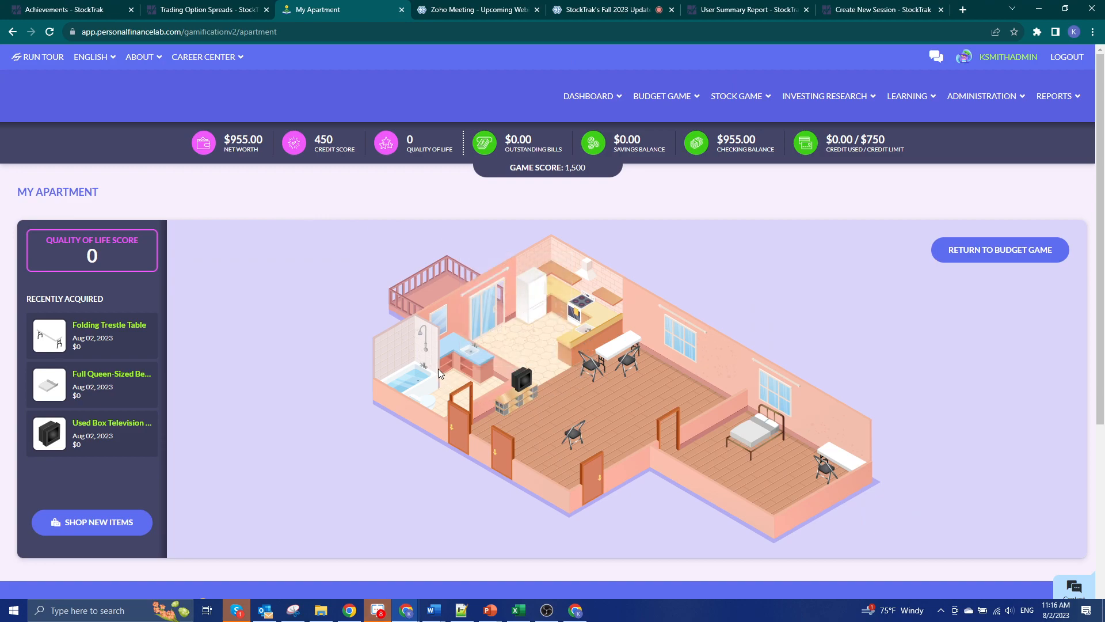
mouse_move(879, 320)
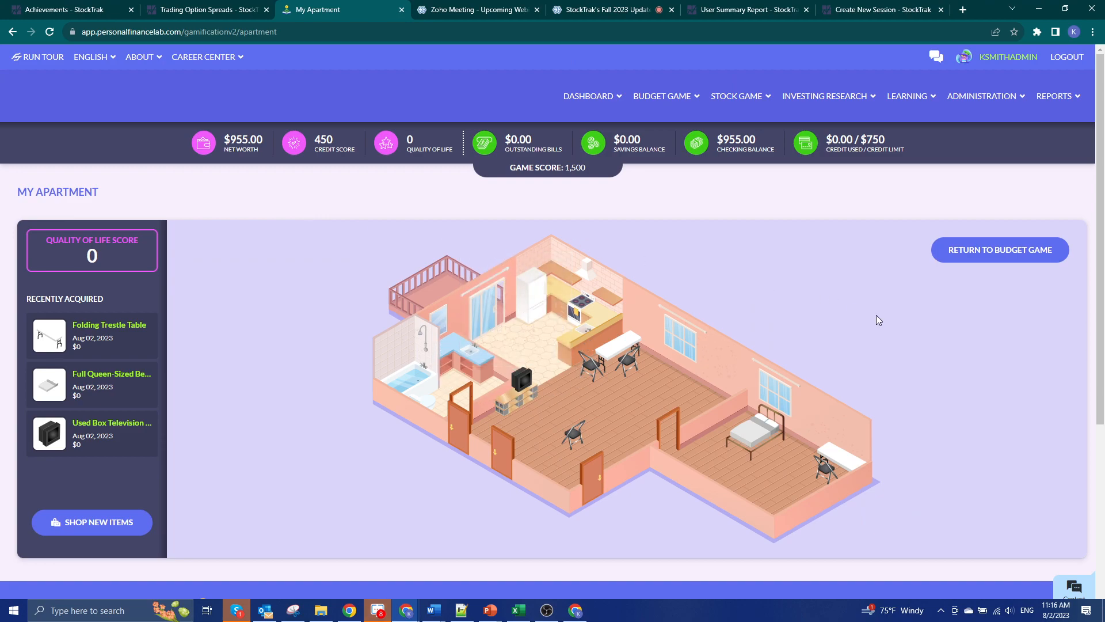
mouse_move(277, 408)
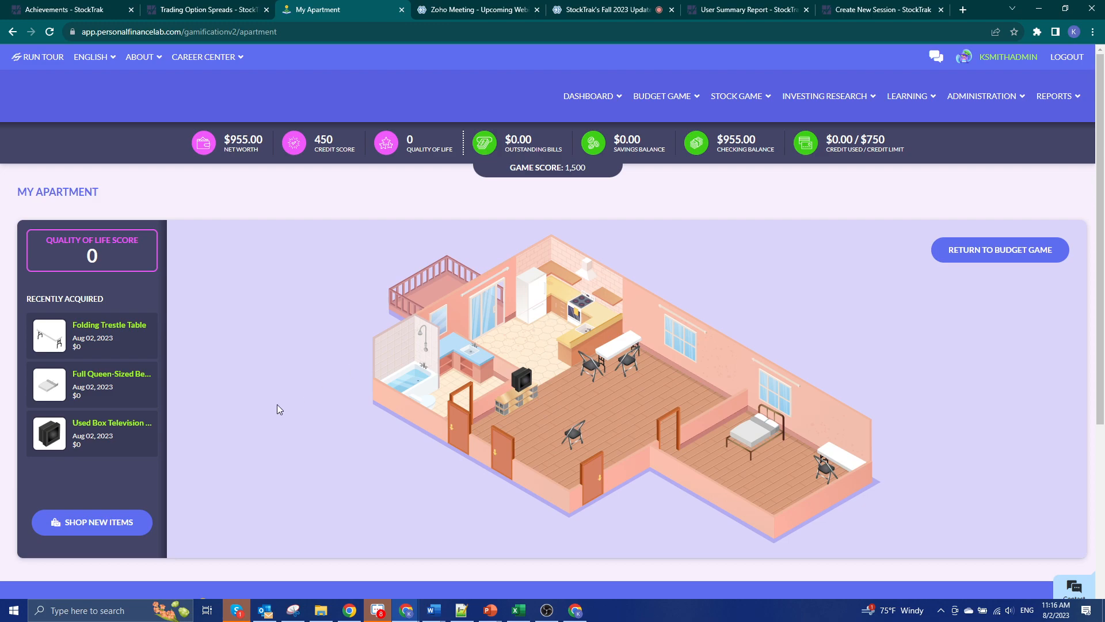
mouse_move(569, 226)
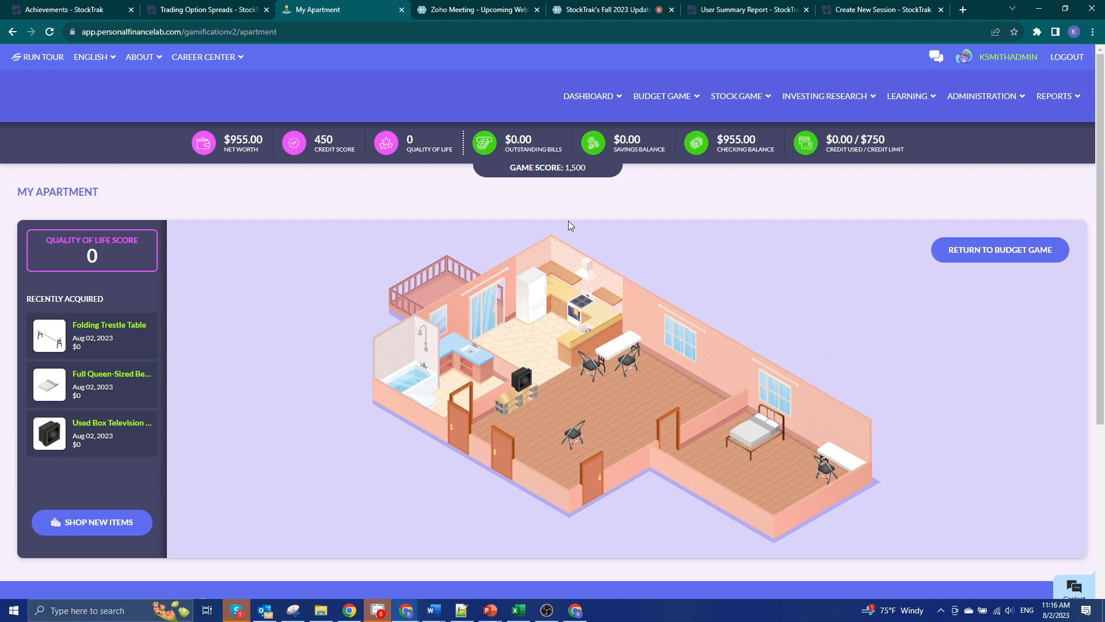
mouse_move(980, 10)
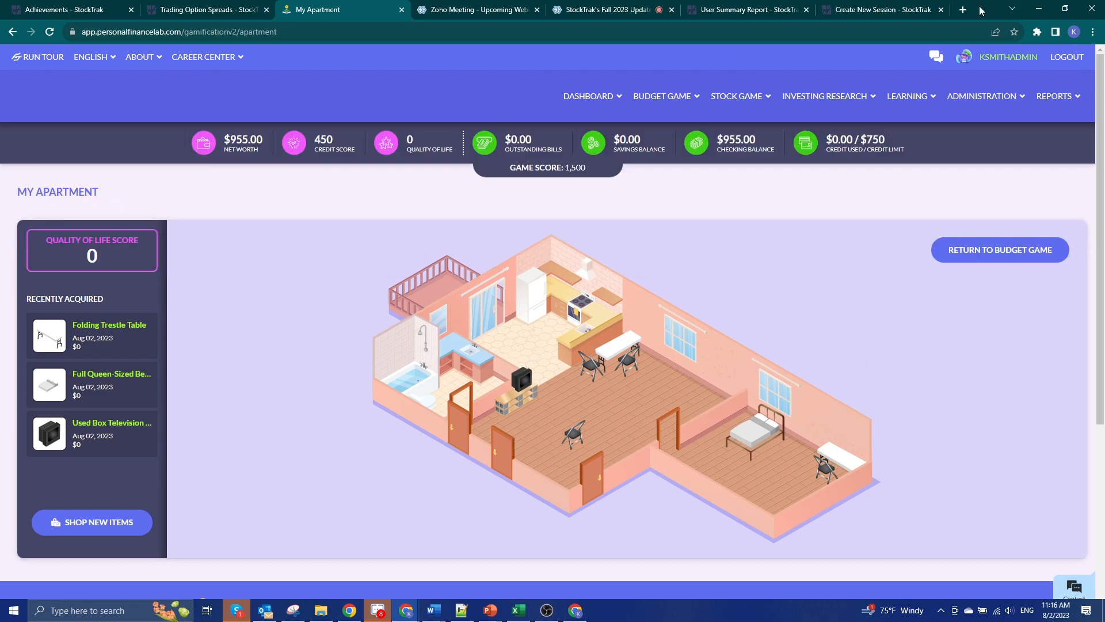